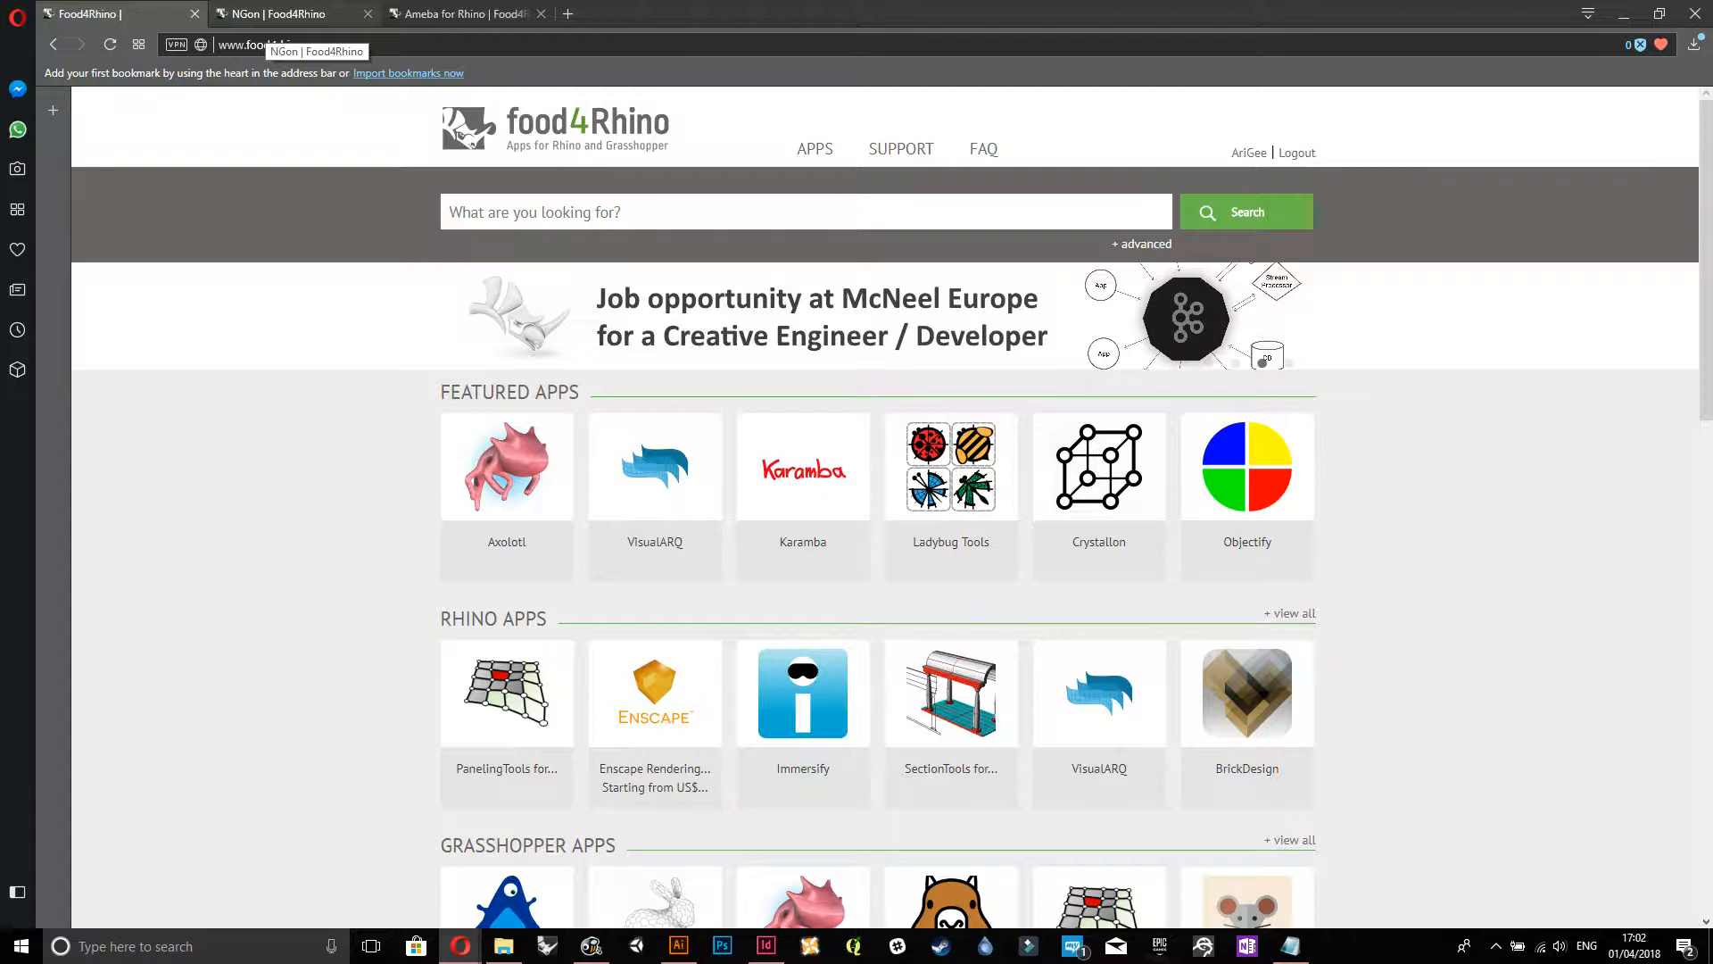
# - Browse the NGon and Ameba Food4Rhino pages and download ameba v0.6.0
pyautogui.click(281, 14)
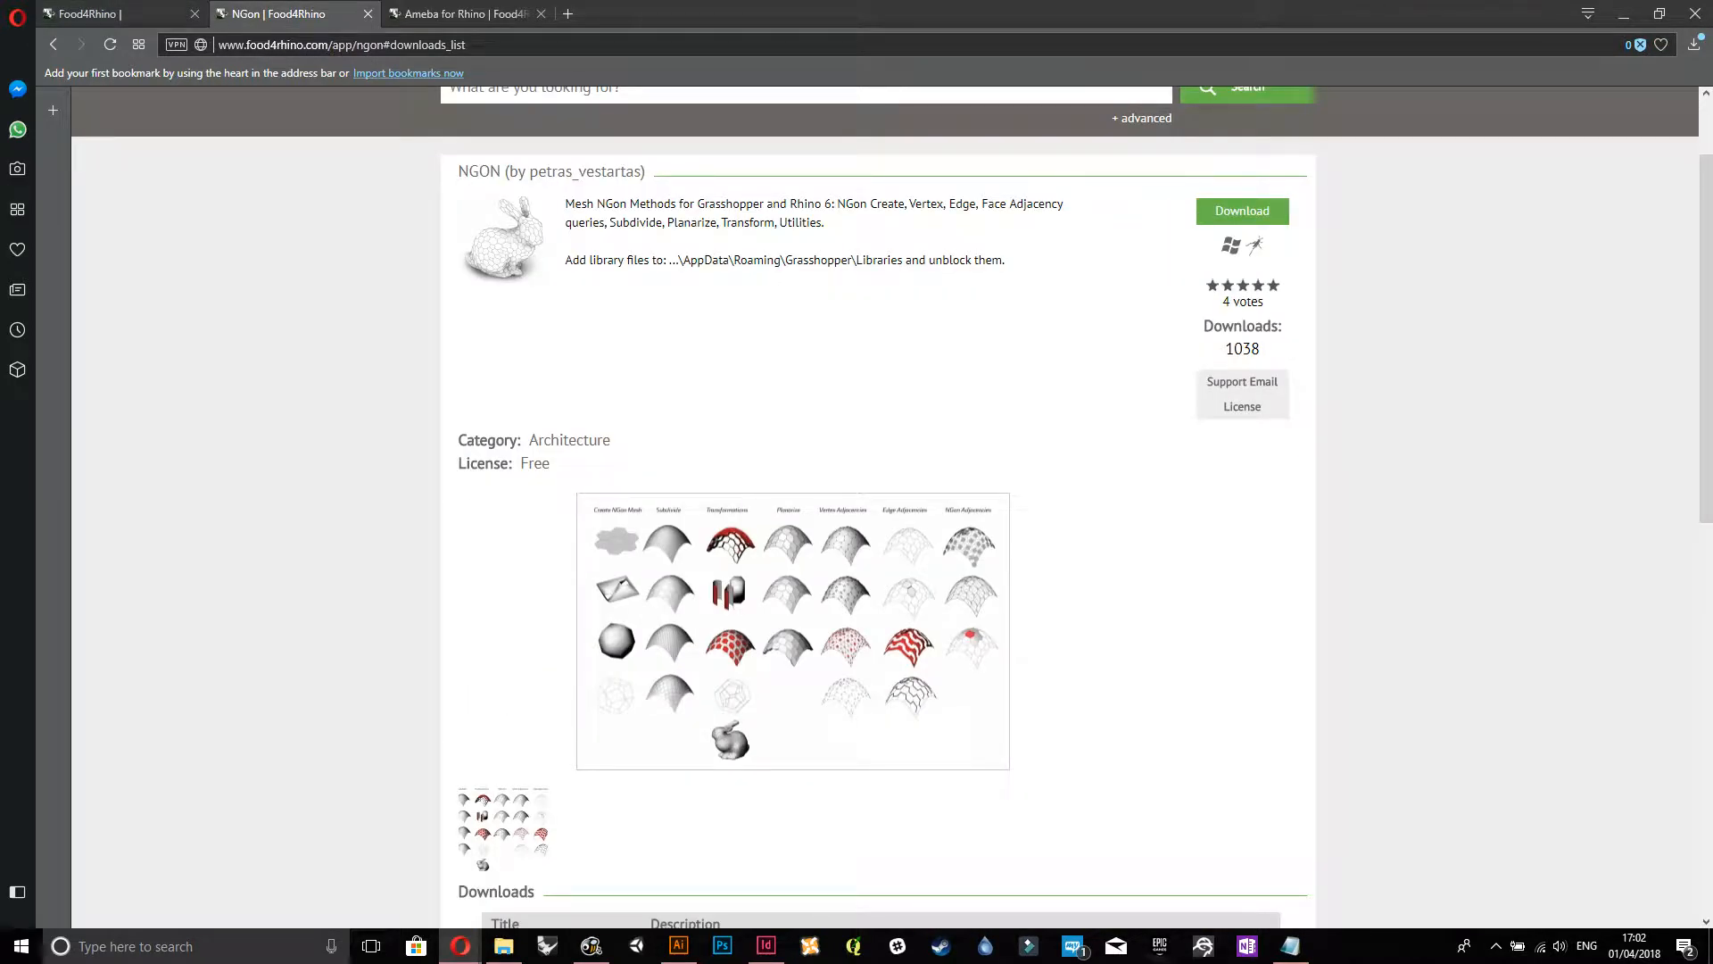
pyautogui.click(459, 14)
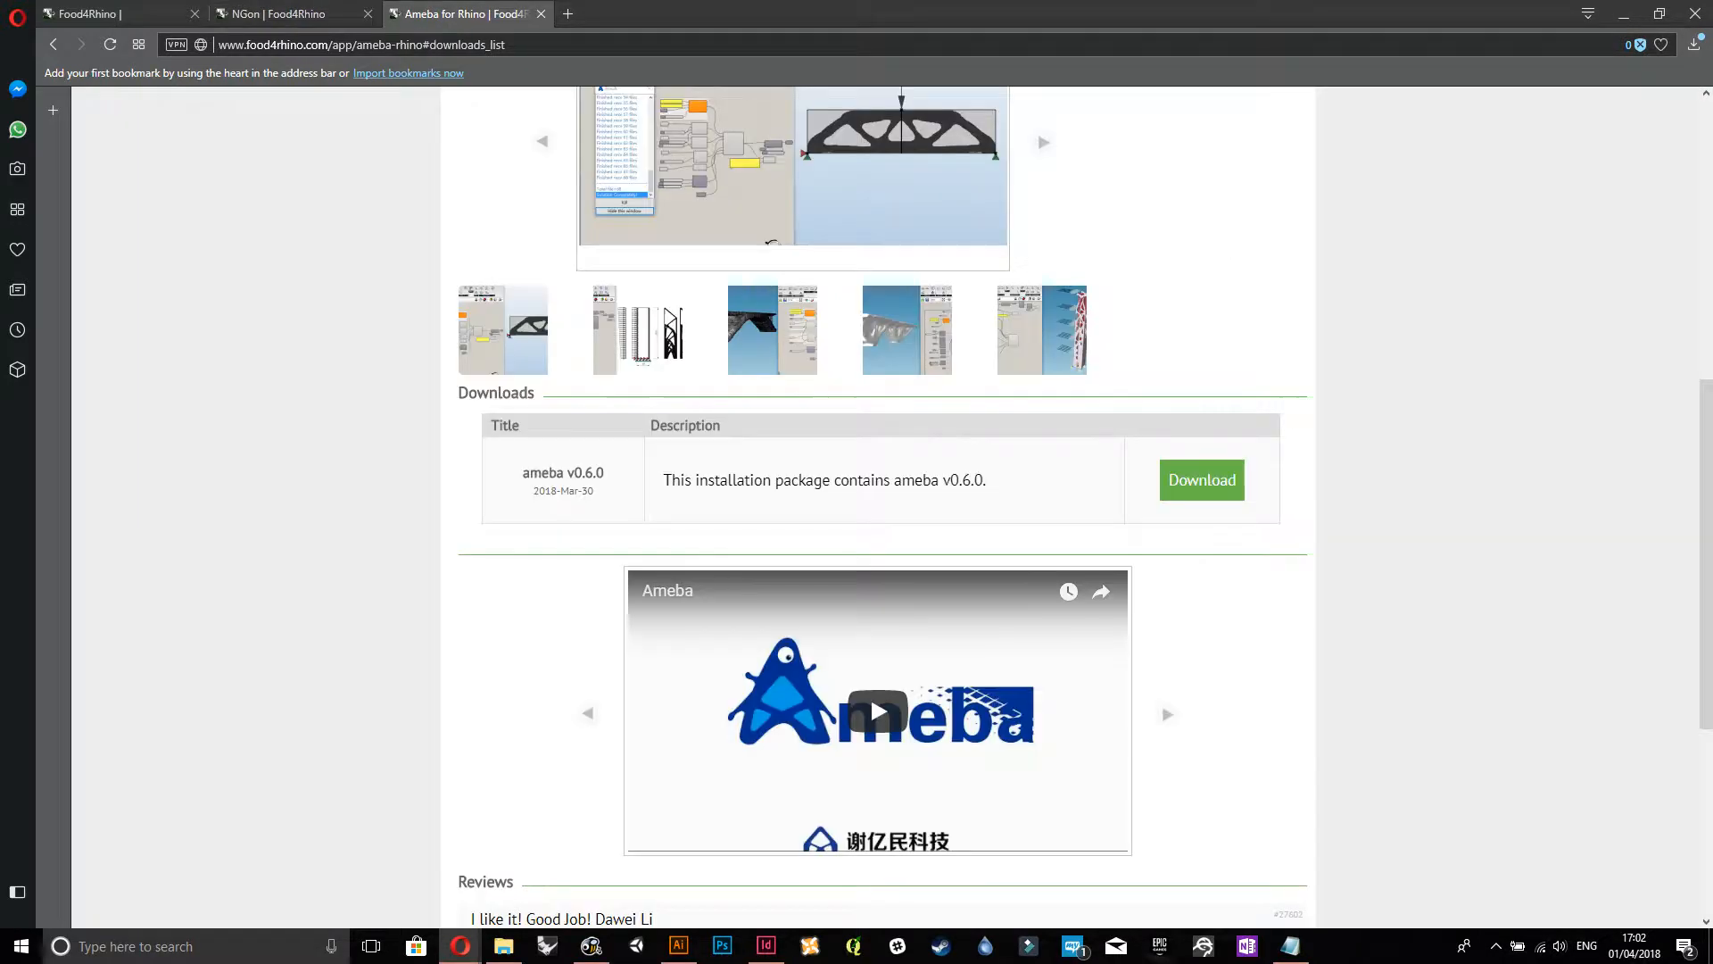
pyautogui.click(279, 14)
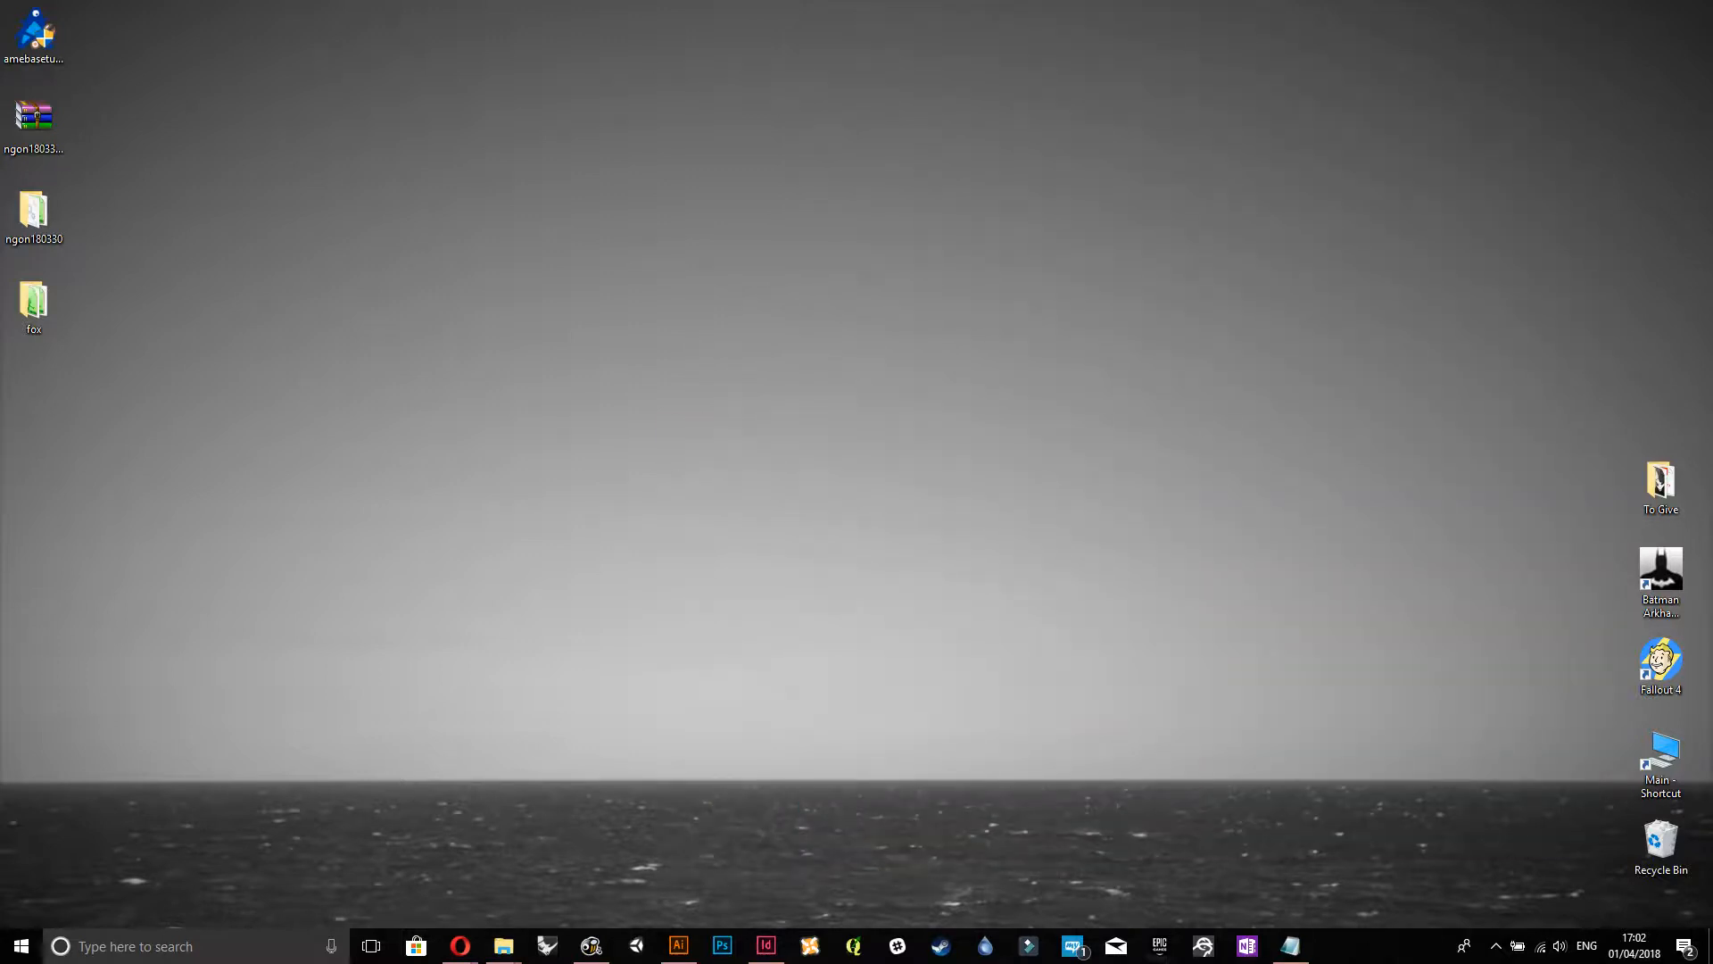
# - Run amebasetup, accept the license, and install Ameba 0.6.0 into Grasshopper's Libraries\Ameba folder
pyautogui.click(33, 303)
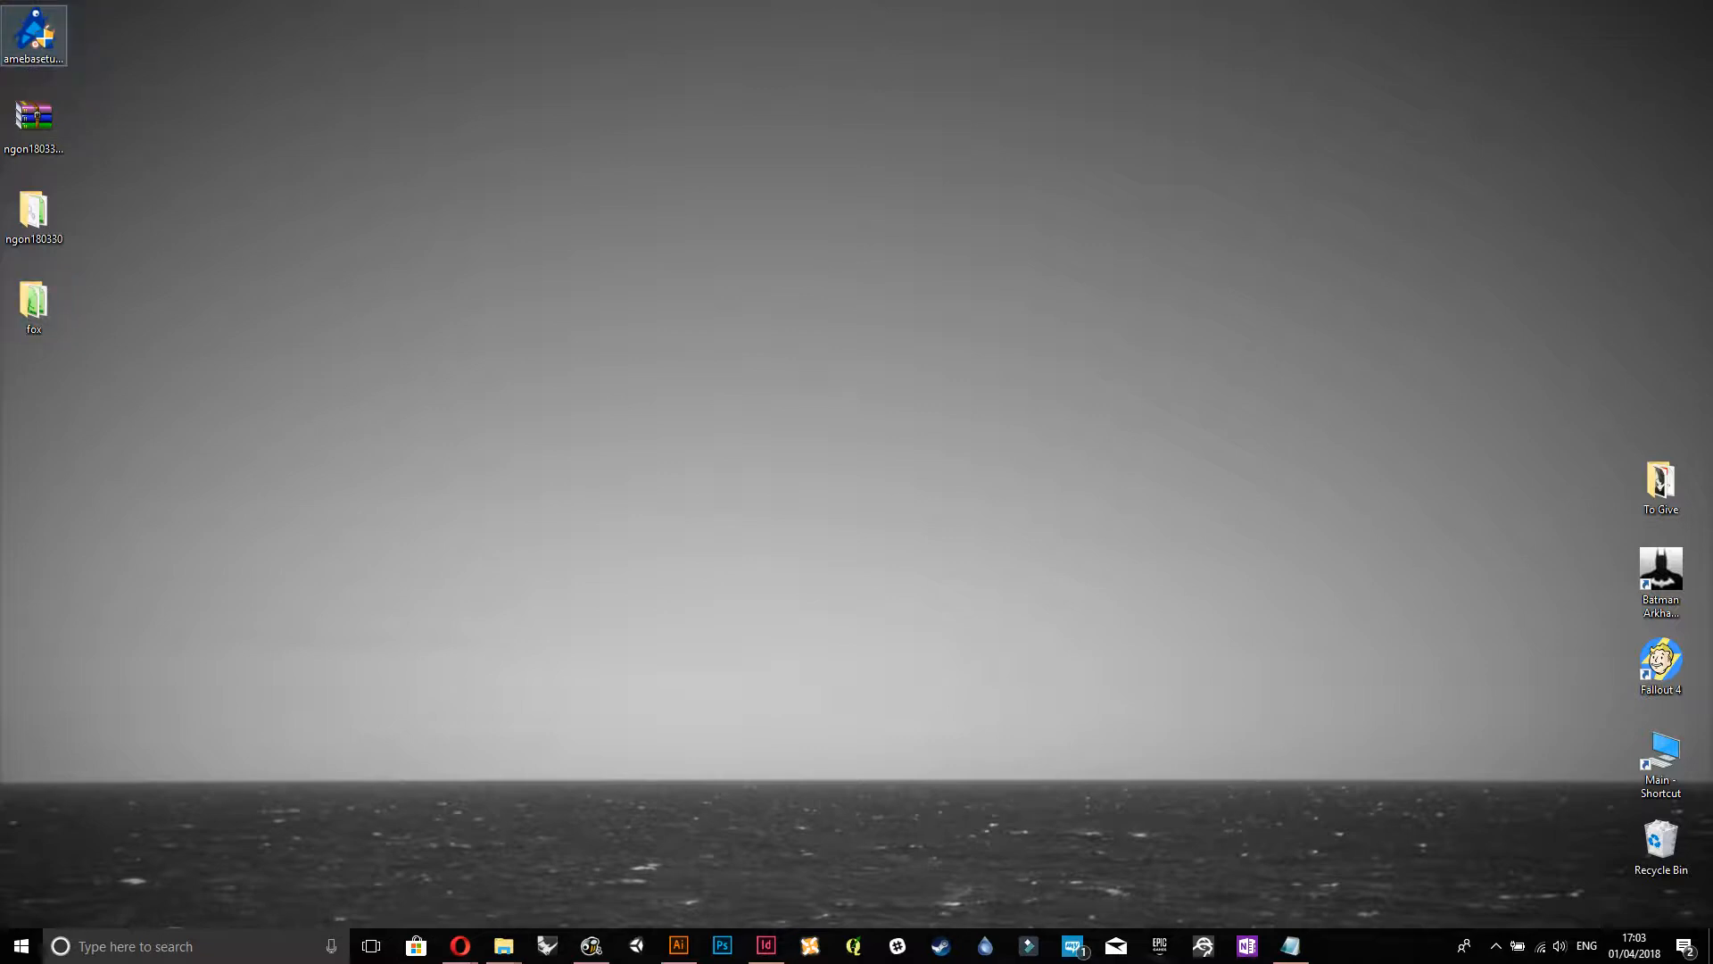
pyautogui.click(33, 34)
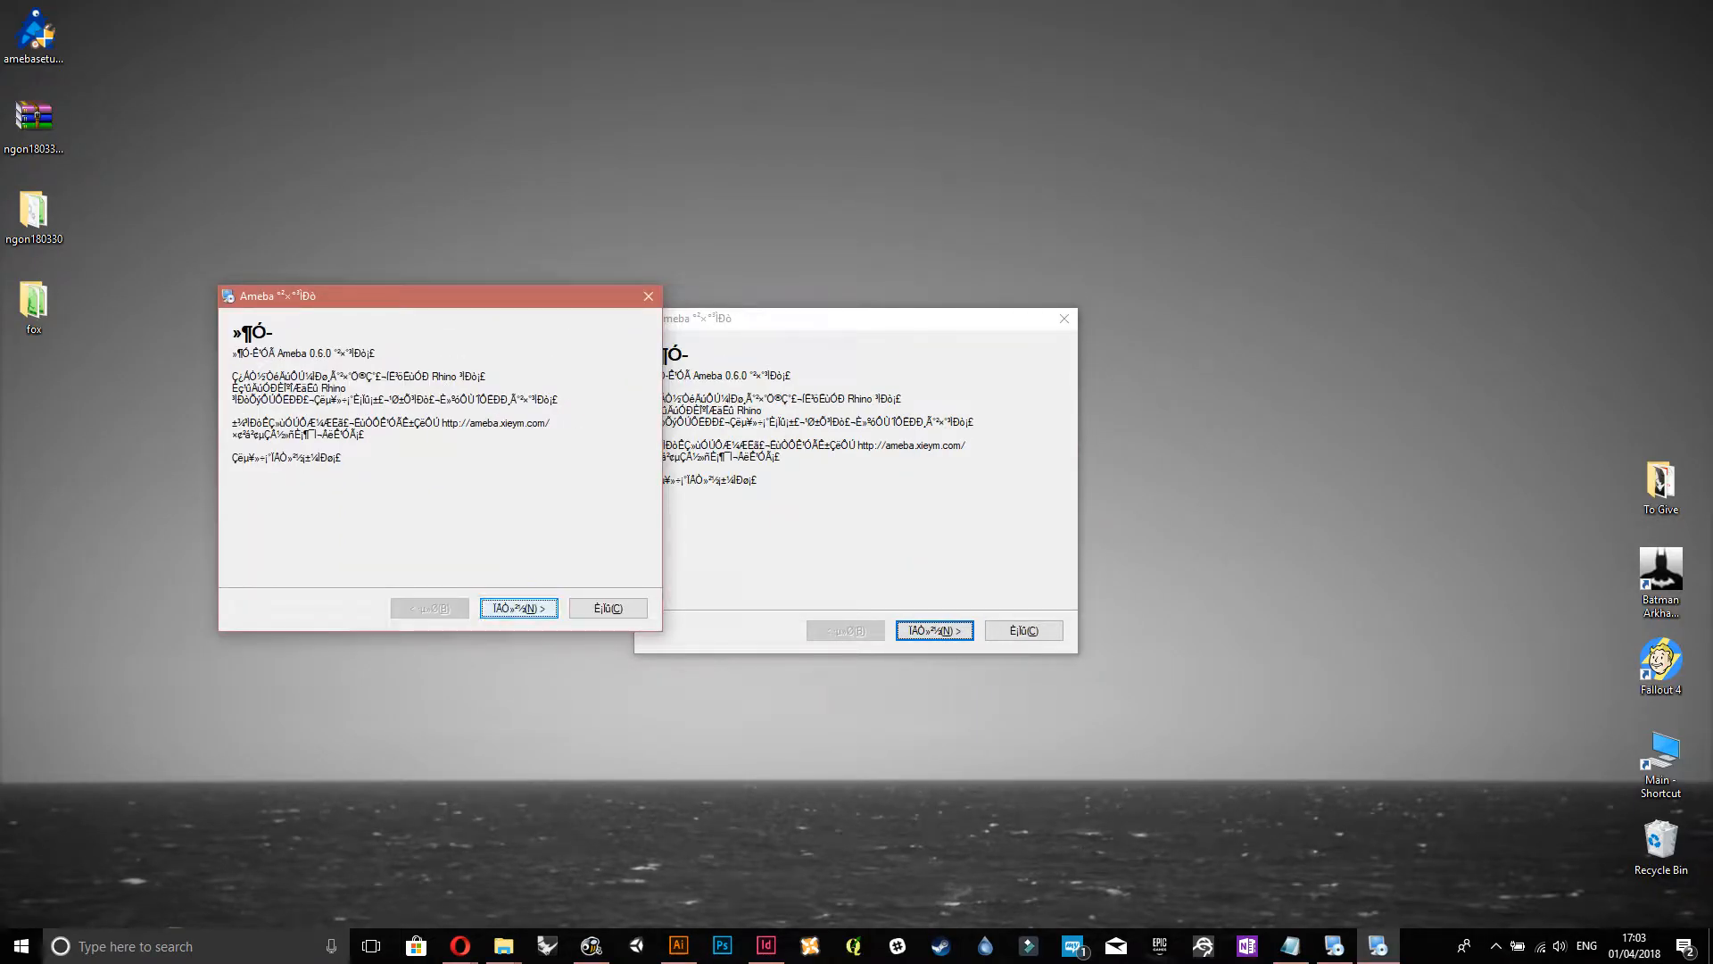
pyautogui.click(516, 607)
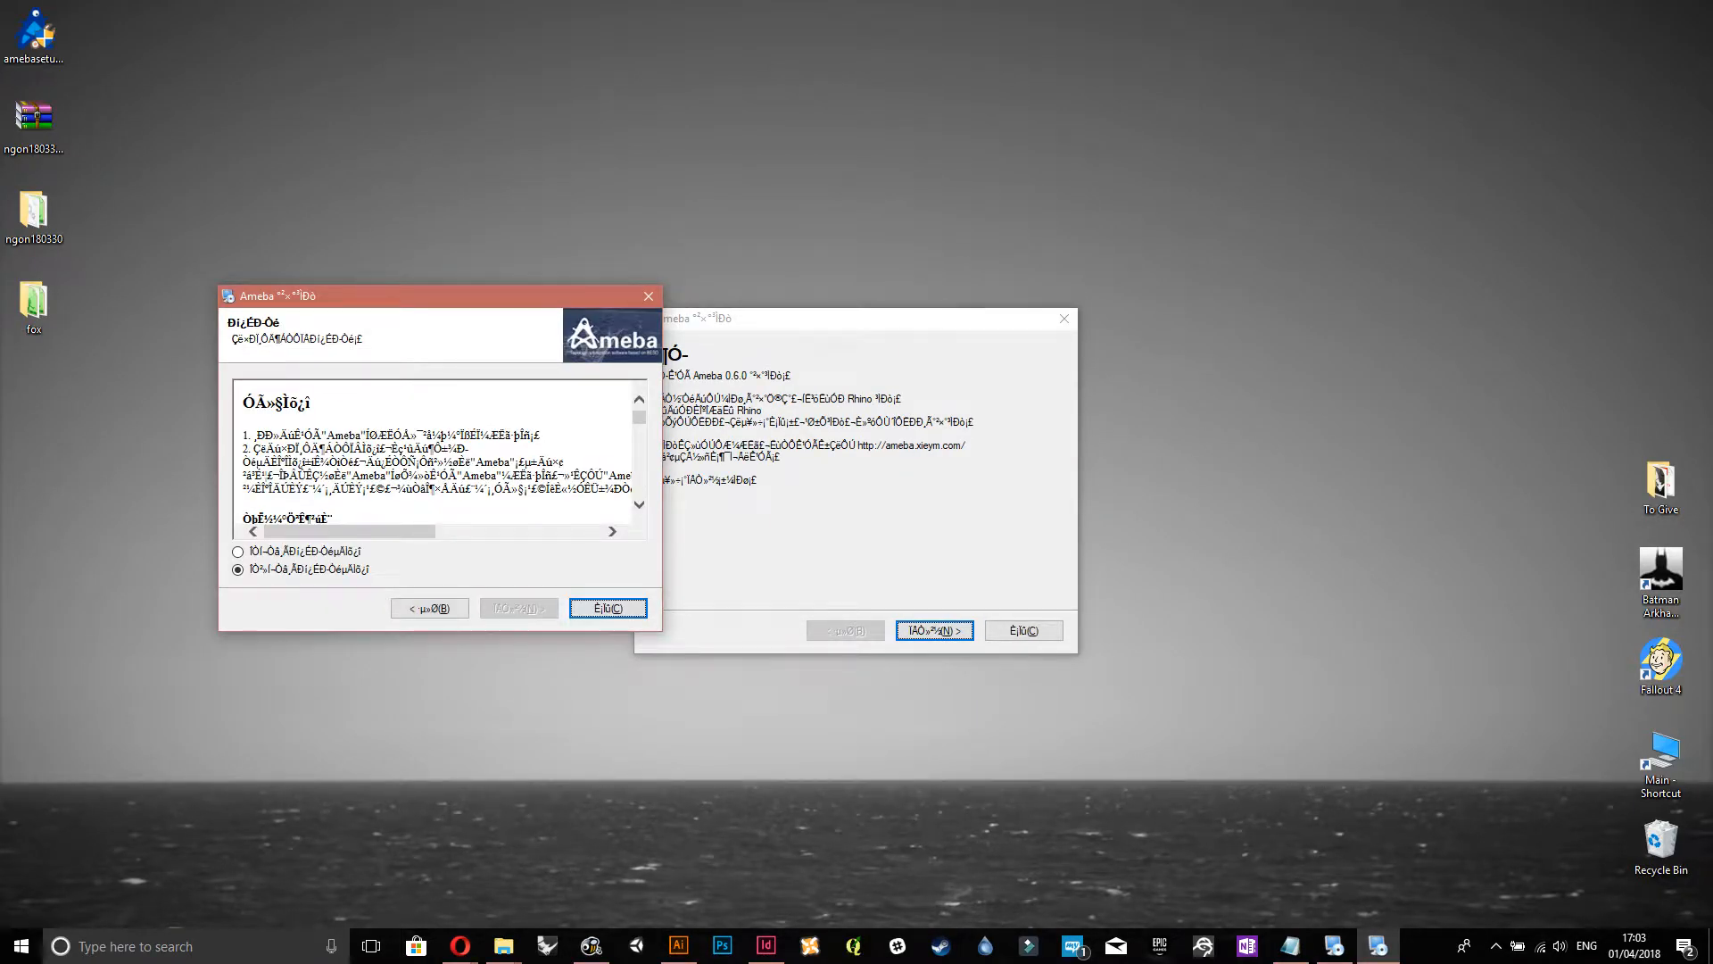
pyautogui.click(238, 551)
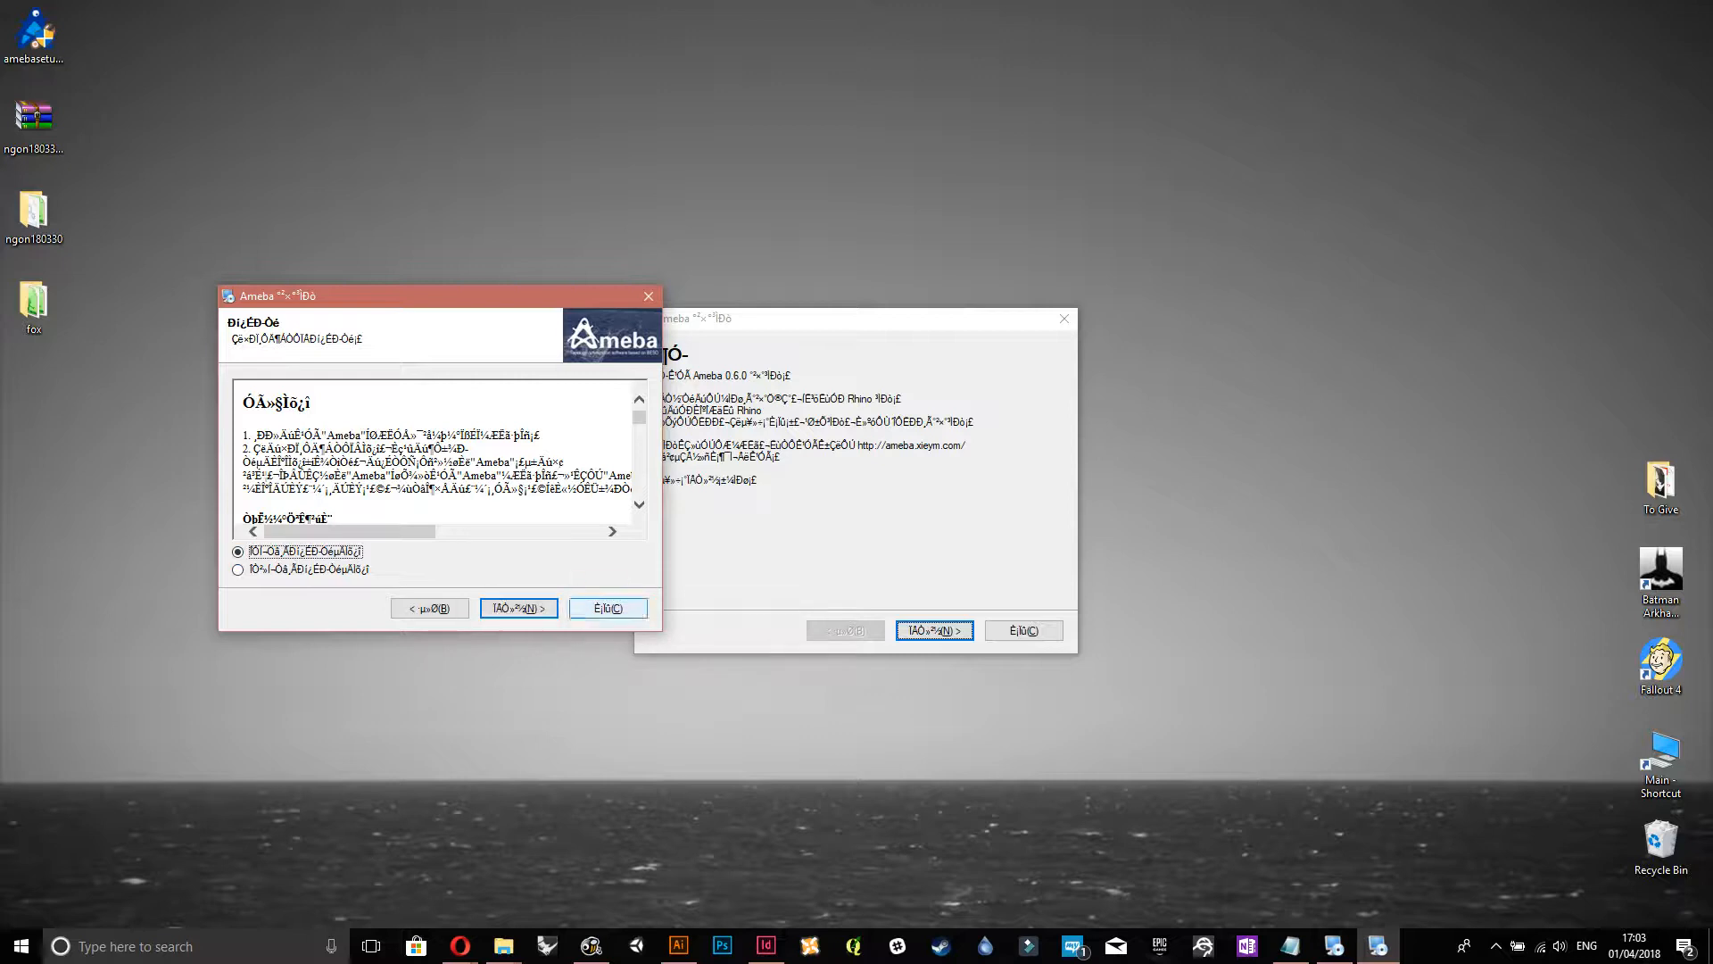
pyautogui.click(516, 608)
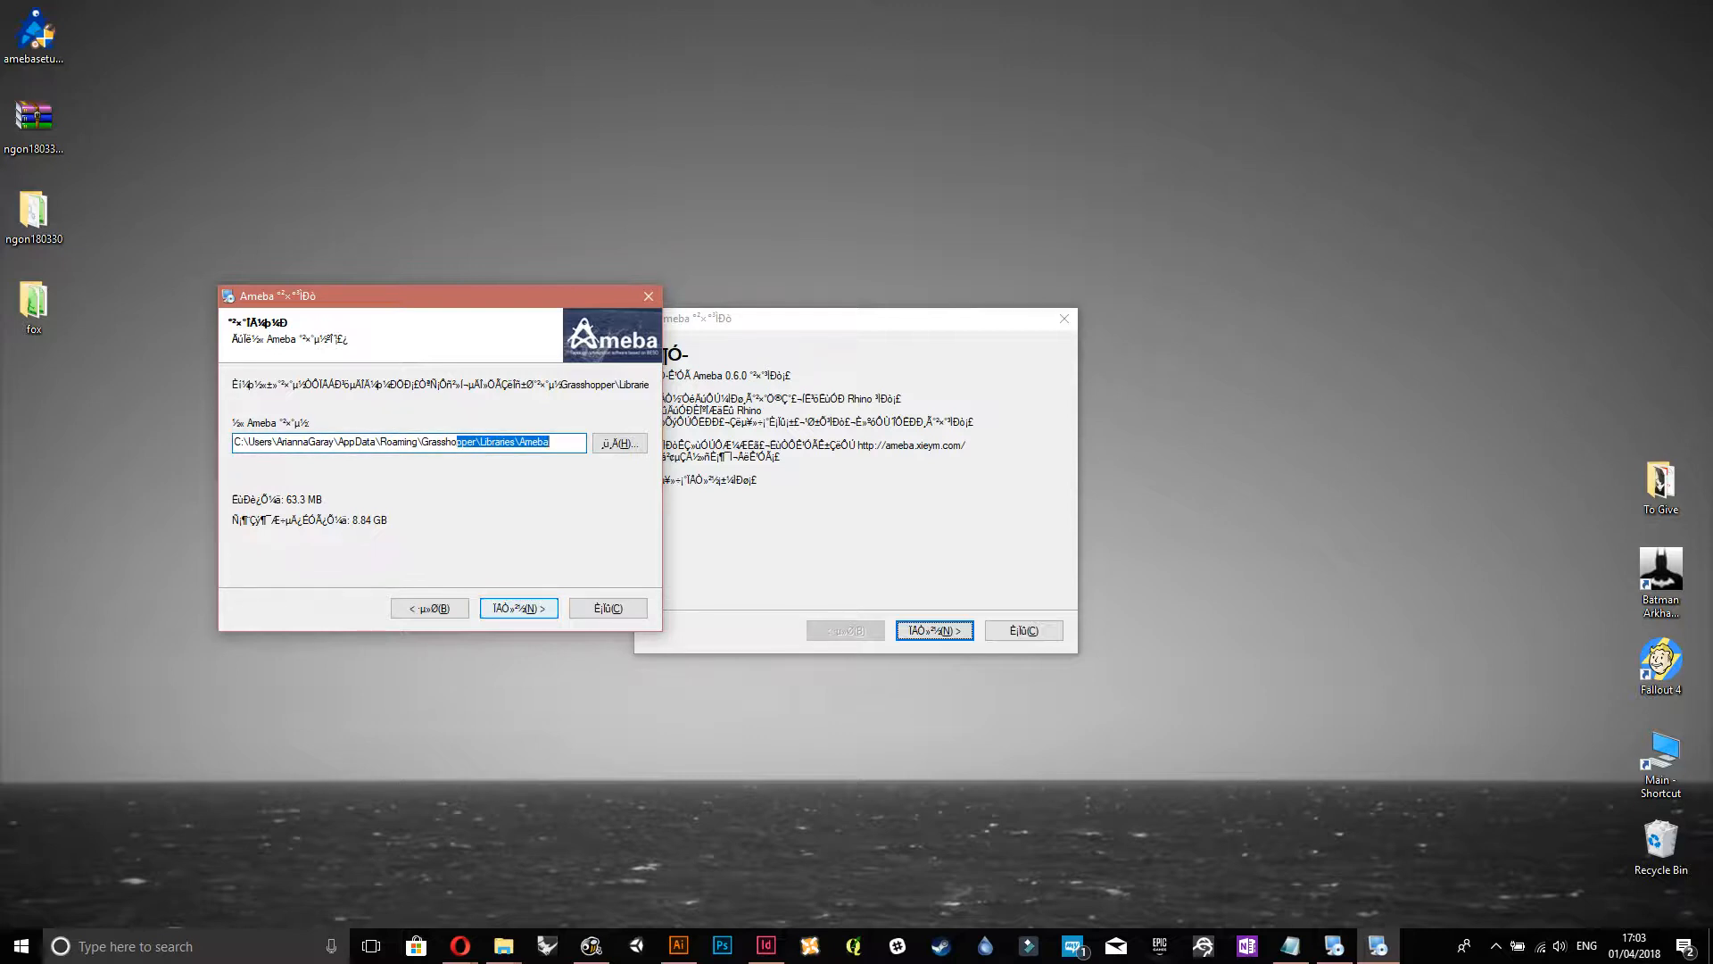
pyautogui.click(516, 608)
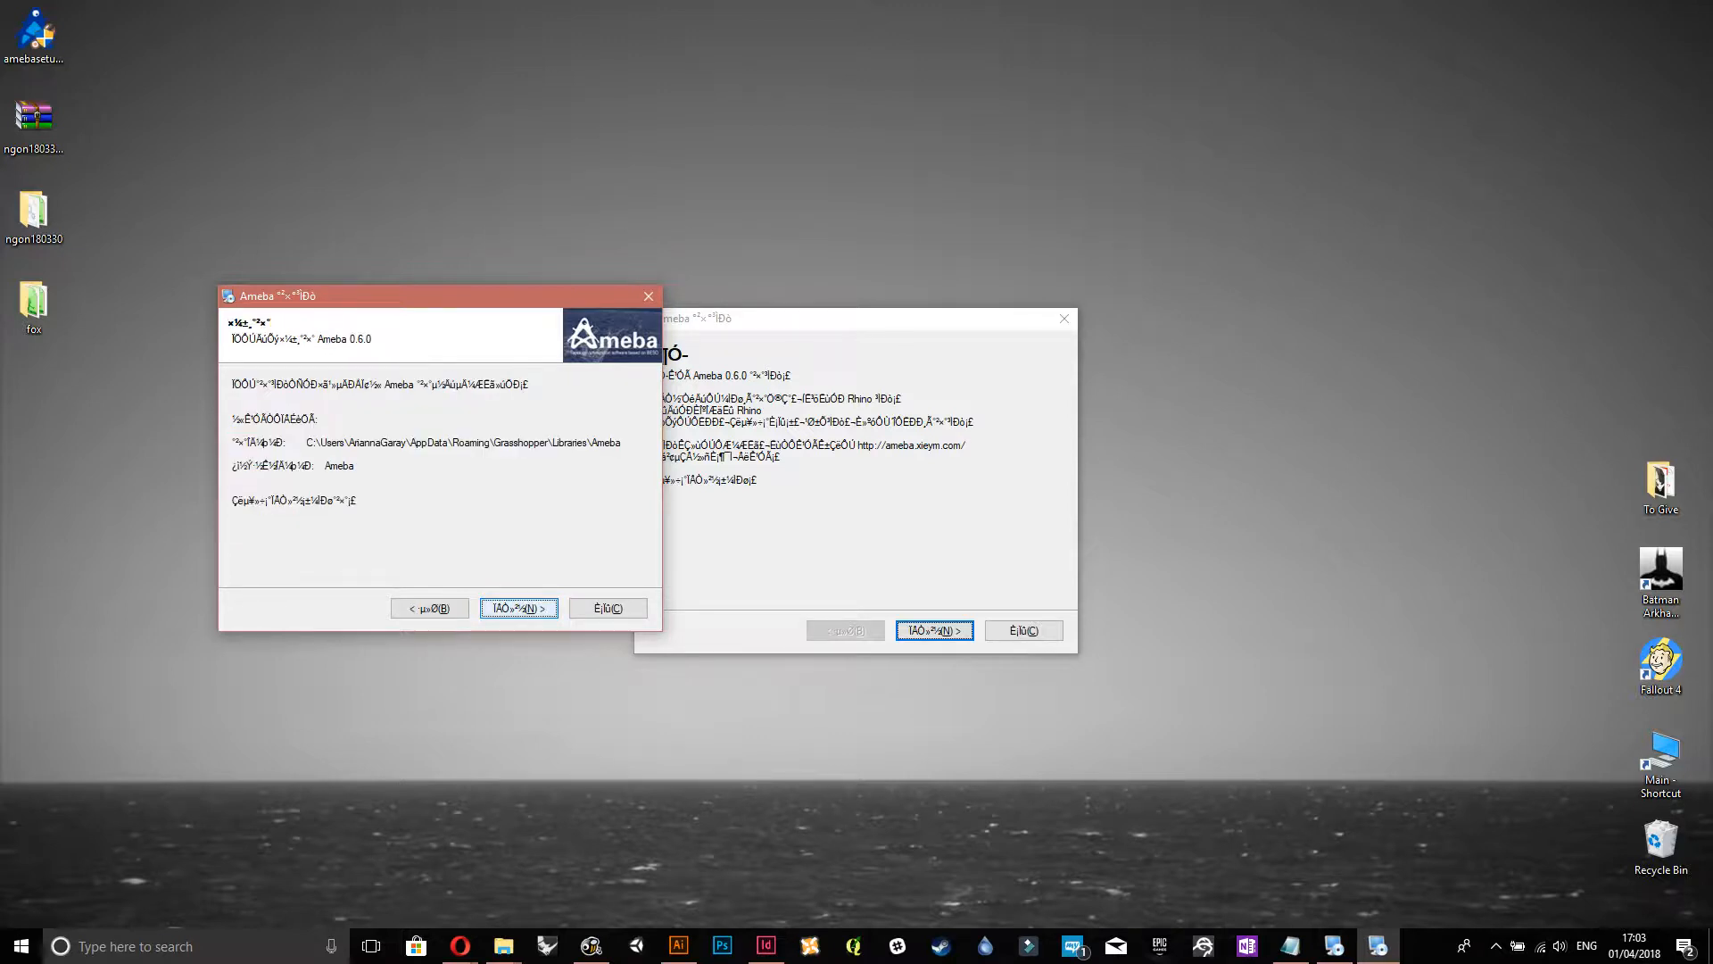
pyautogui.click(517, 607)
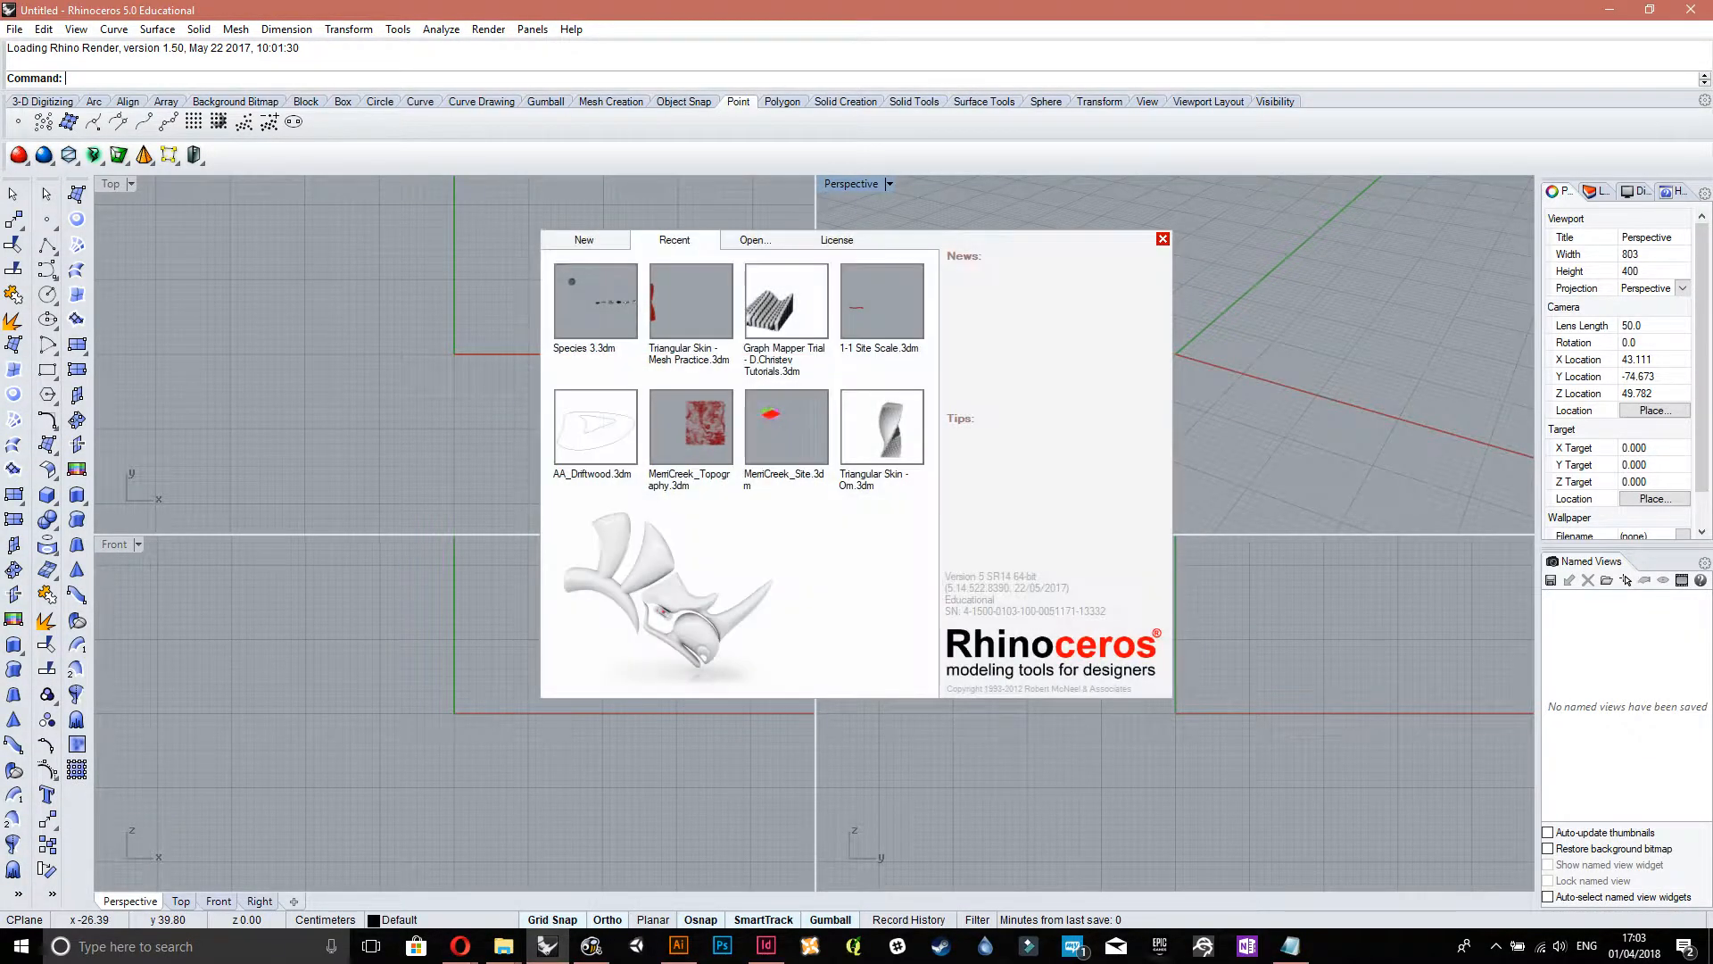
# - Dismiss the Rhino splash, launch Grasshopper, and open File > Special Folders > Components Folder
pyautogui.click(1162, 239)
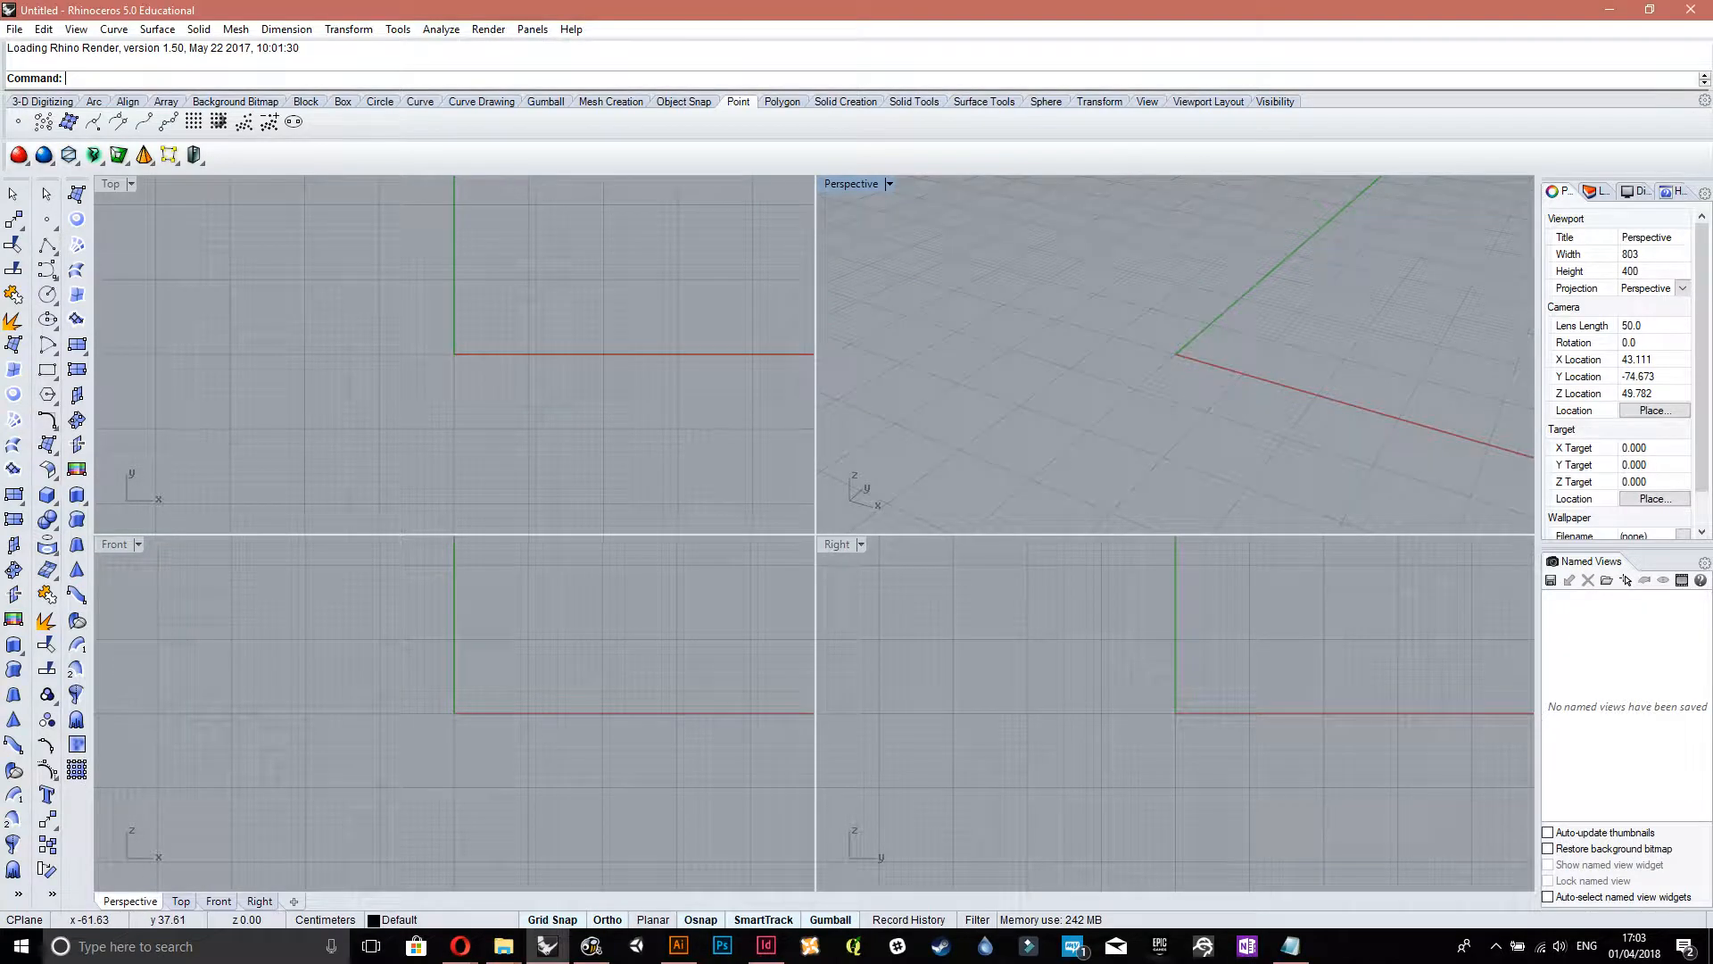
pyautogui.write('Grasshopper')
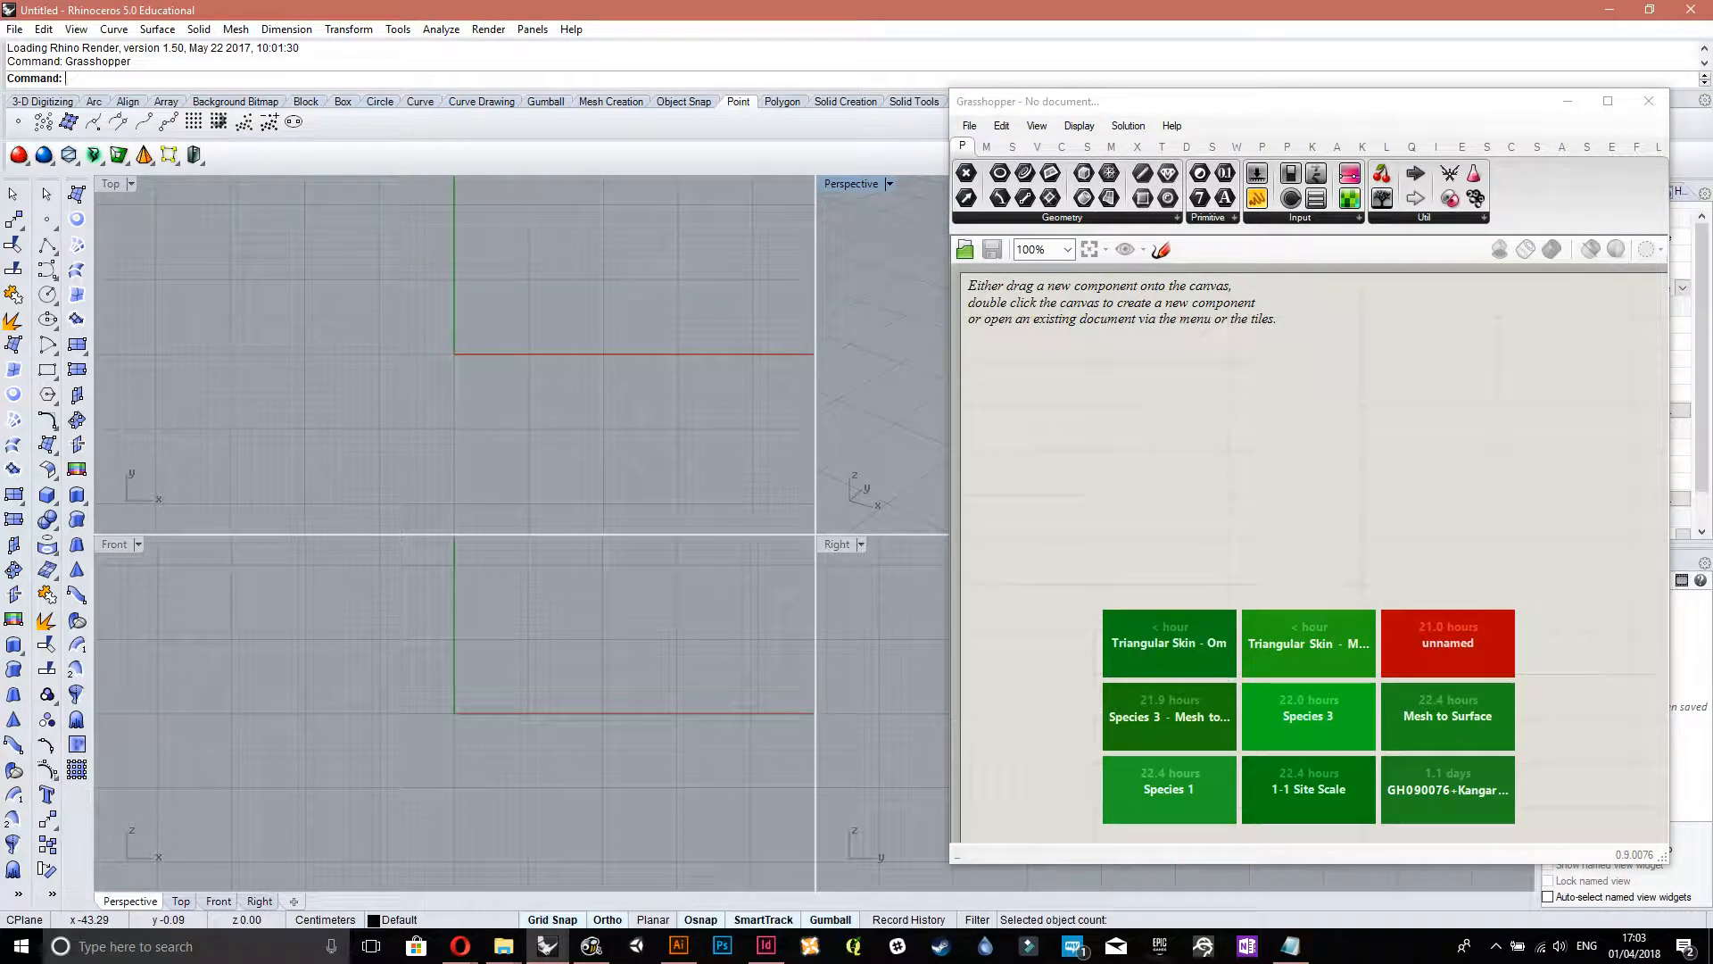
pyautogui.click(968, 126)
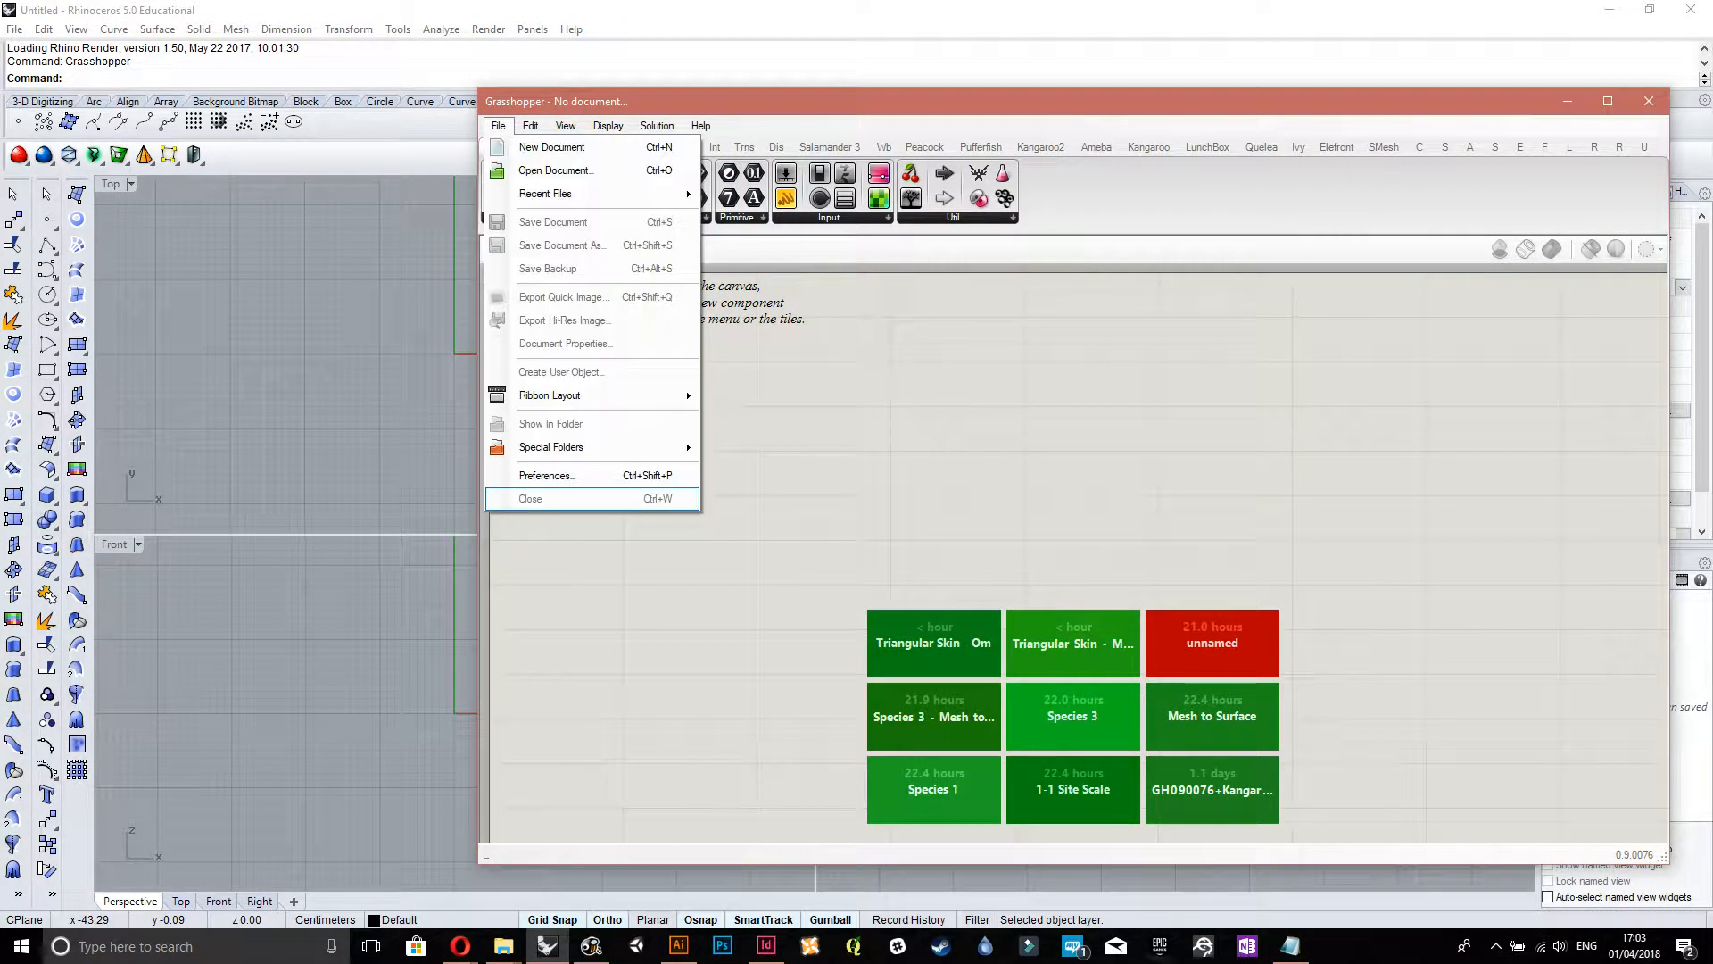
pyautogui.moveTo(550, 447)
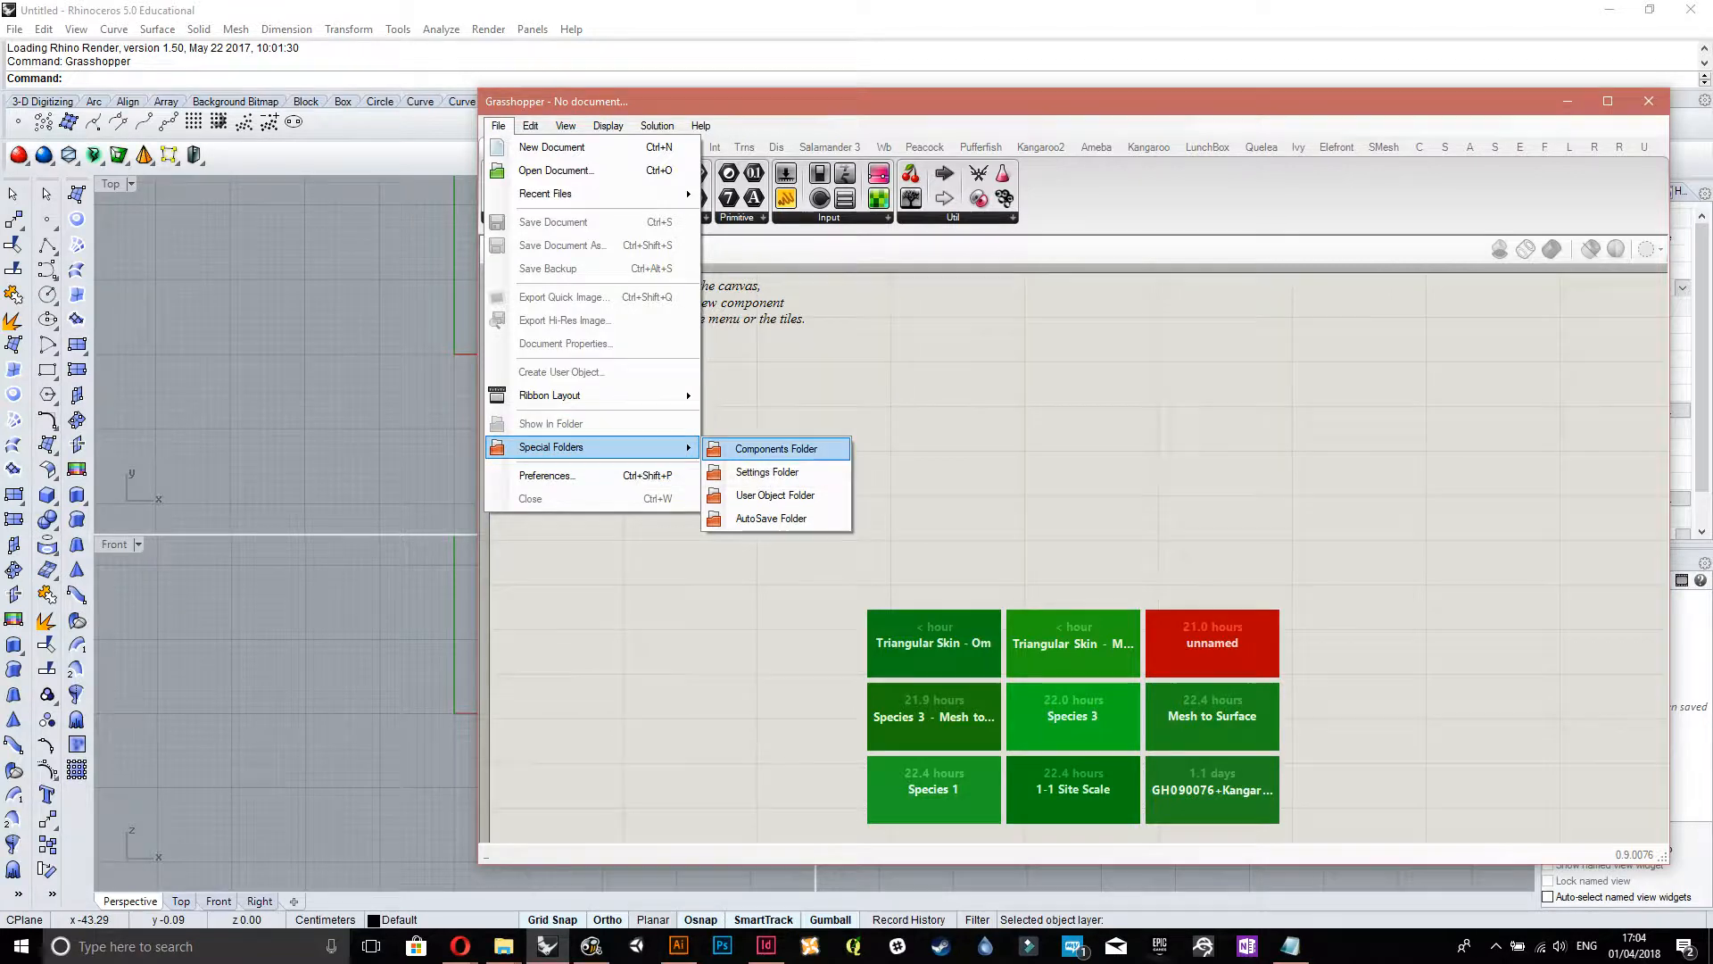
pyautogui.click(774, 448)
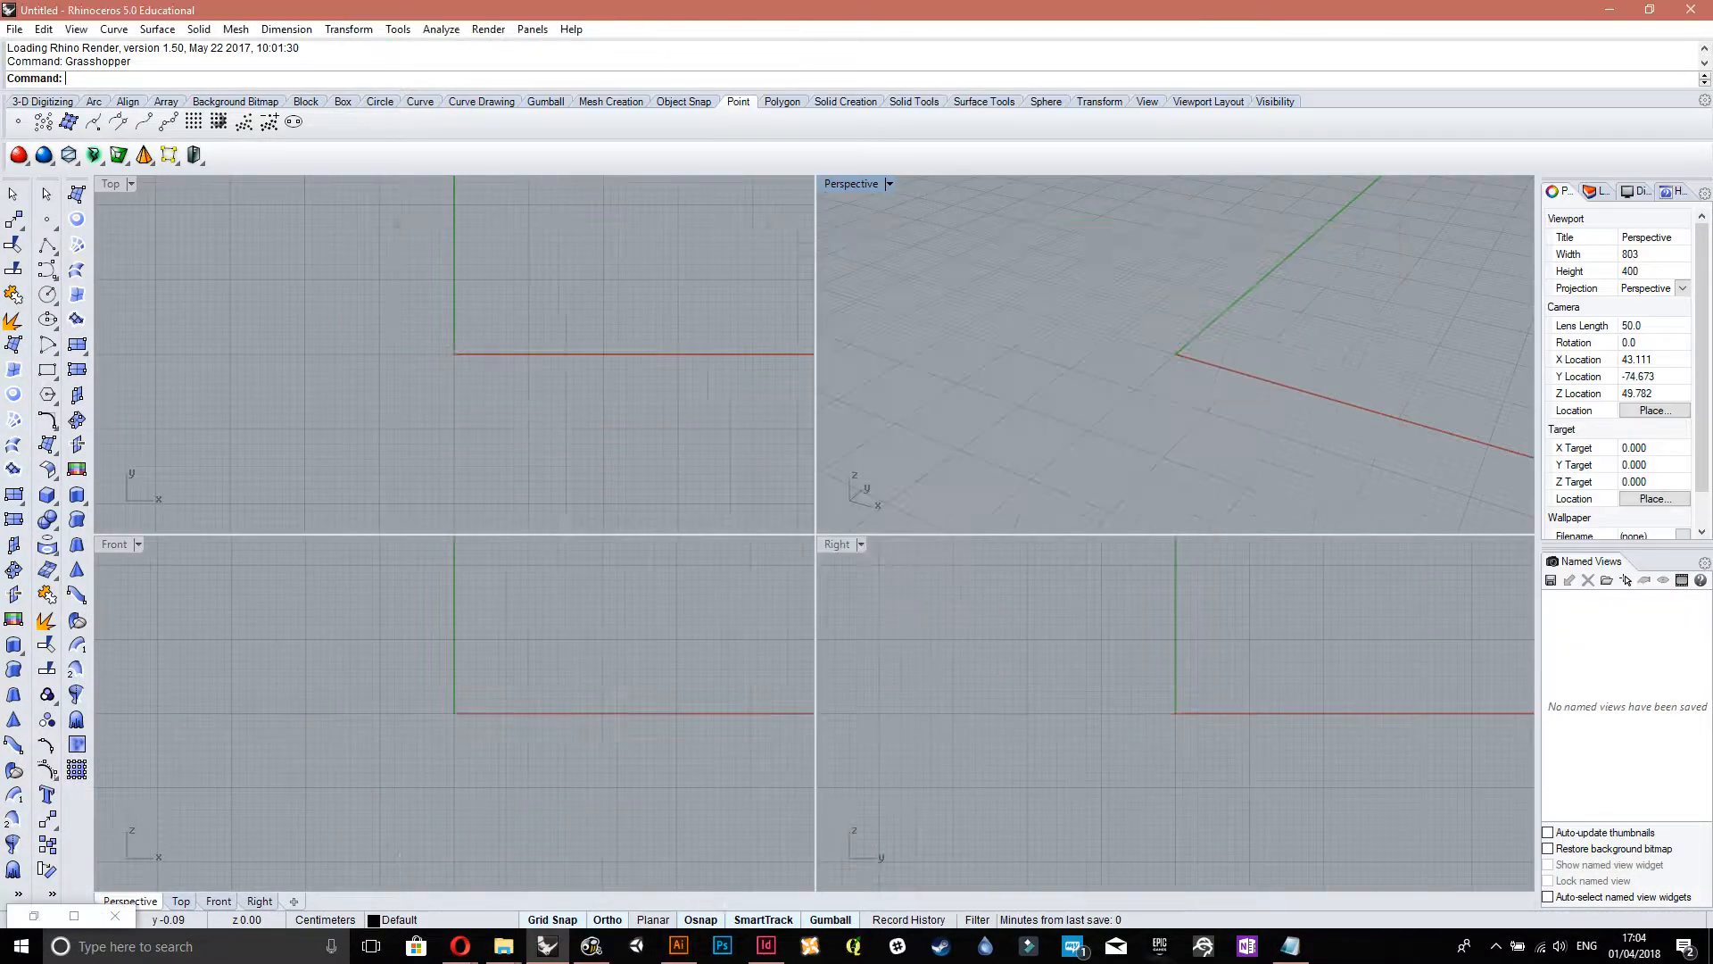
pyautogui.click(501, 946)
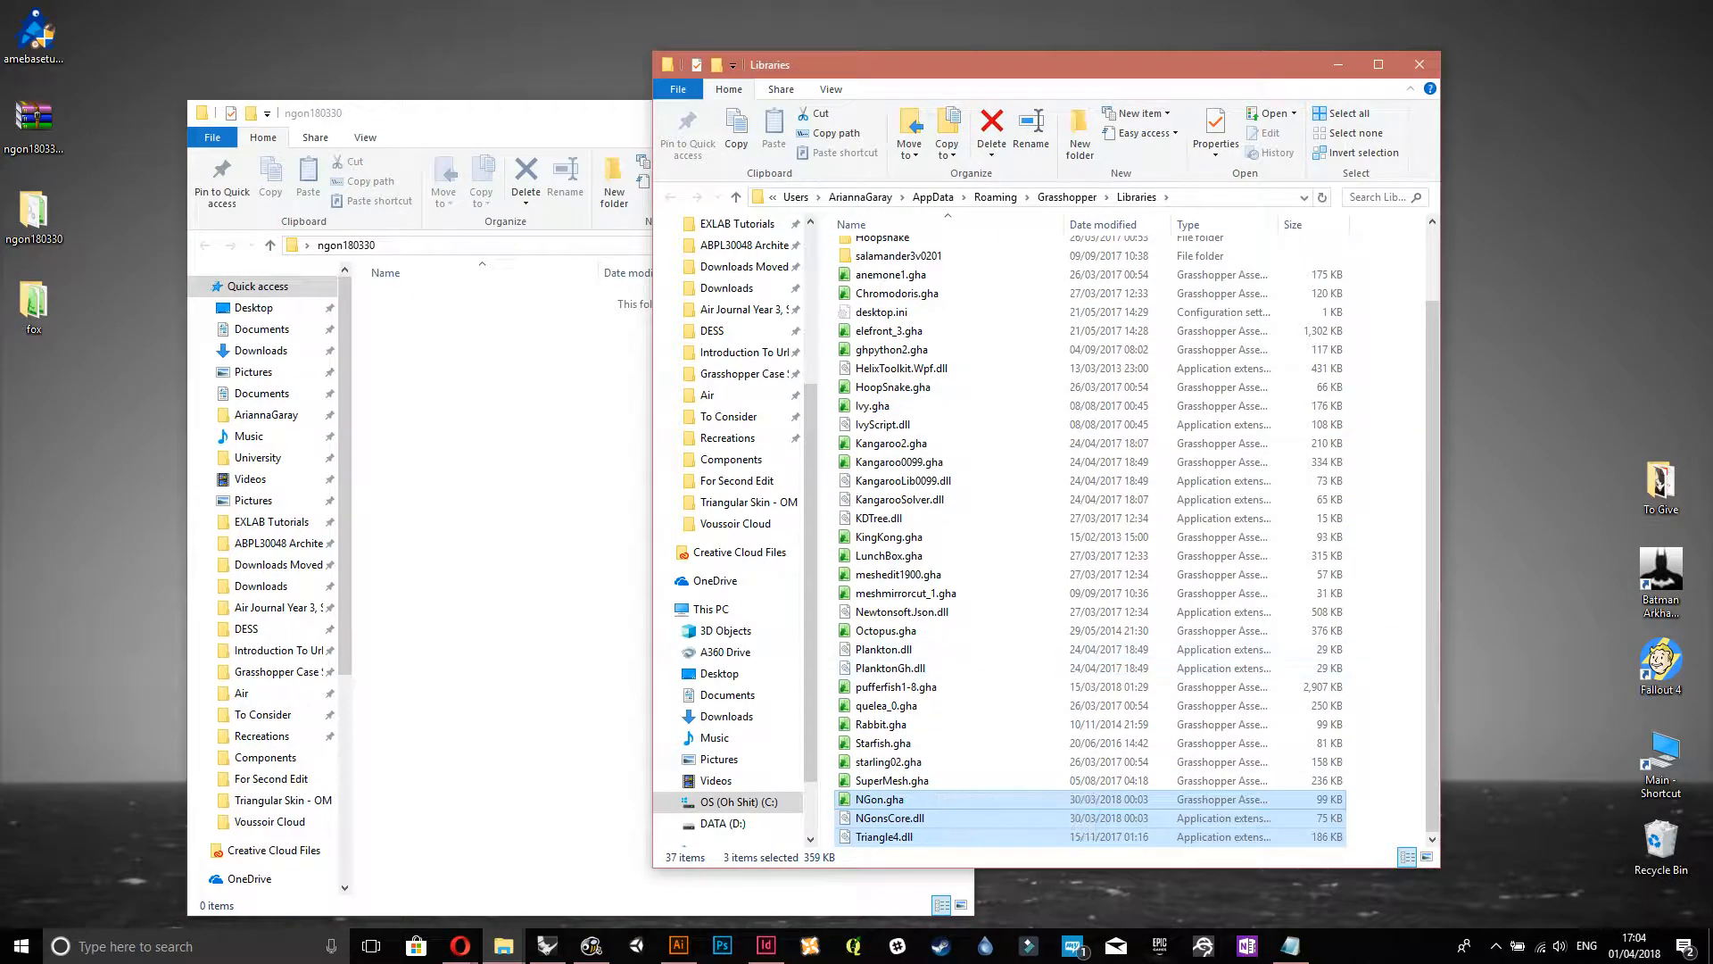
# - Open NGon.gha's Properties and confirm its Advanced attribute settings
pyautogui.rightClick(890, 817)
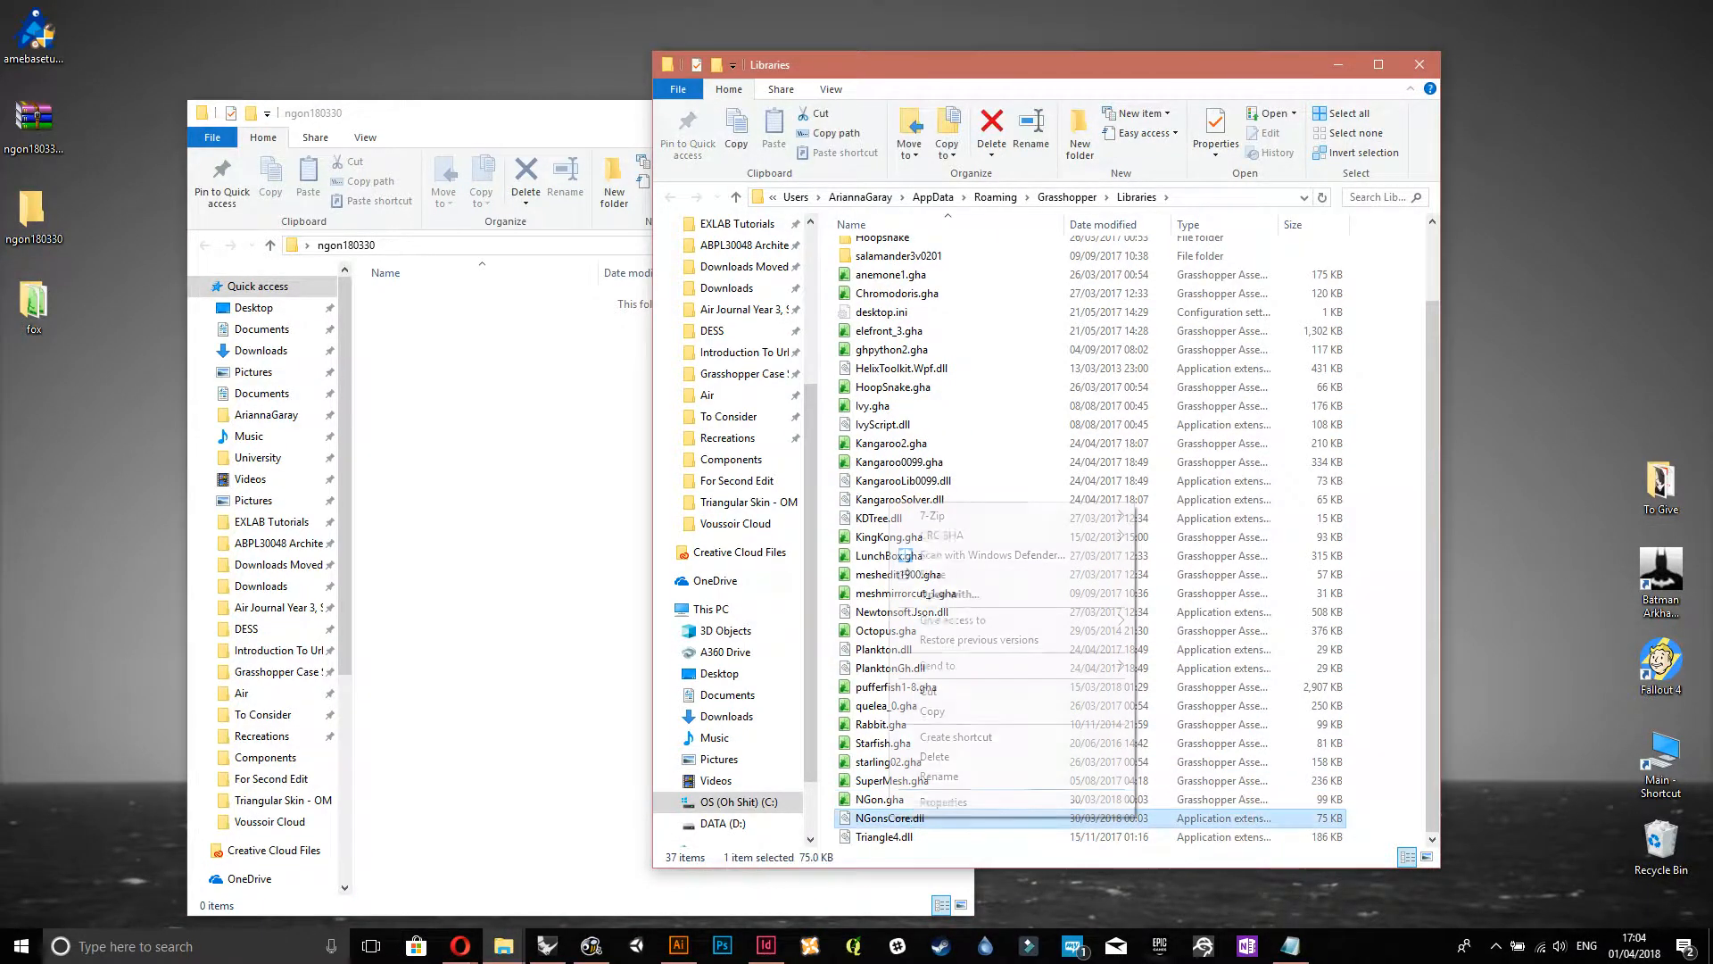
pyautogui.click(942, 801)
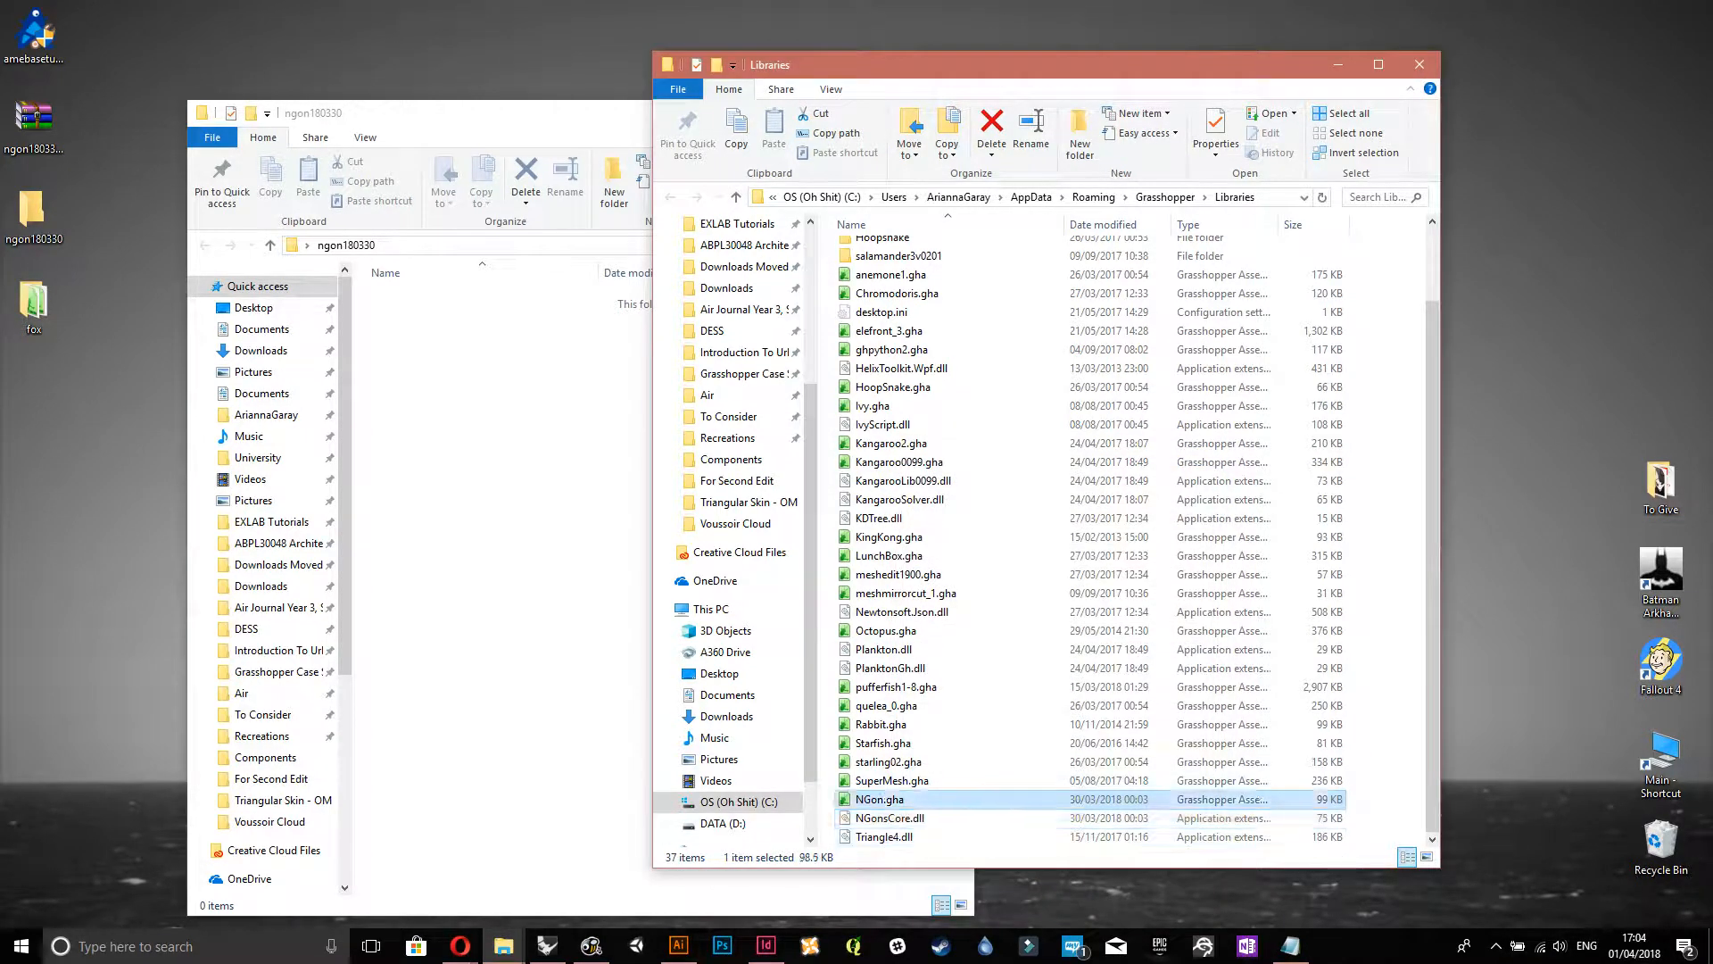
pyautogui.click(1214, 129)
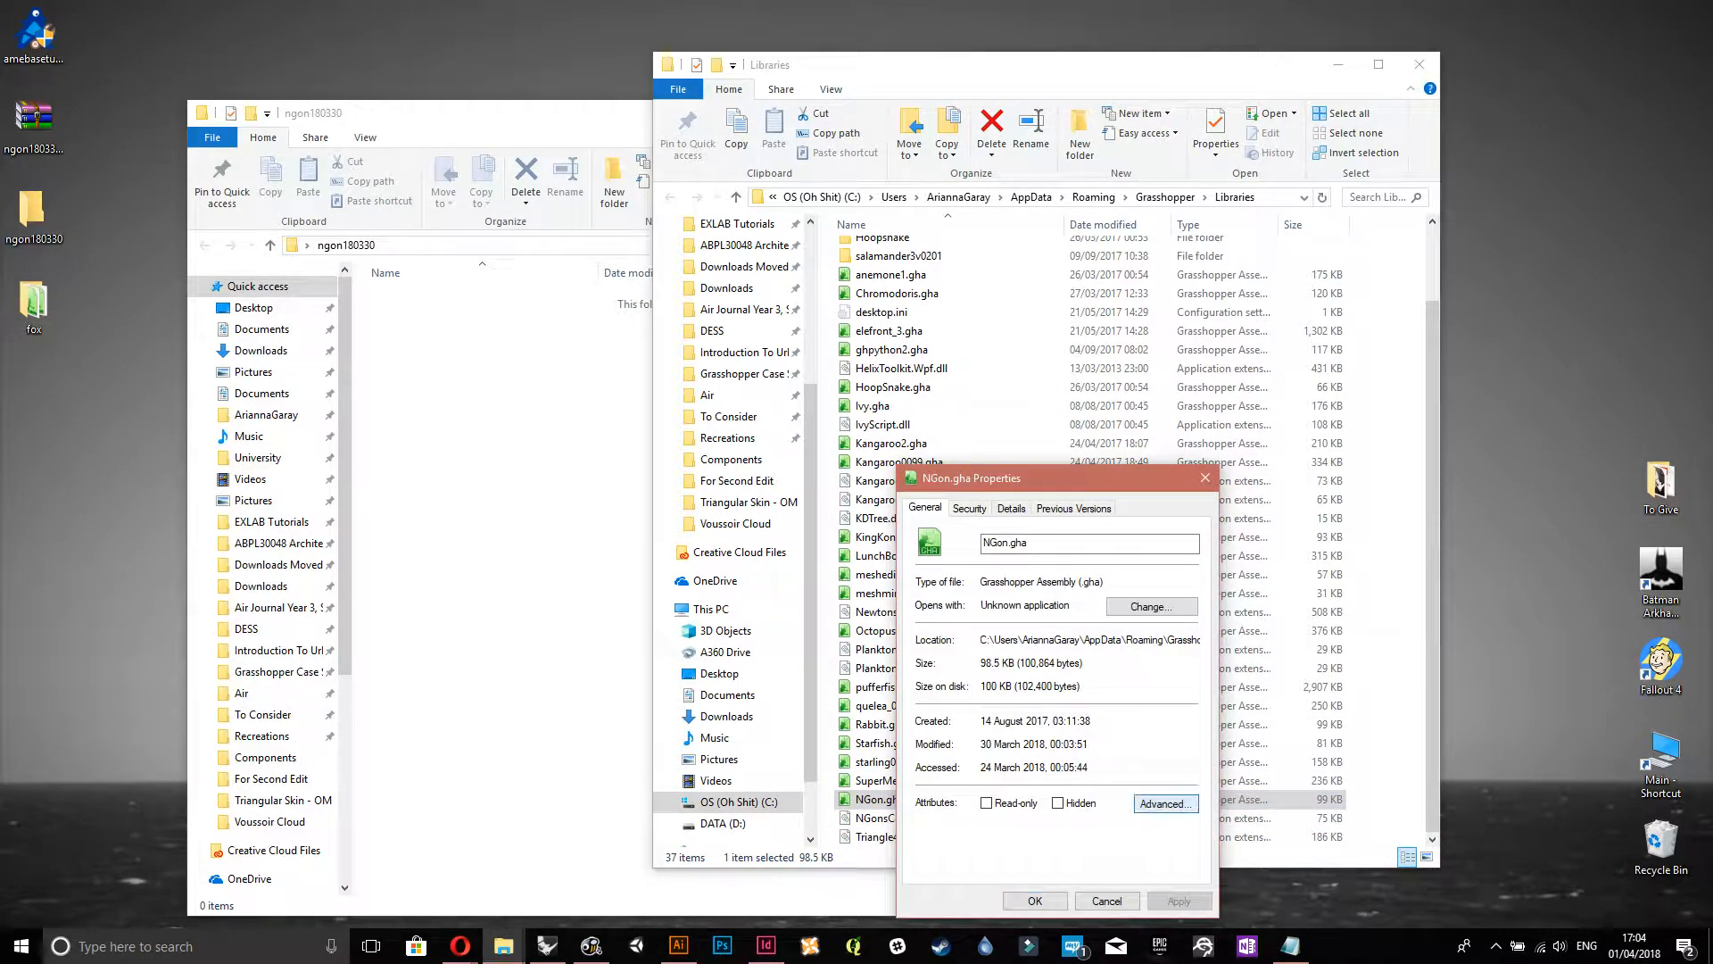
pyautogui.click(1163, 804)
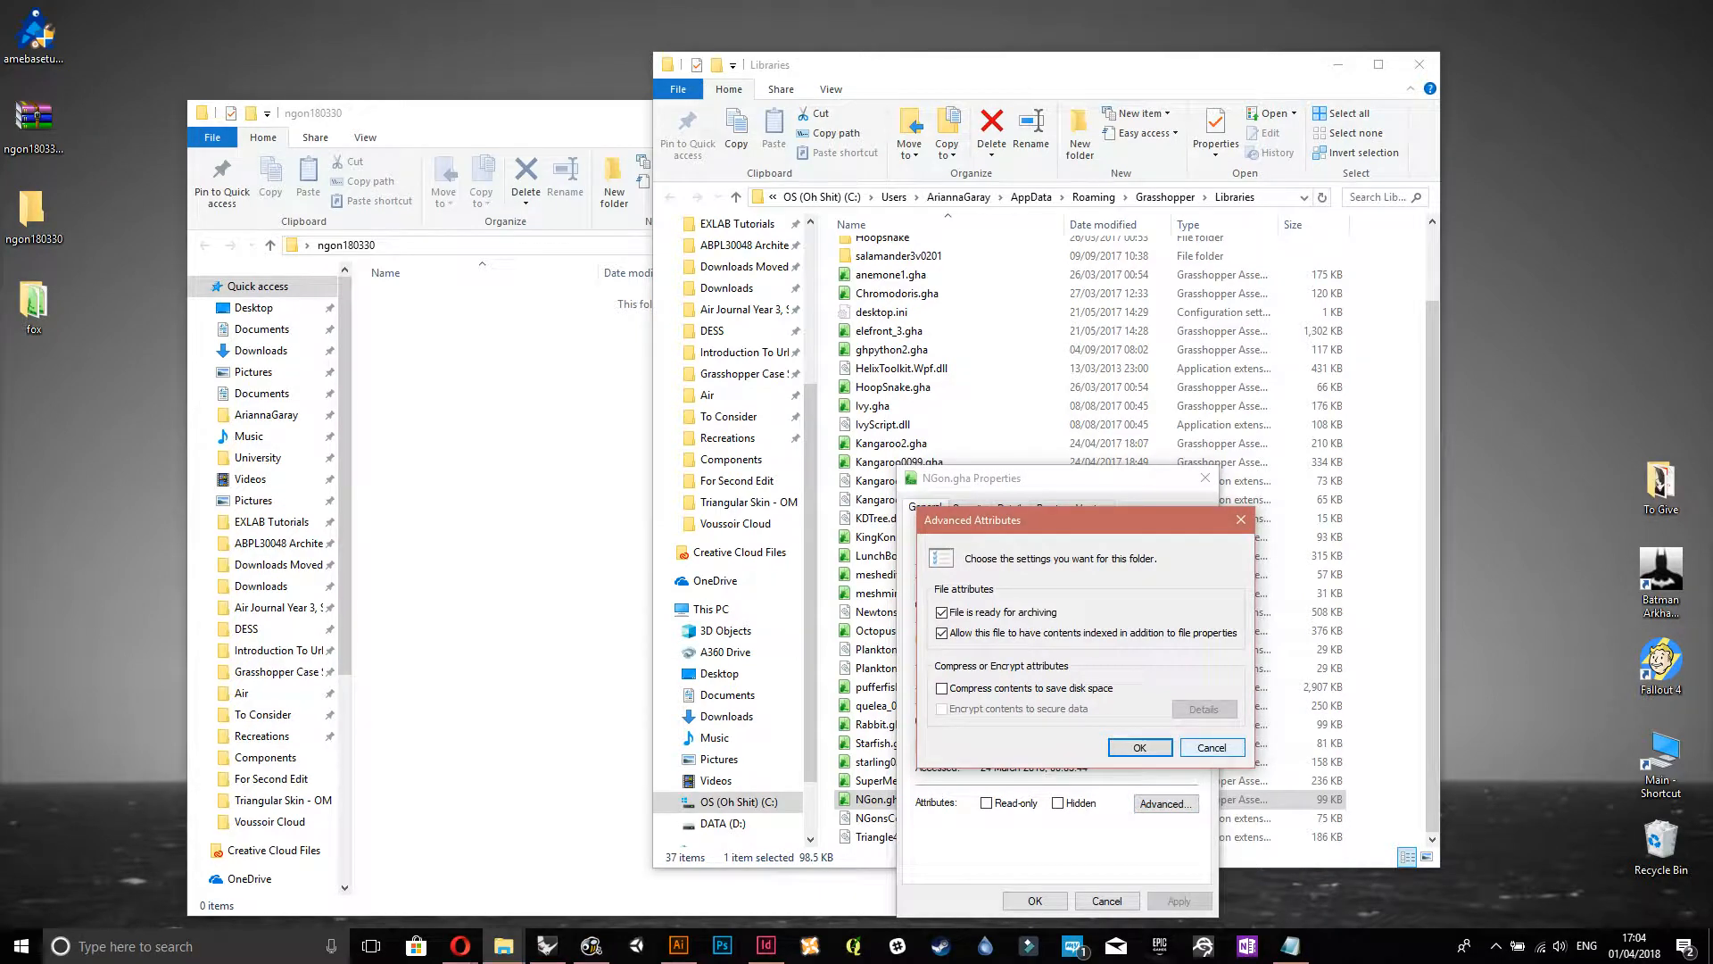
pyautogui.click(1140, 748)
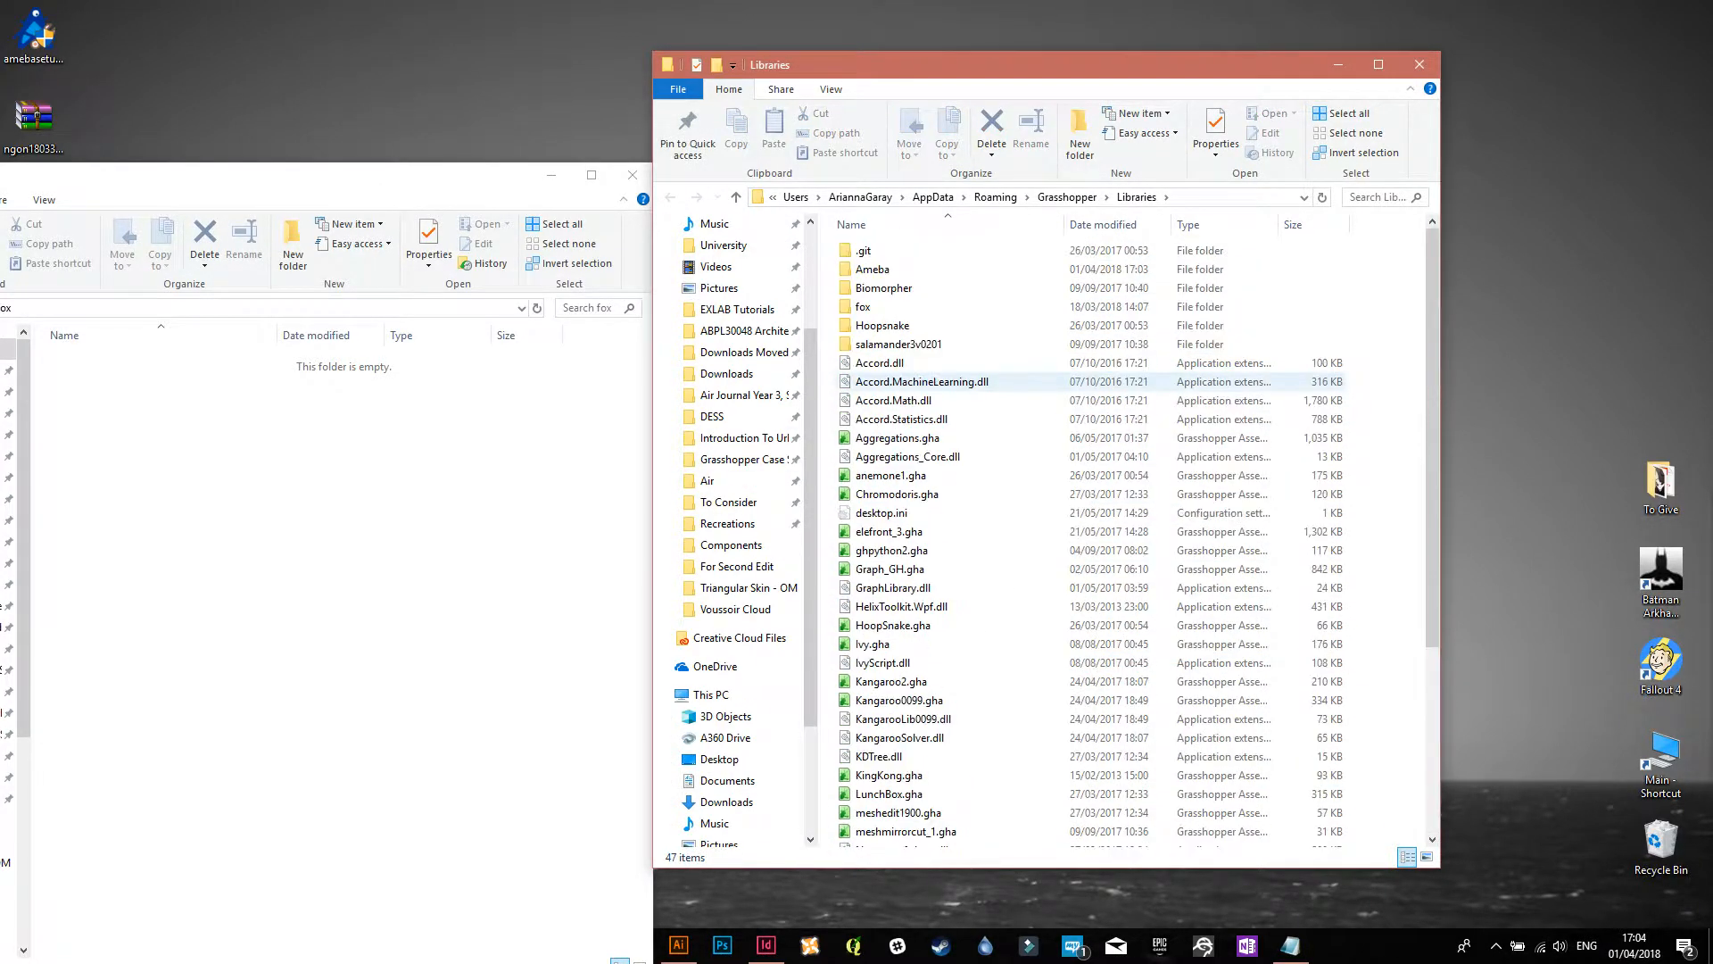
# - Open the Properties of Graph_GH.gha from its right-click menu
pyautogui.rightClick(886, 568)
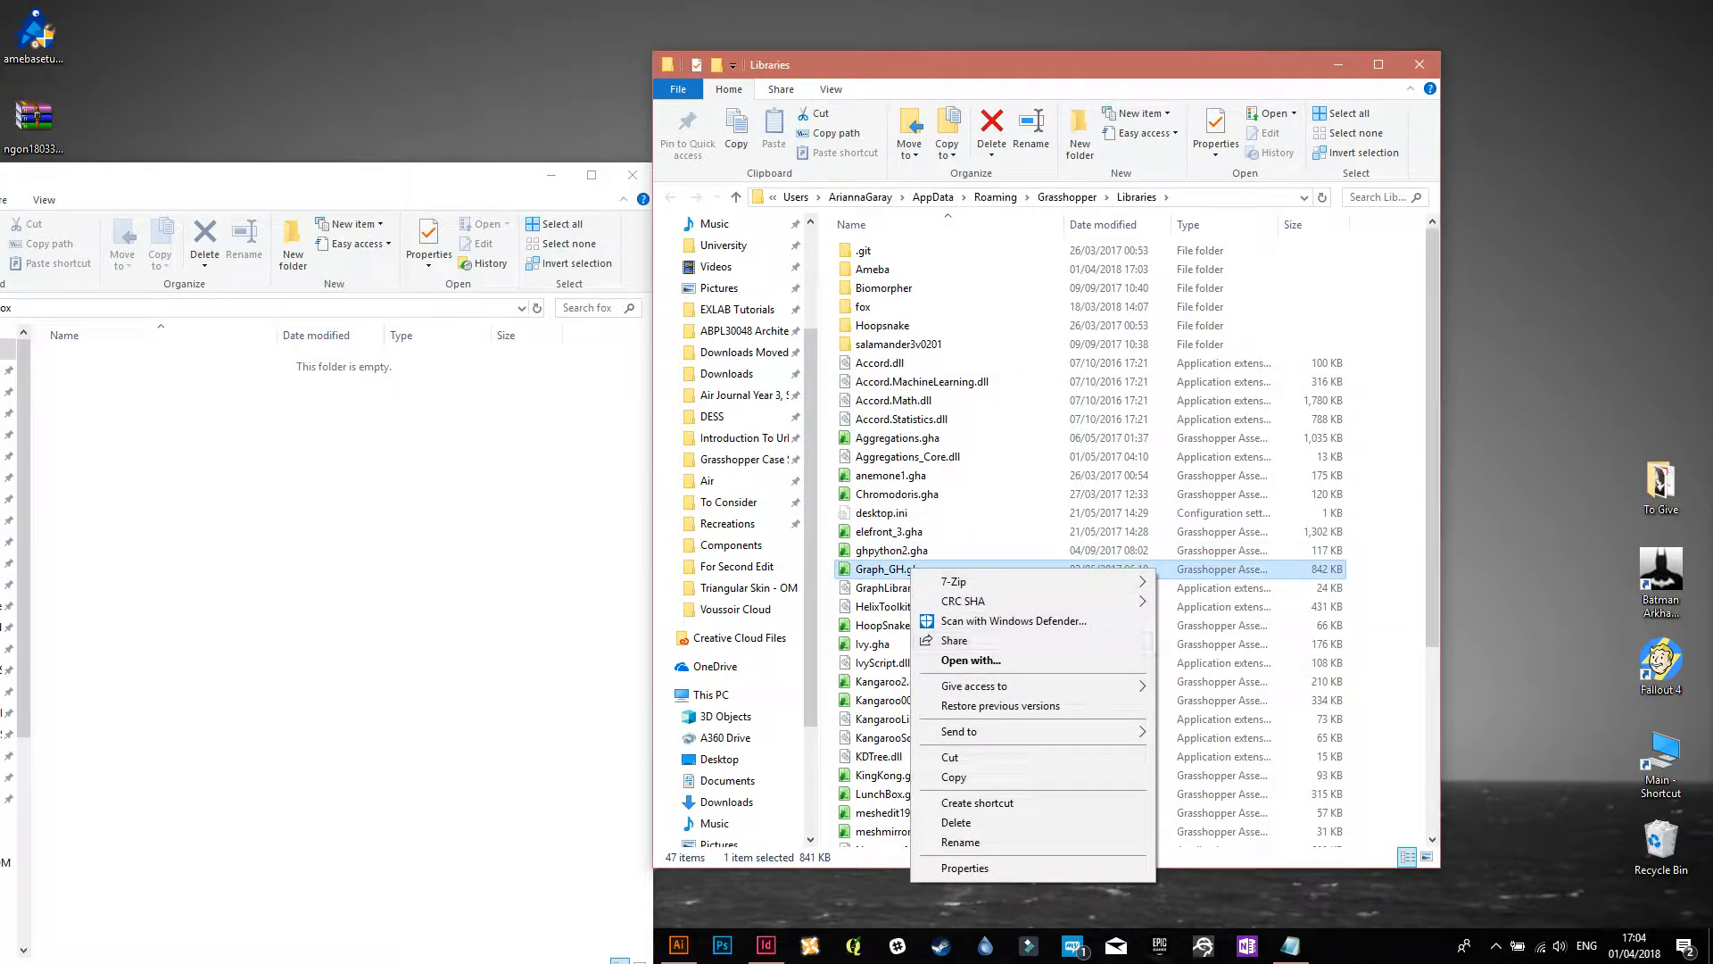
pyautogui.click(963, 867)
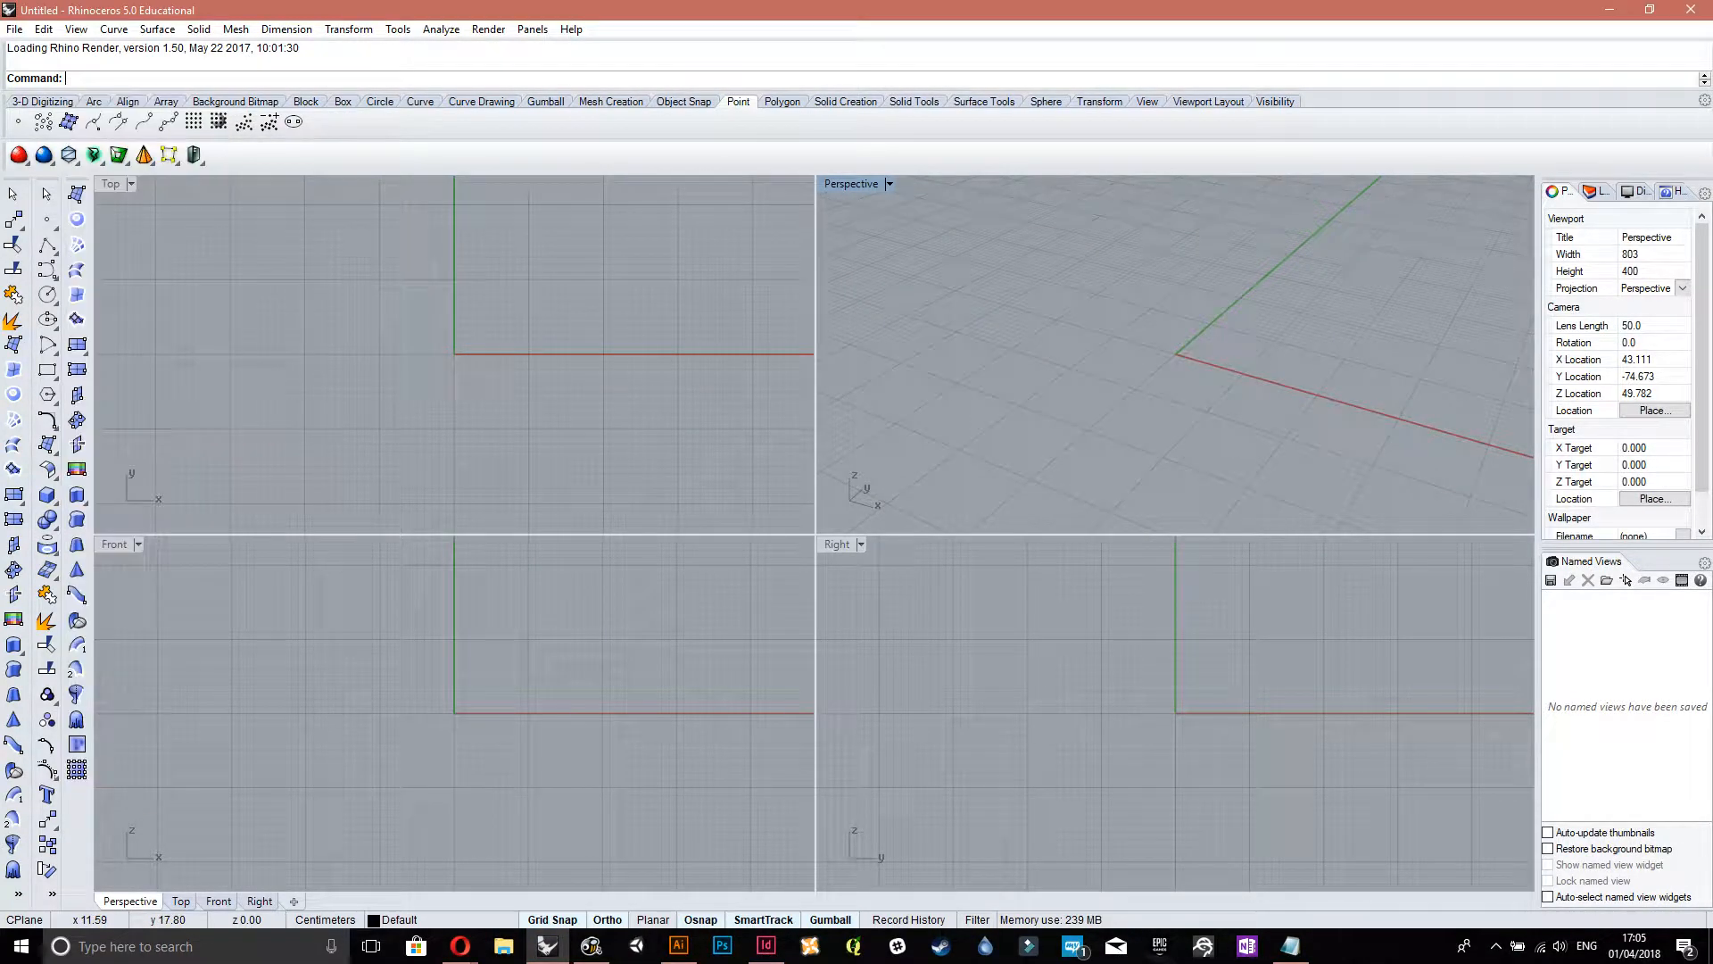
# - Run Grasshopper again, close the SubD version error, and show the Fox component tab
pyautogui.write('Grasshopper')
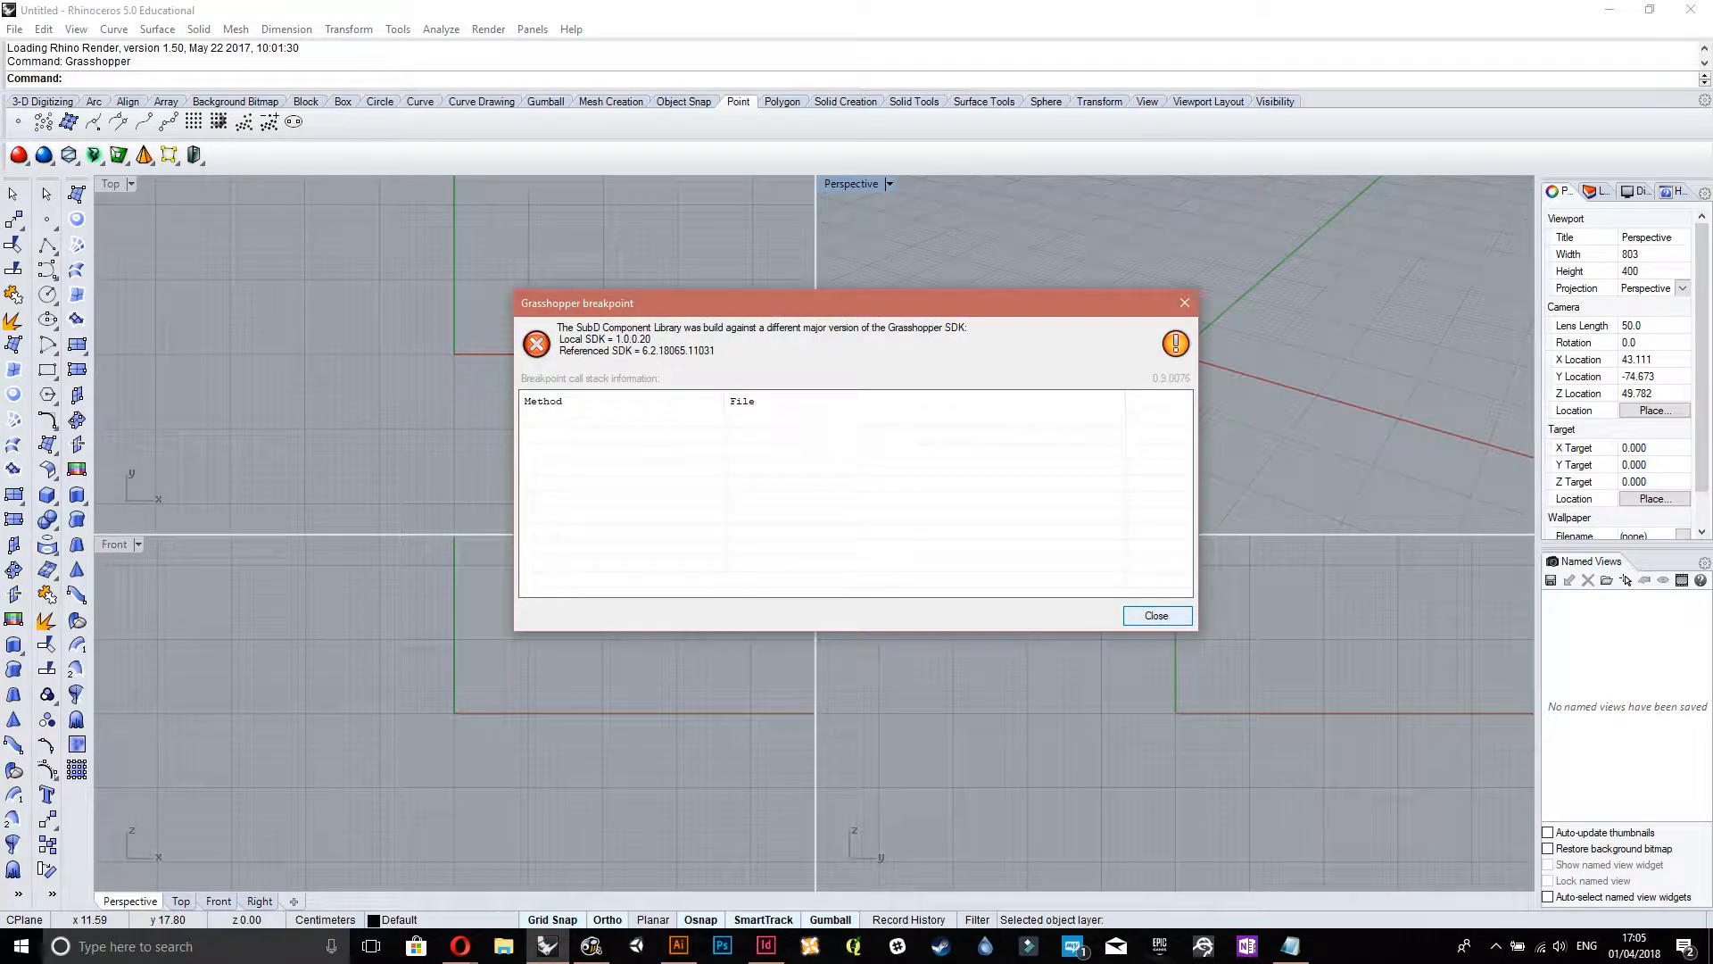
pyautogui.click(1155, 614)
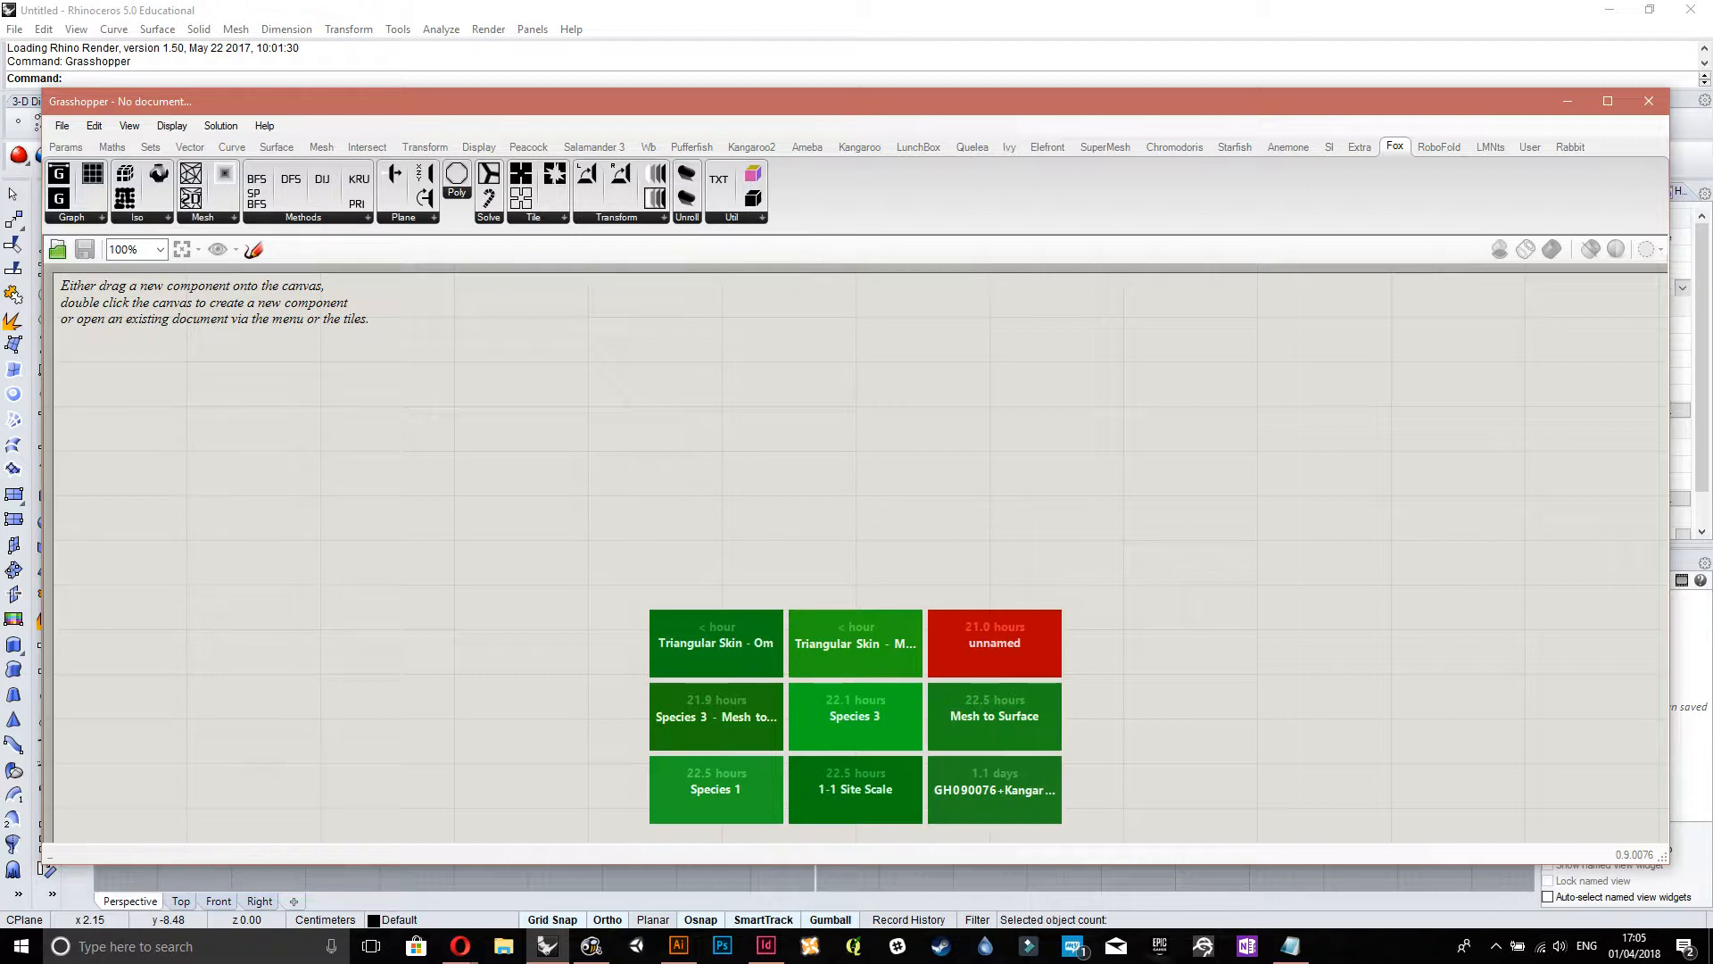
pyautogui.click(807, 147)
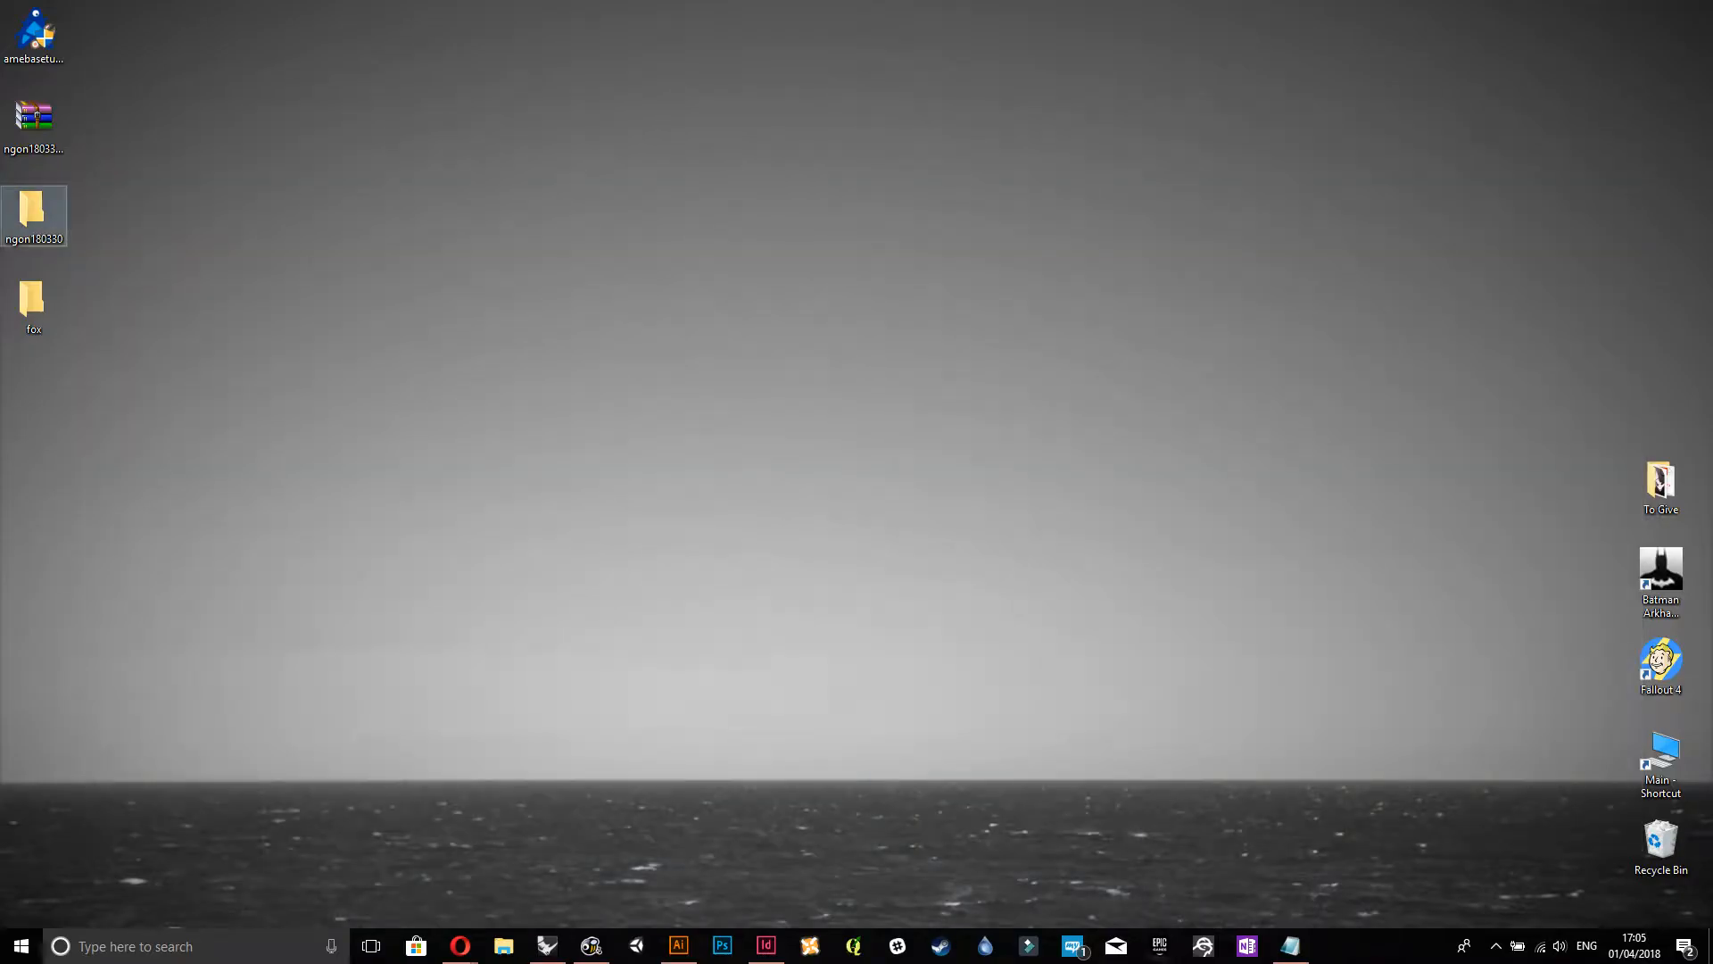
# - Check the Ameba, User, RoboFold and Elefront component tabs in Grasshopper
pyautogui.click(546, 946)
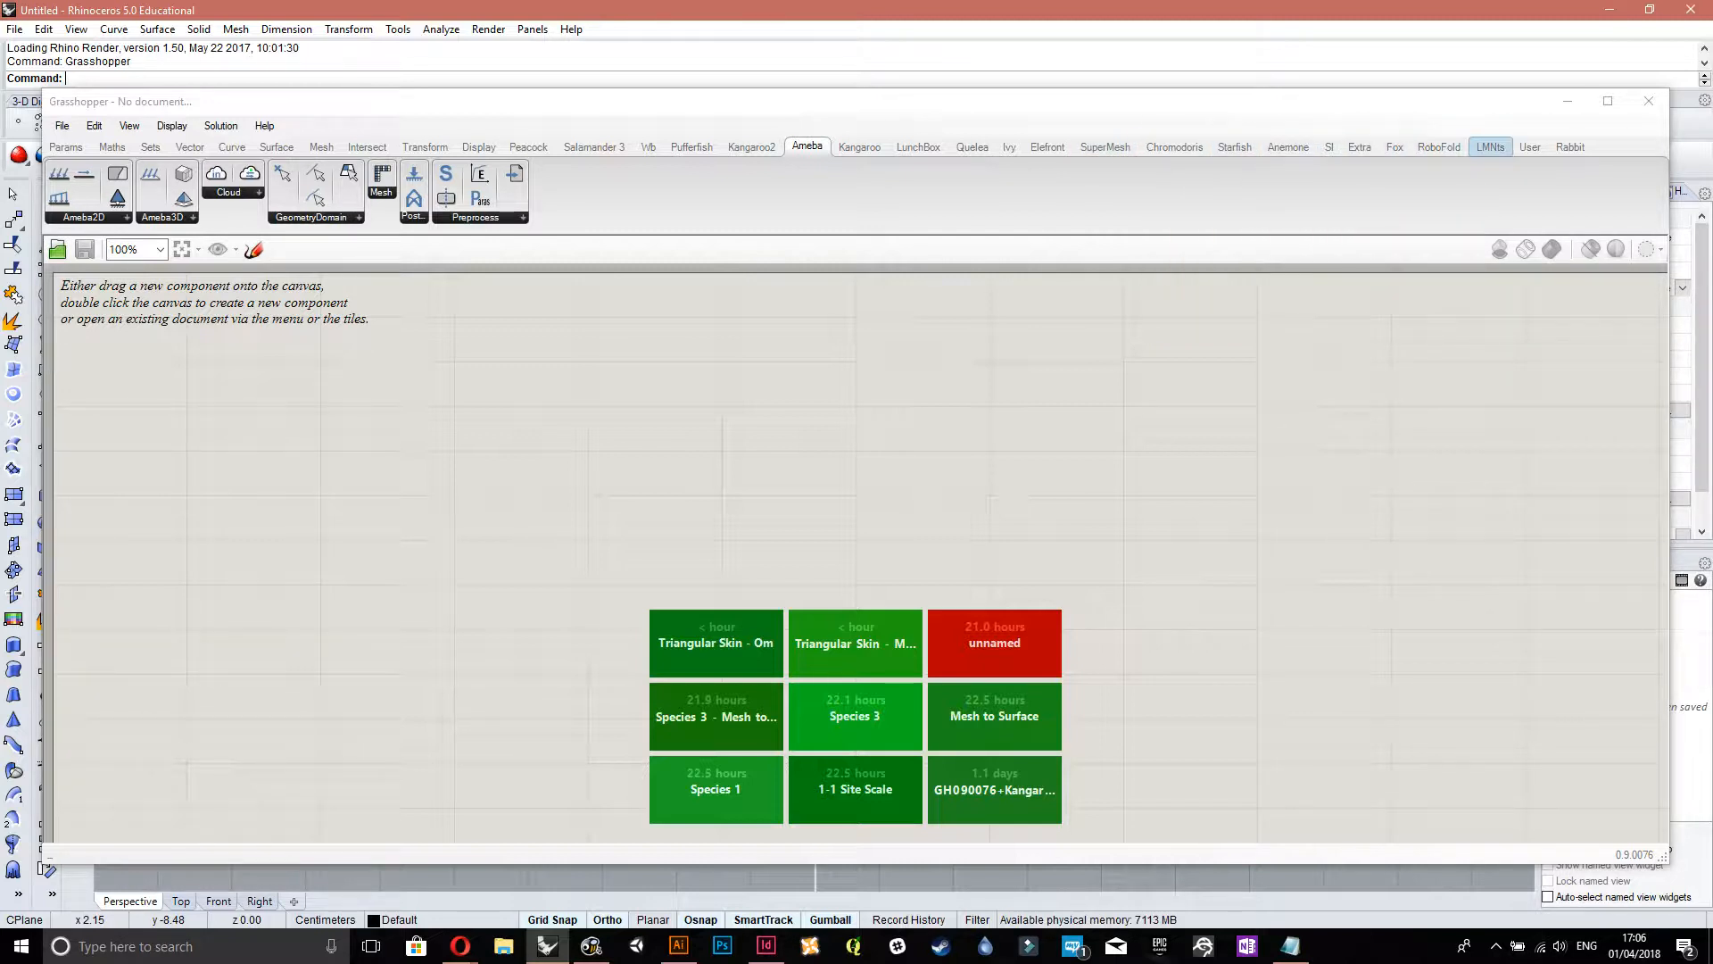
pyautogui.click(1530, 146)
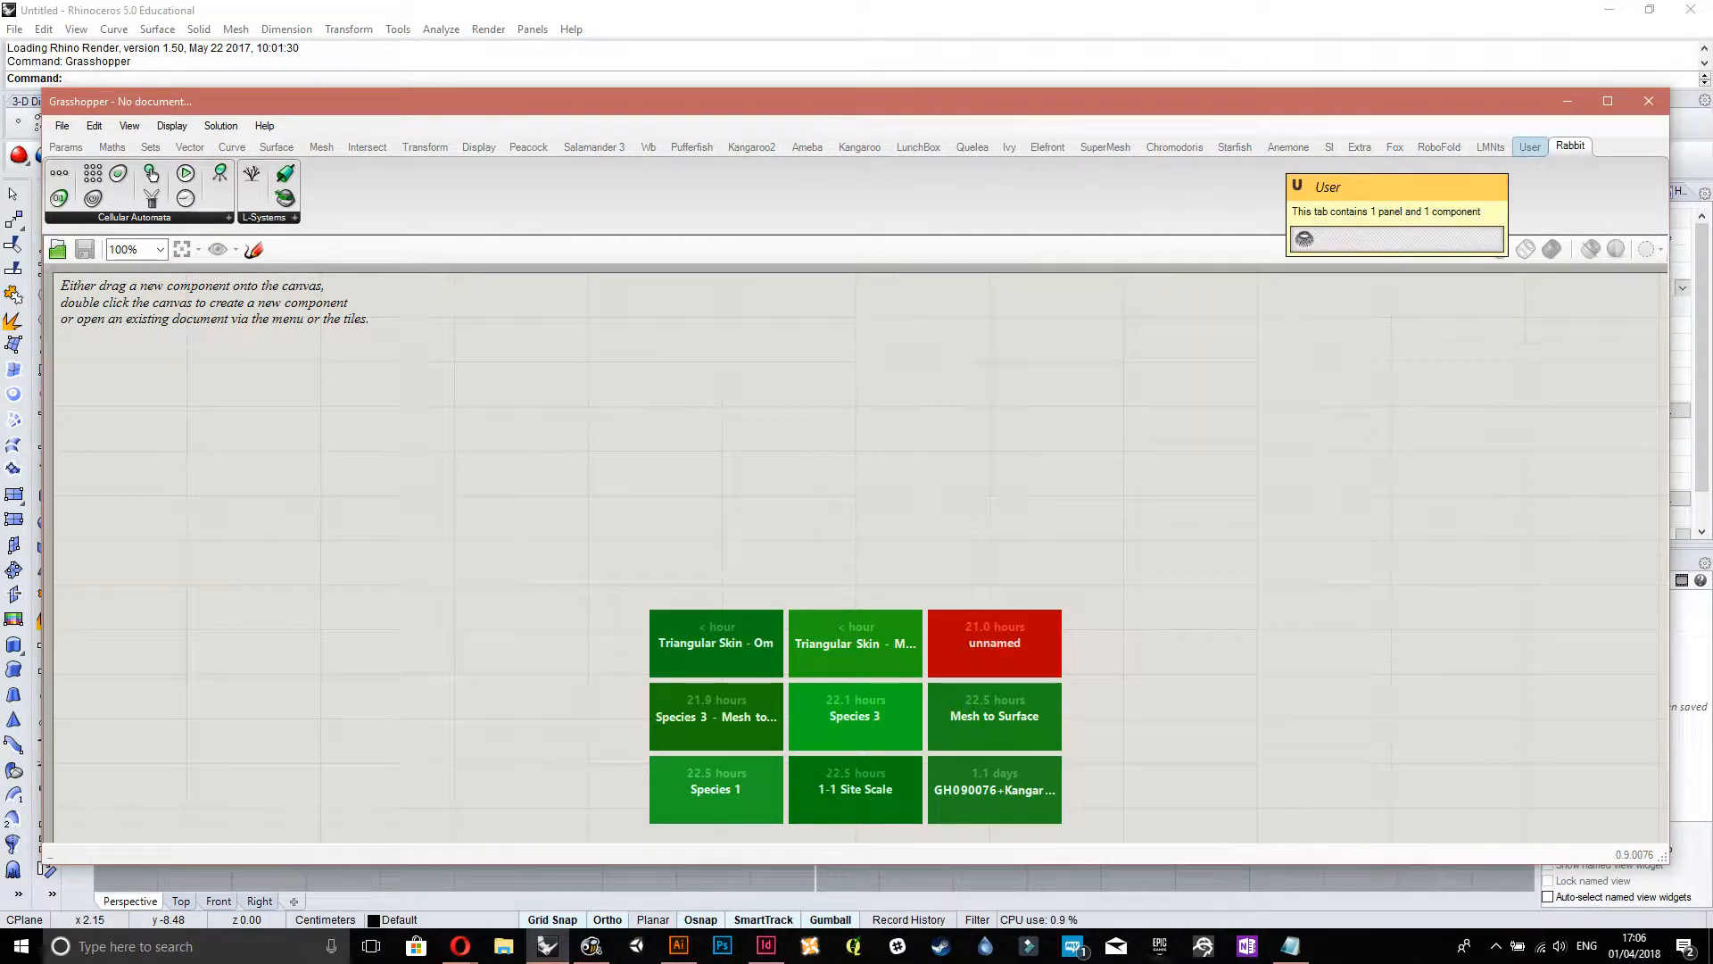
pyautogui.click(1437, 147)
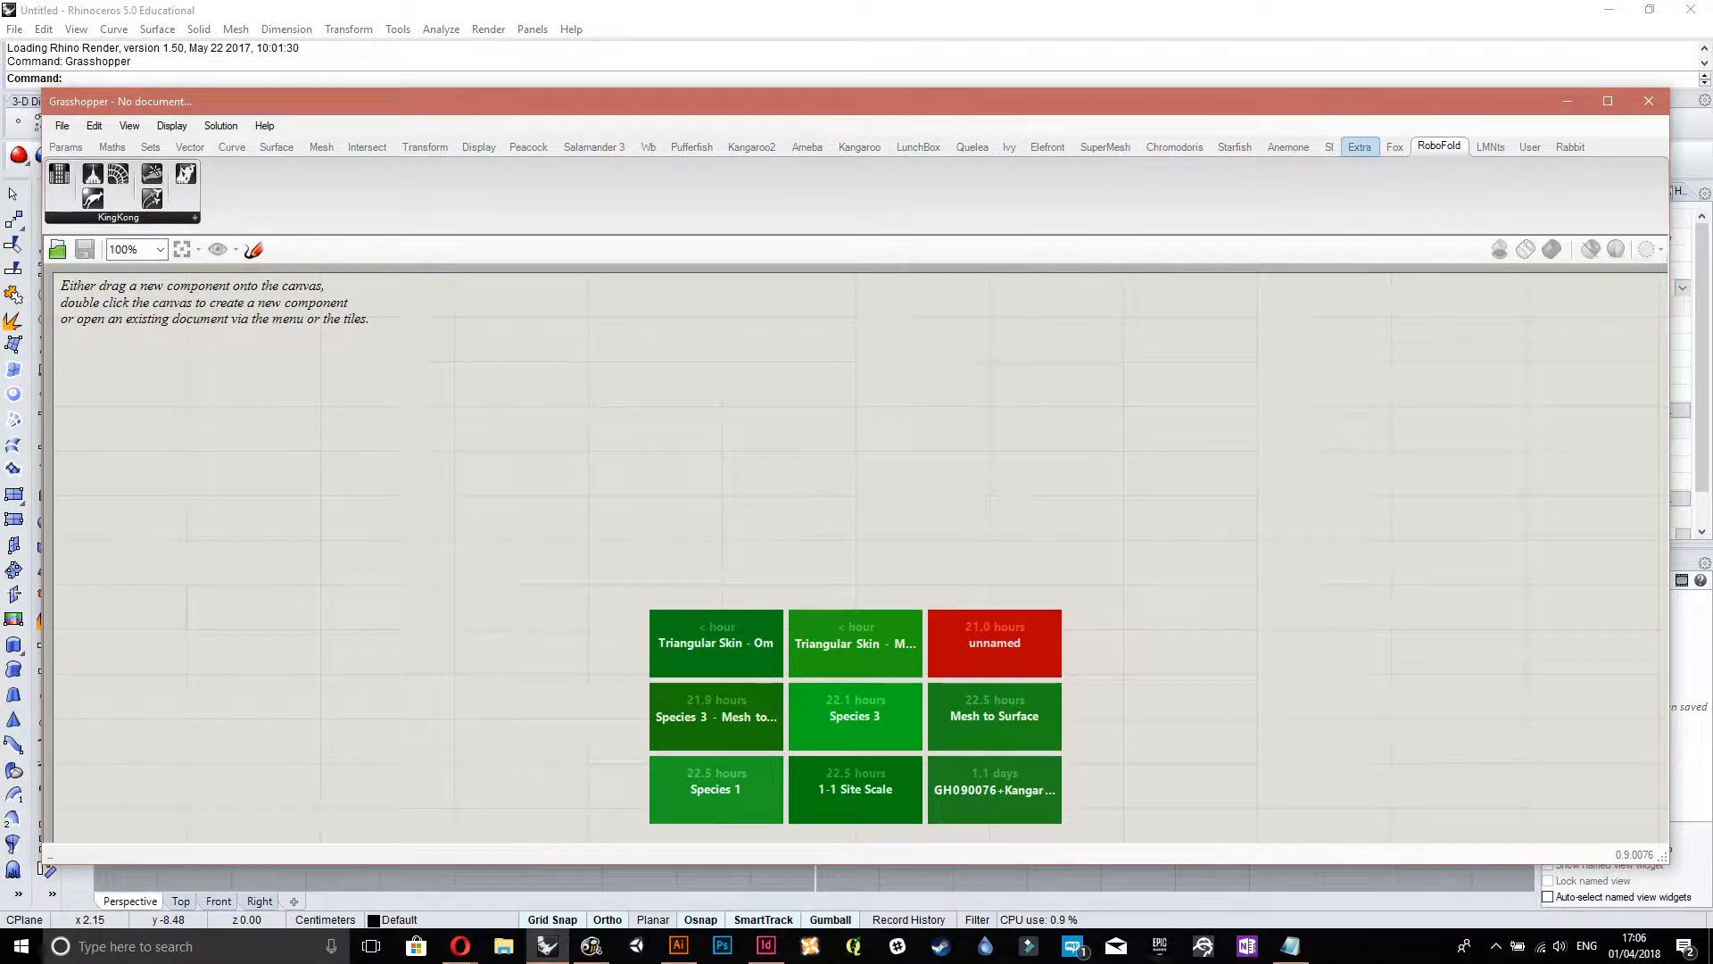
pyautogui.click(1287, 147)
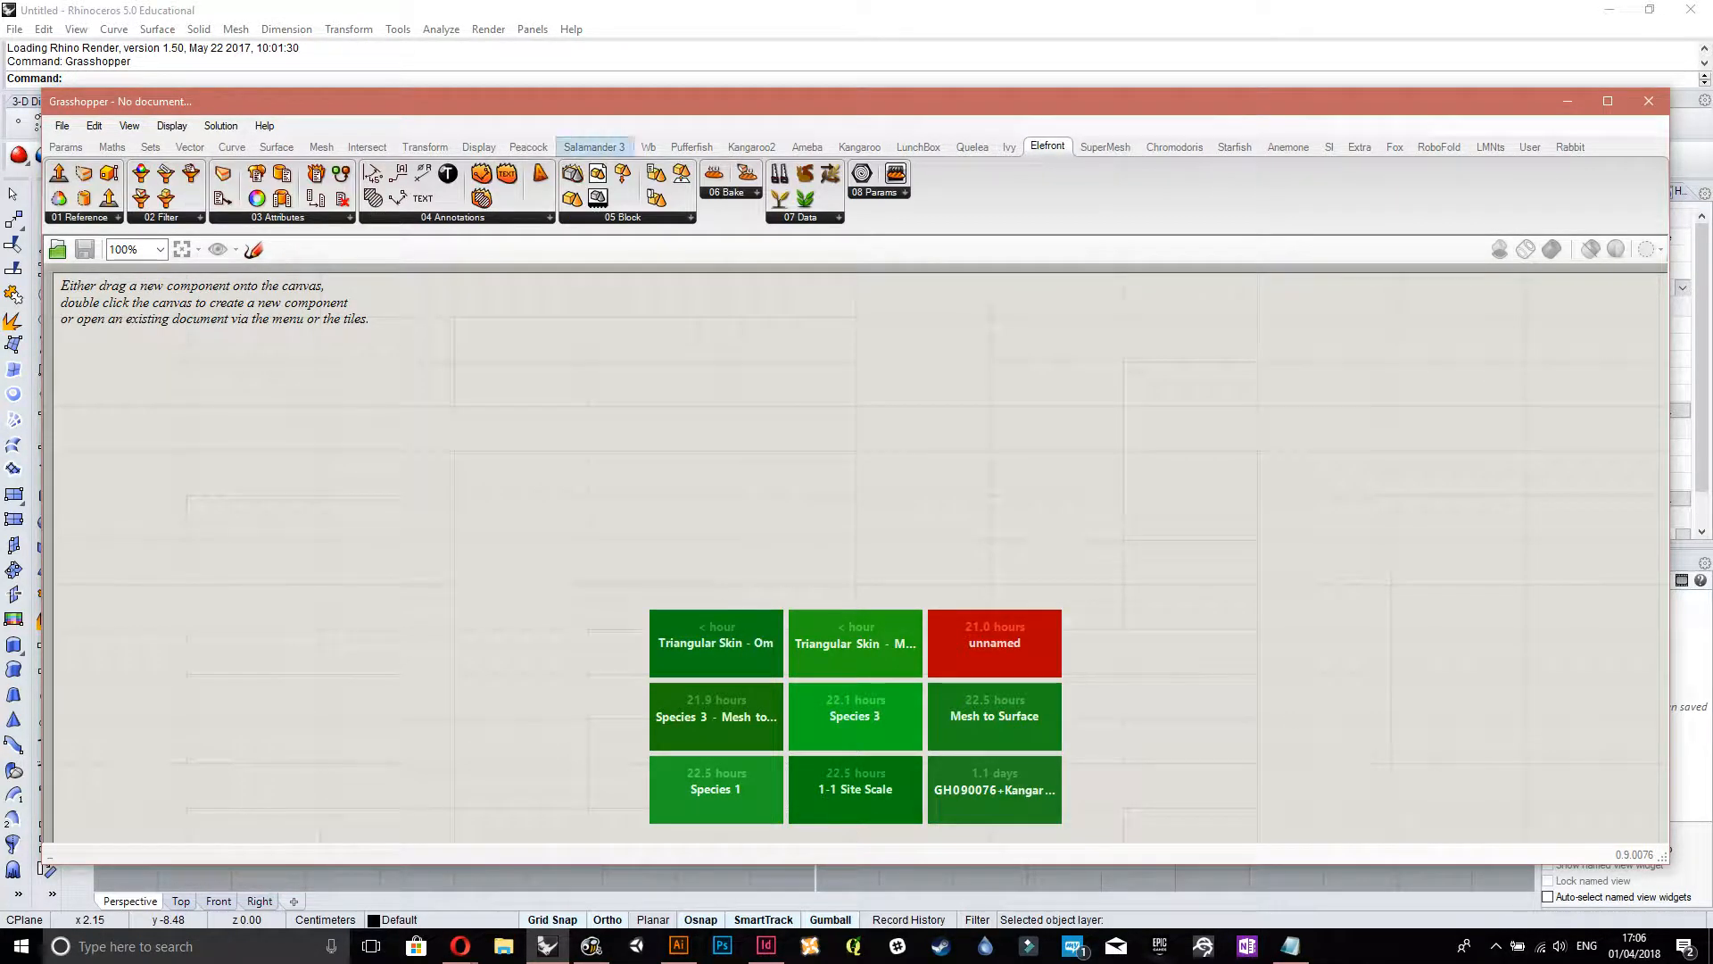
pyautogui.click(477, 146)
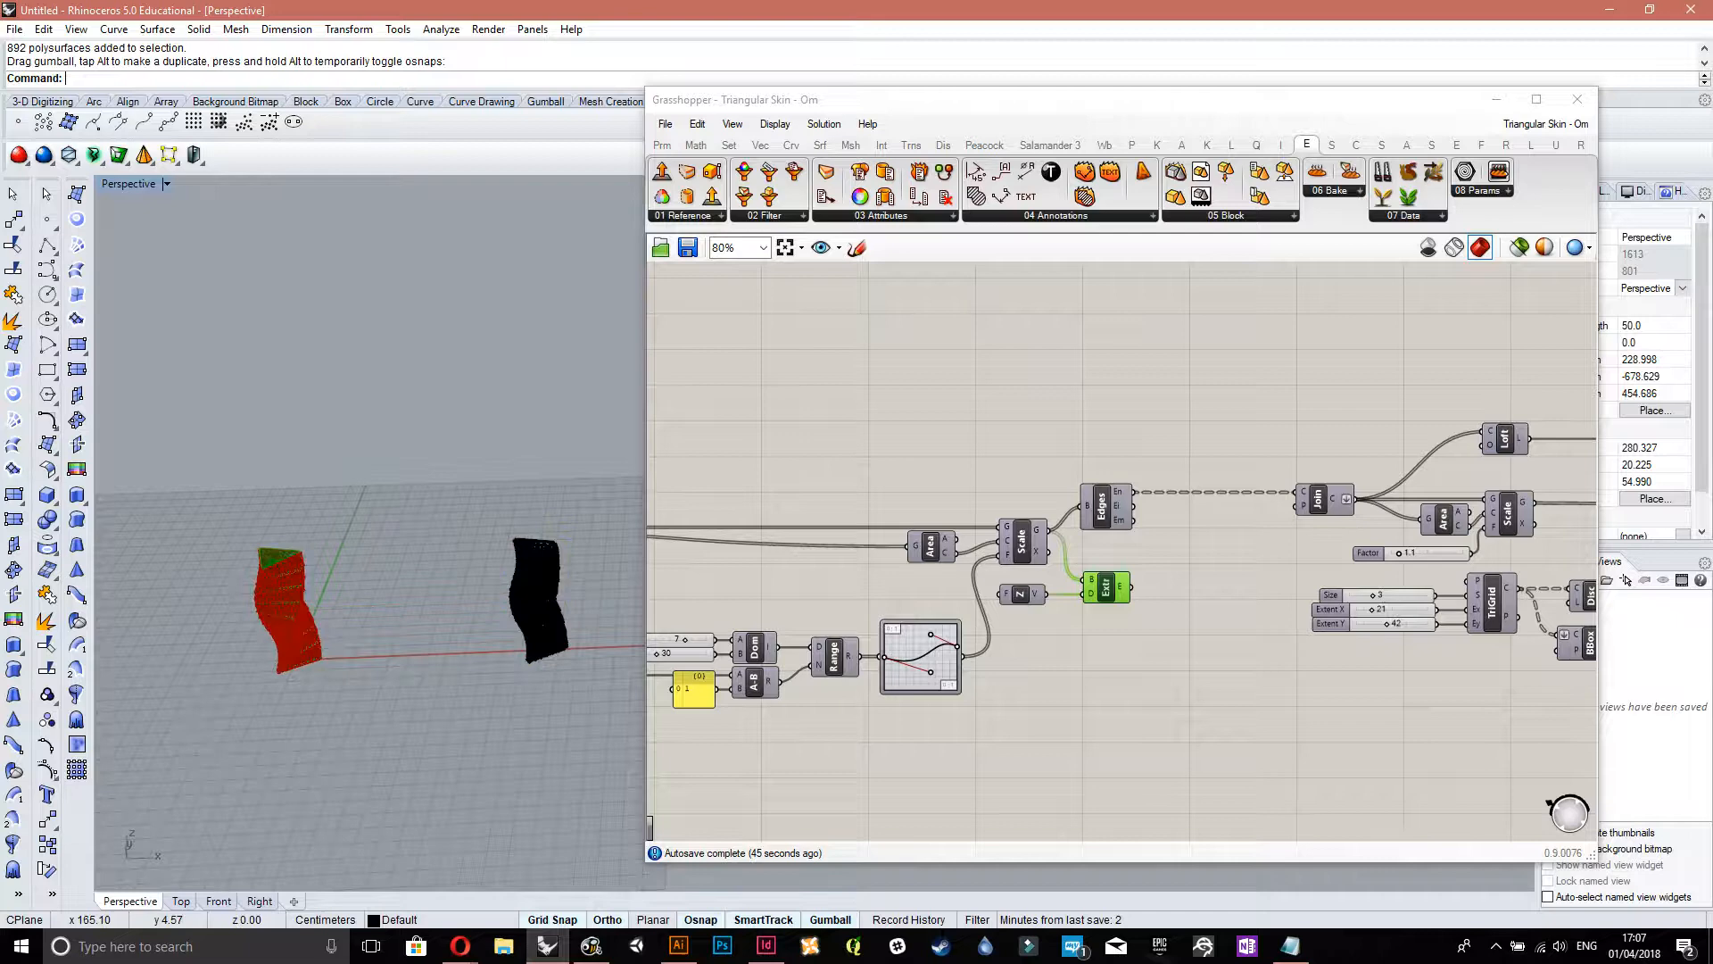
# - Zoom the Perspective view in on the baked tower
pyautogui.scroll(-3)
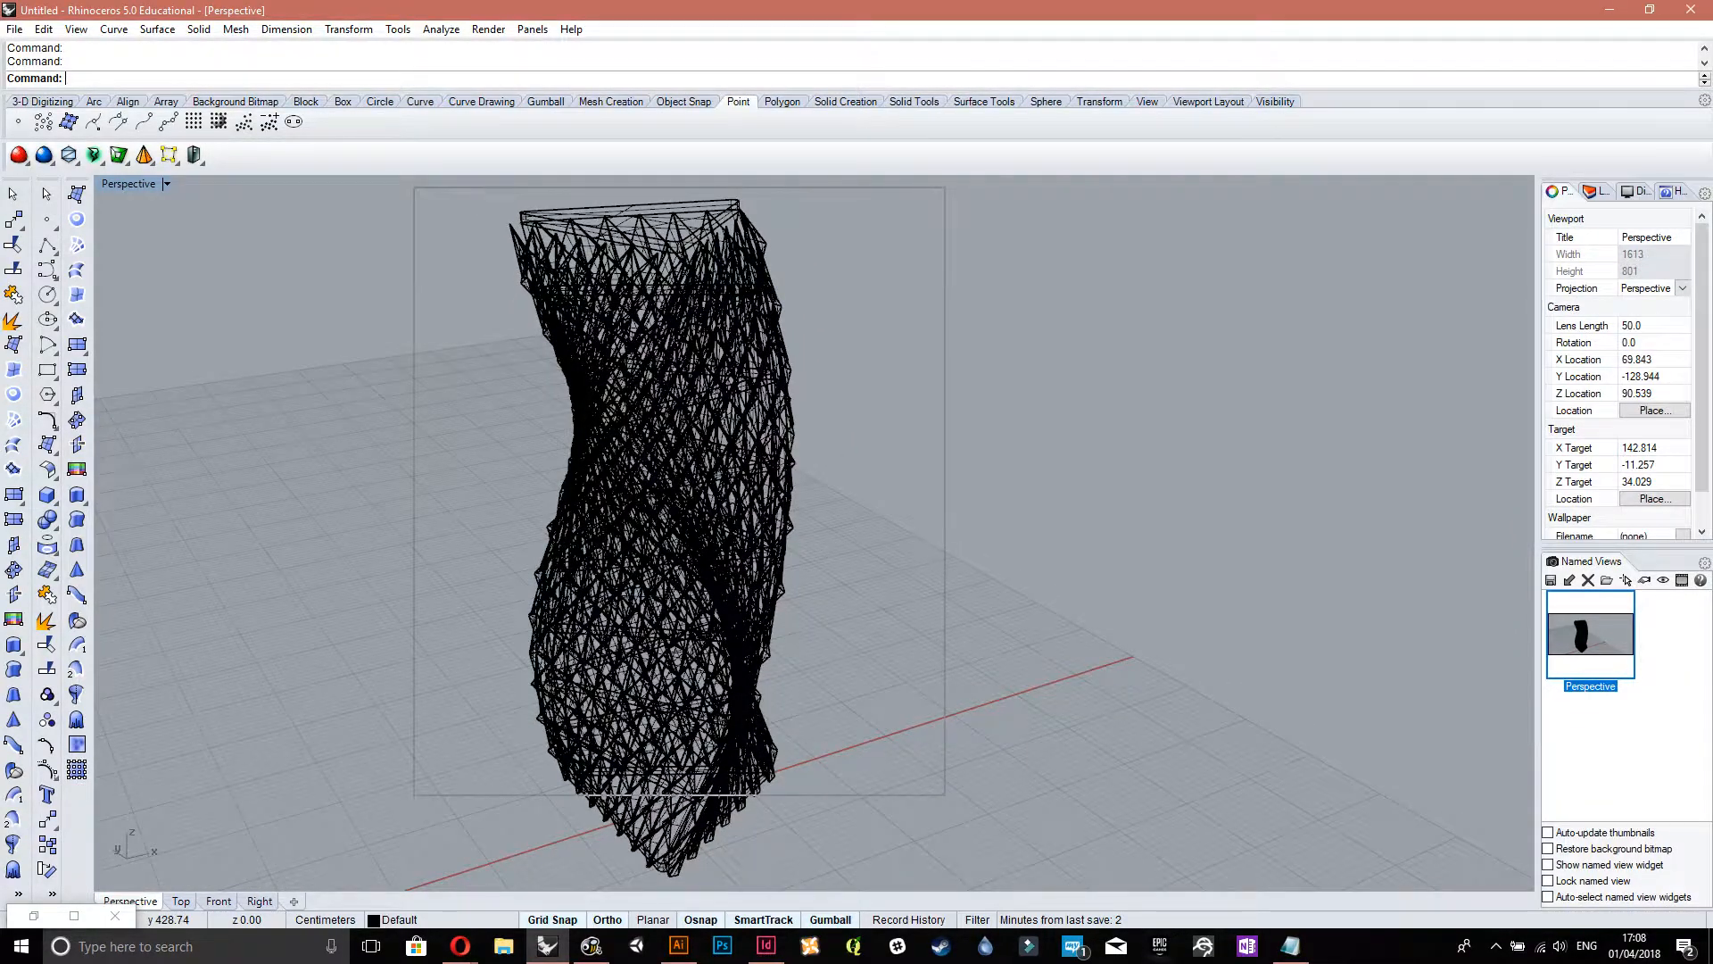
# - Make2D the tower from Current View with hidden lines shown, then maximize the Top view
pyautogui.click(656, 491)
pyautogui.write('Make2D')
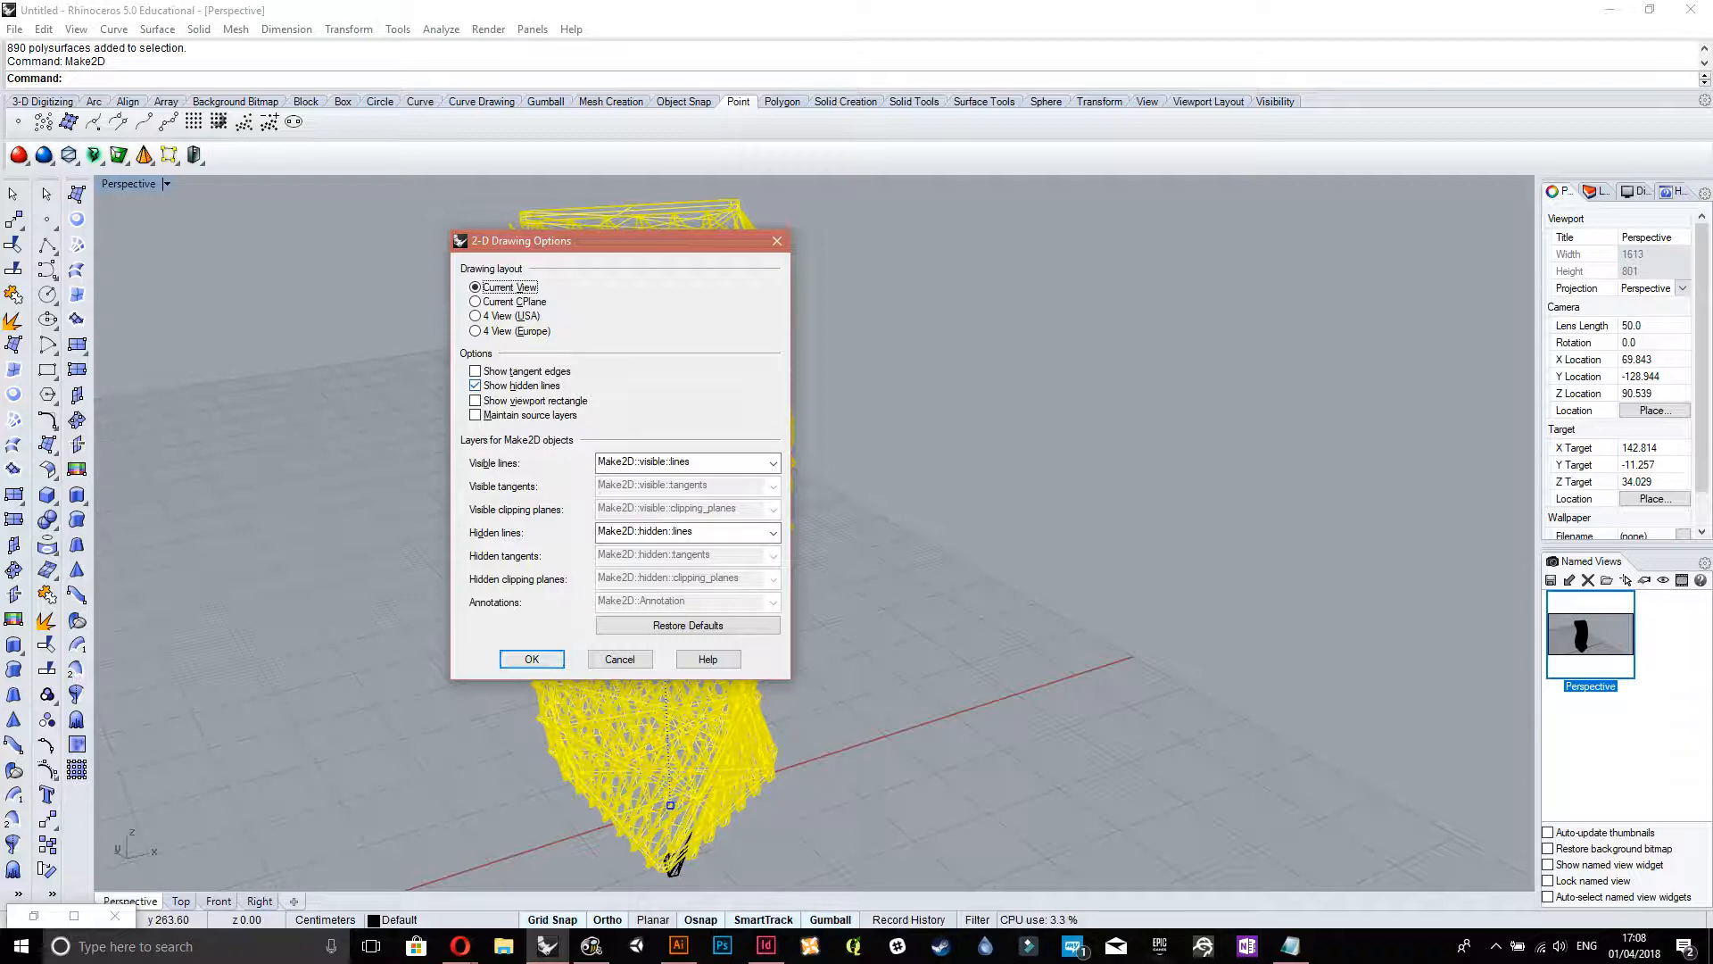
pyautogui.click(531, 659)
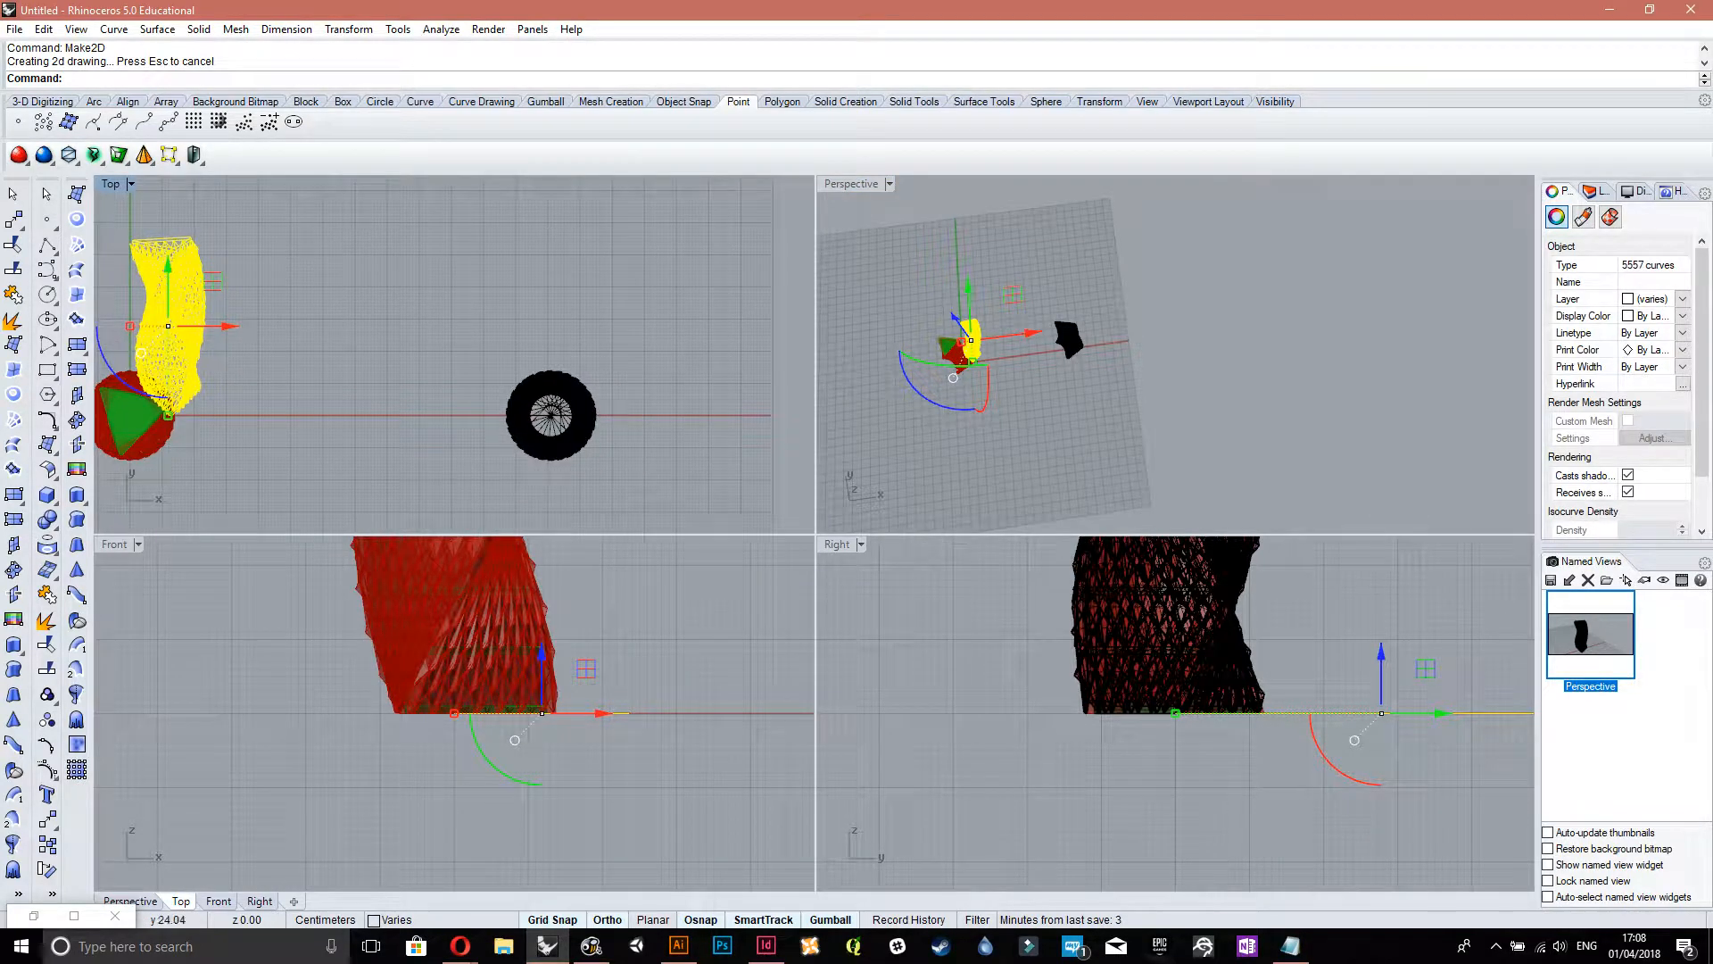
pyautogui.doubleClick(110, 184)
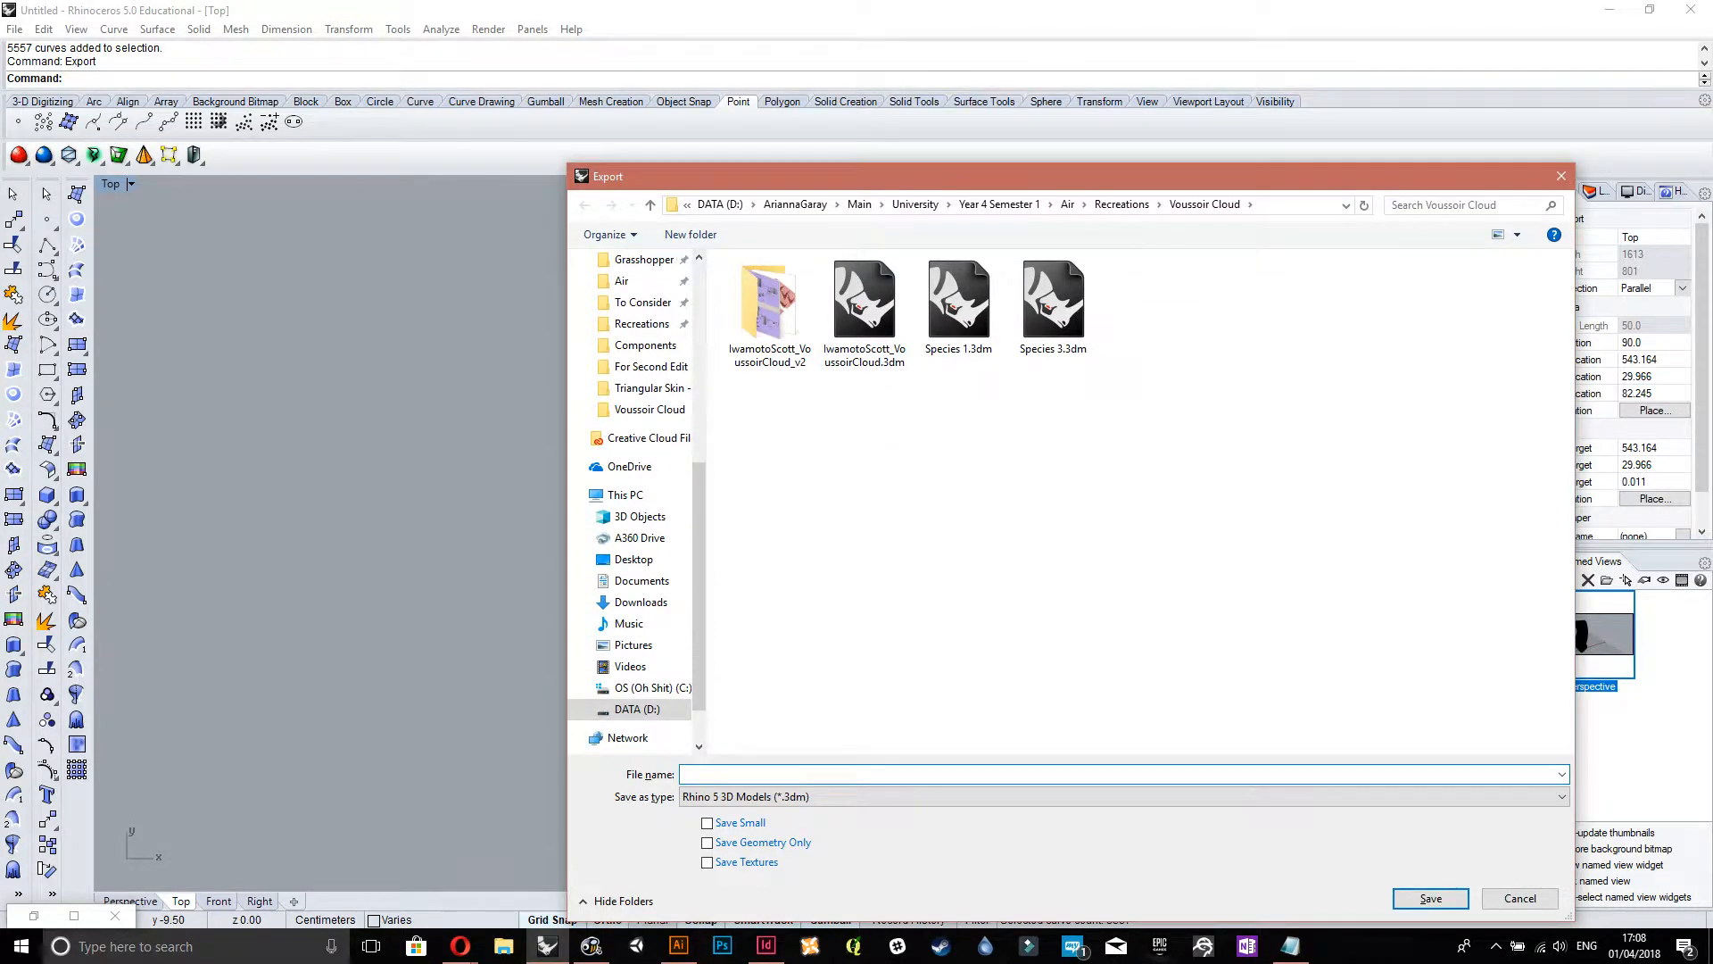
# - Export the selected curves as Adobe Illustrator file 'Om' with default AI options
pyautogui.click(1120, 795)
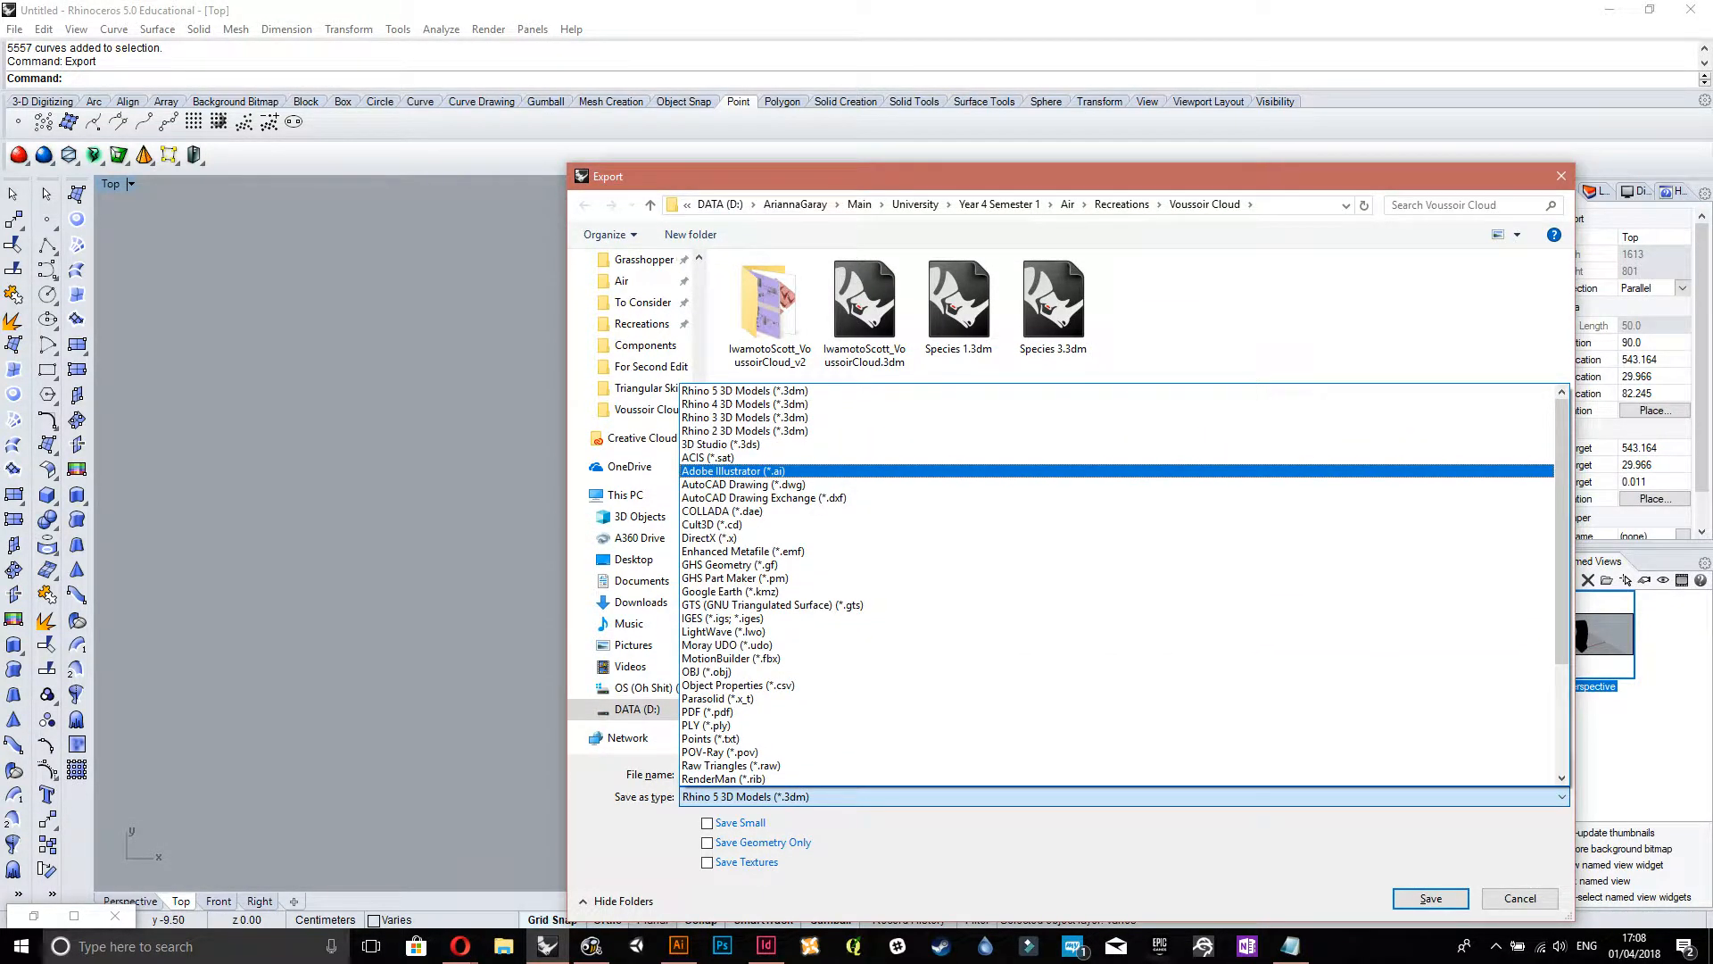
pyautogui.click(732, 471)
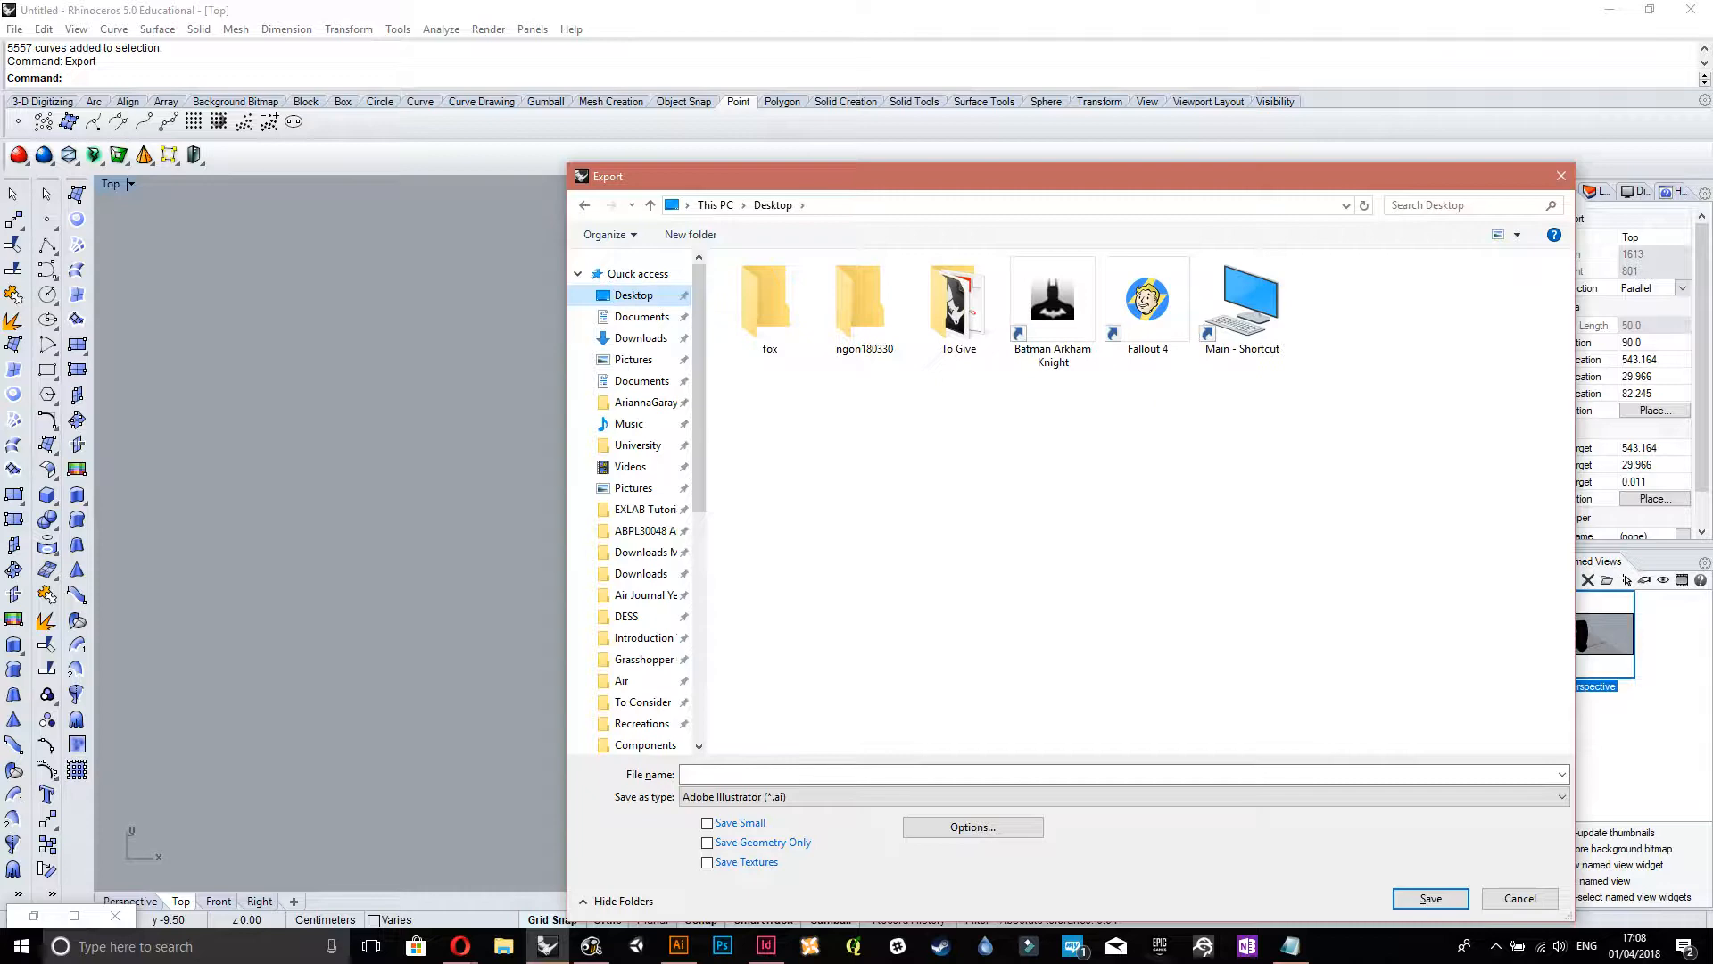
pyautogui.write('Om')
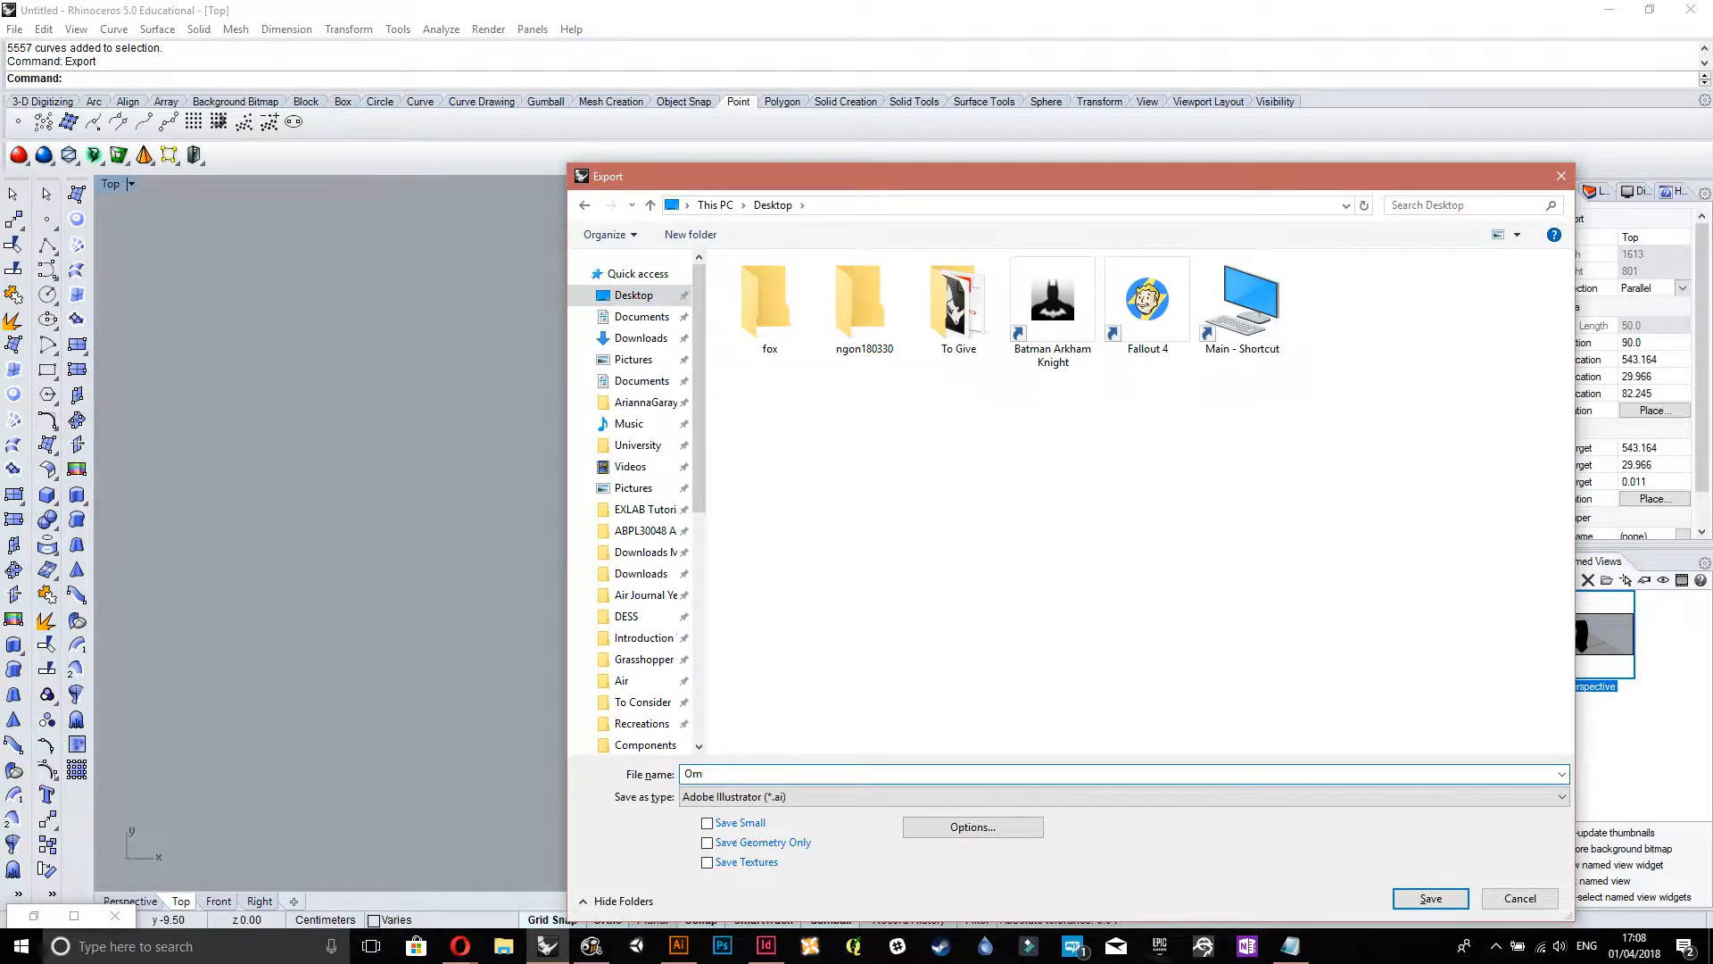
pyautogui.click(1430, 899)
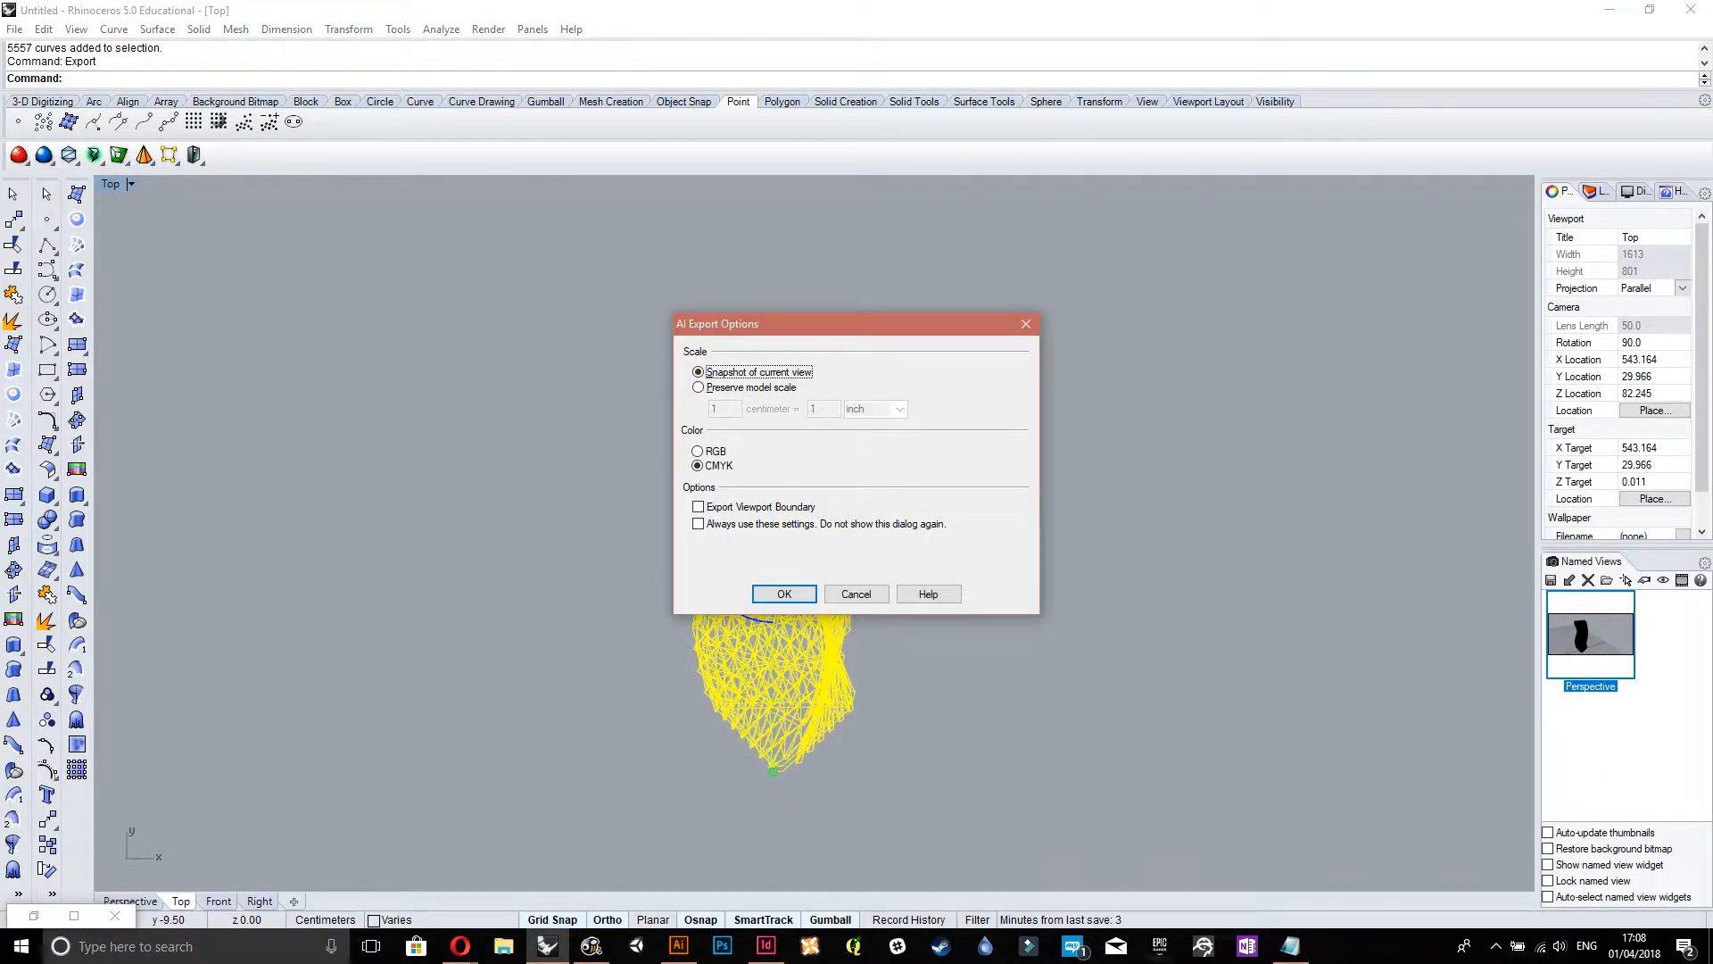
pyautogui.click(783, 594)
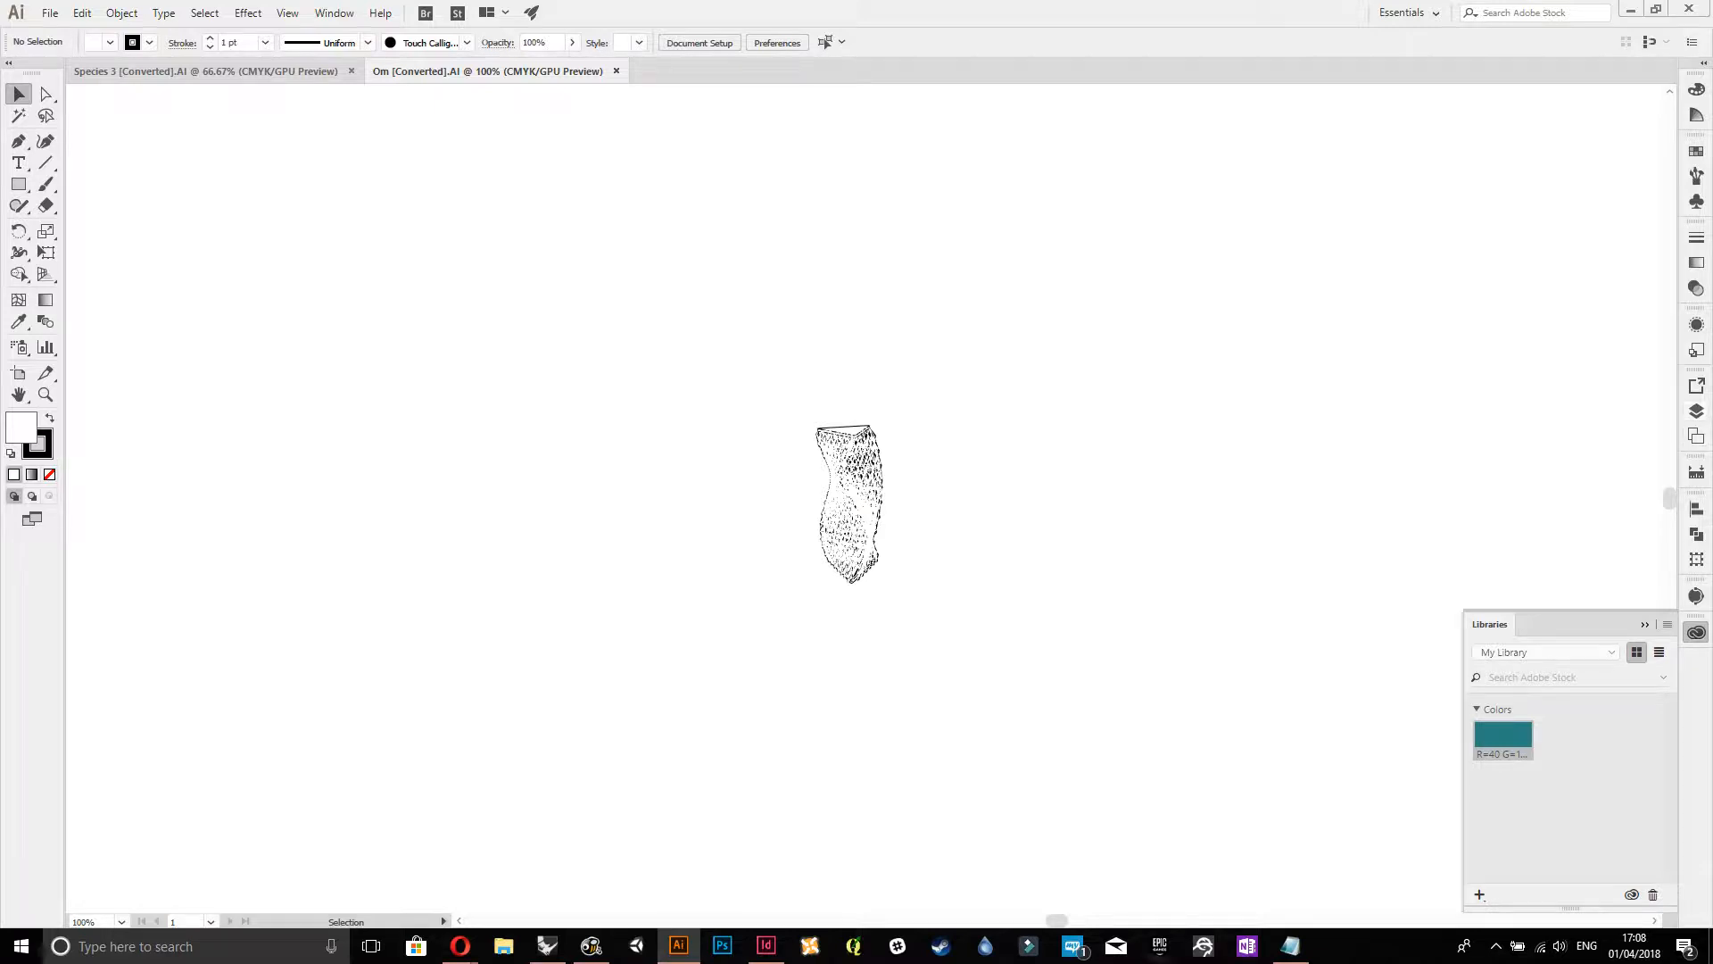
# - In Om.ai, add Layer 3 below both Make2D line layers, with the artboard fitted in view
pyautogui.click(1695, 410)
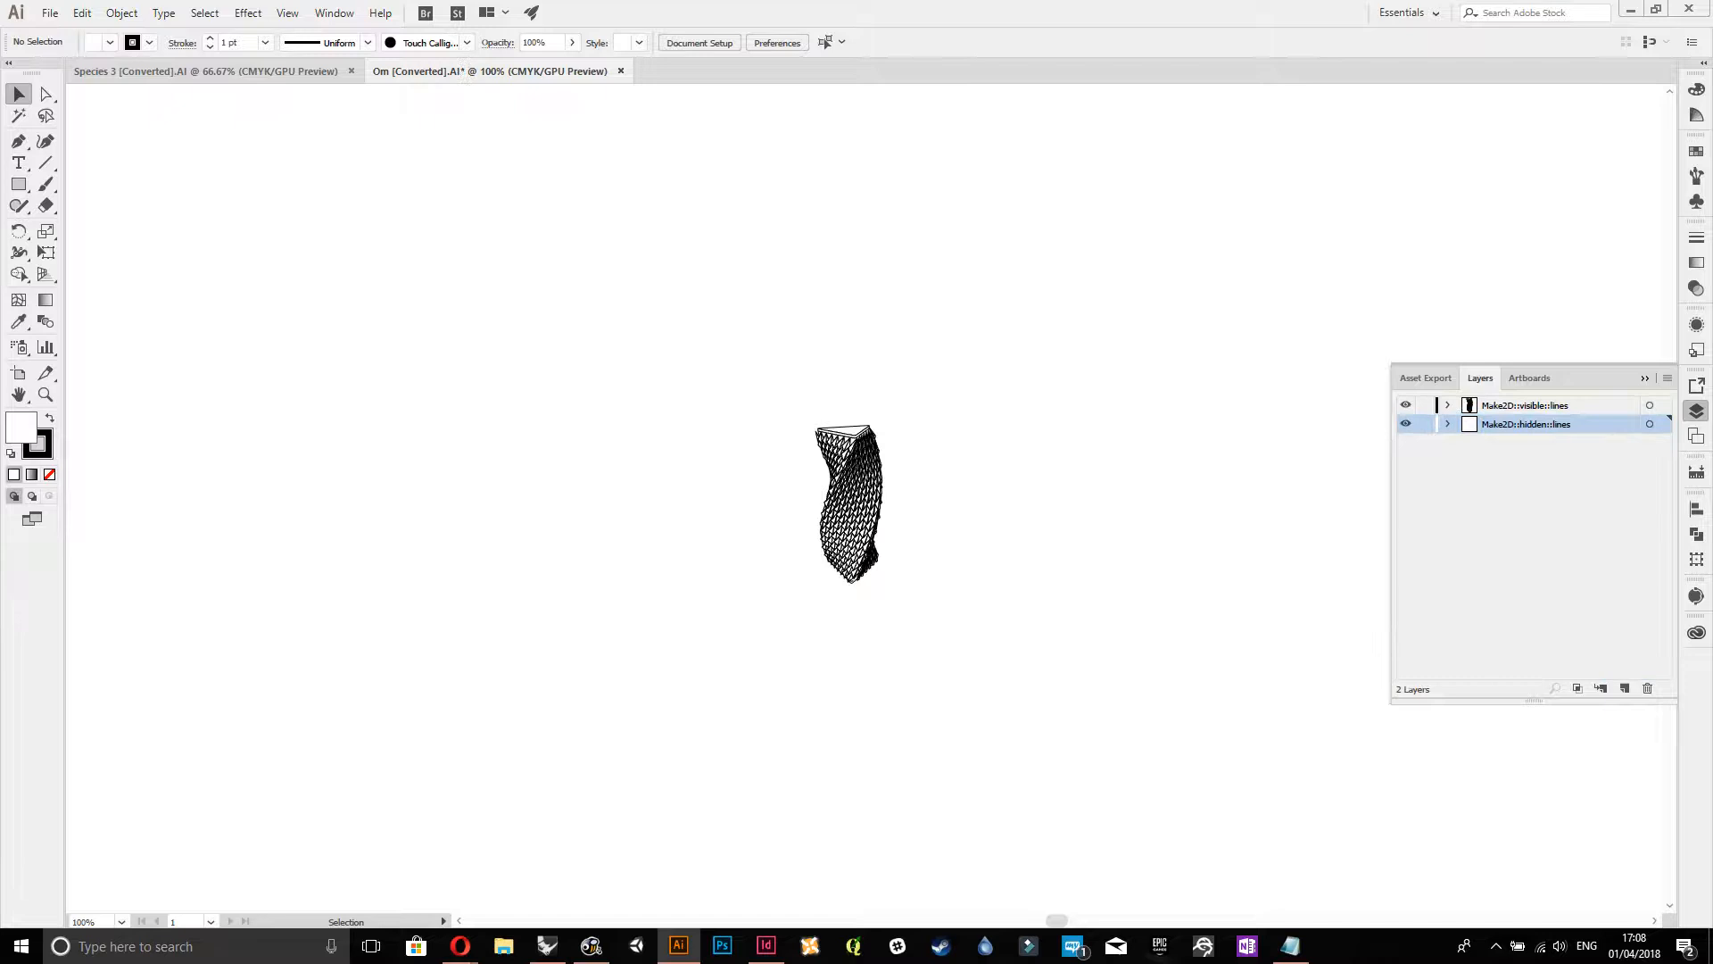
pyautogui.click(1524, 405)
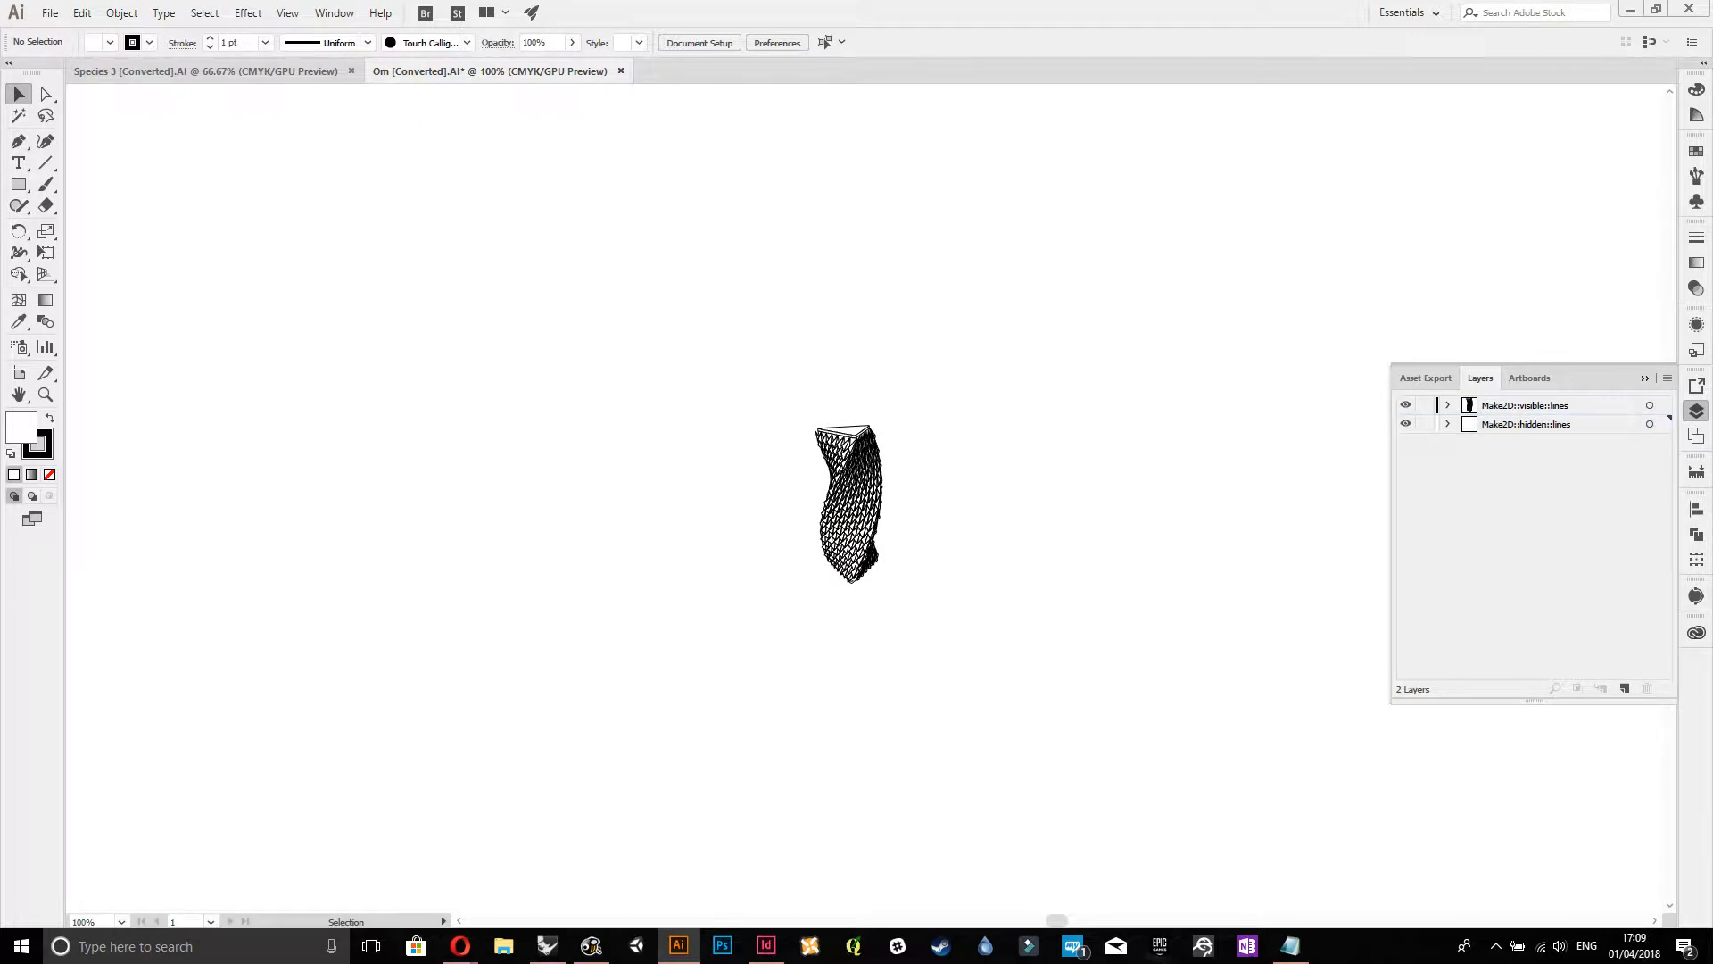
pyautogui.click(848, 502)
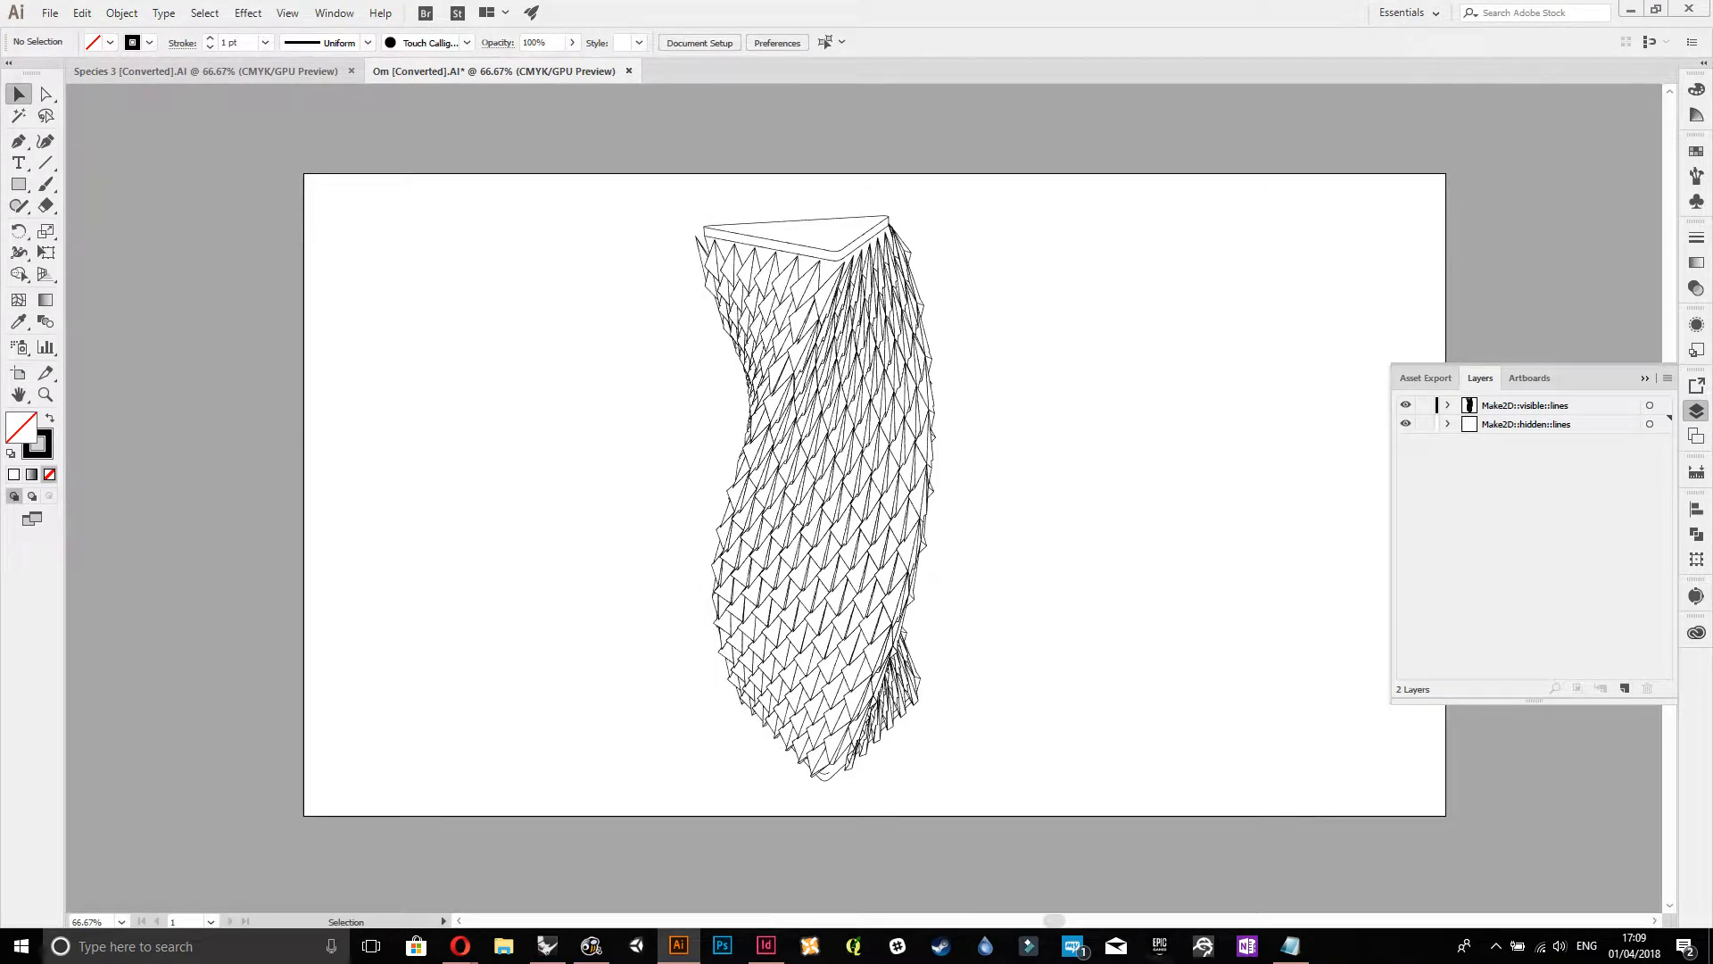
pyautogui.click(1625, 688)
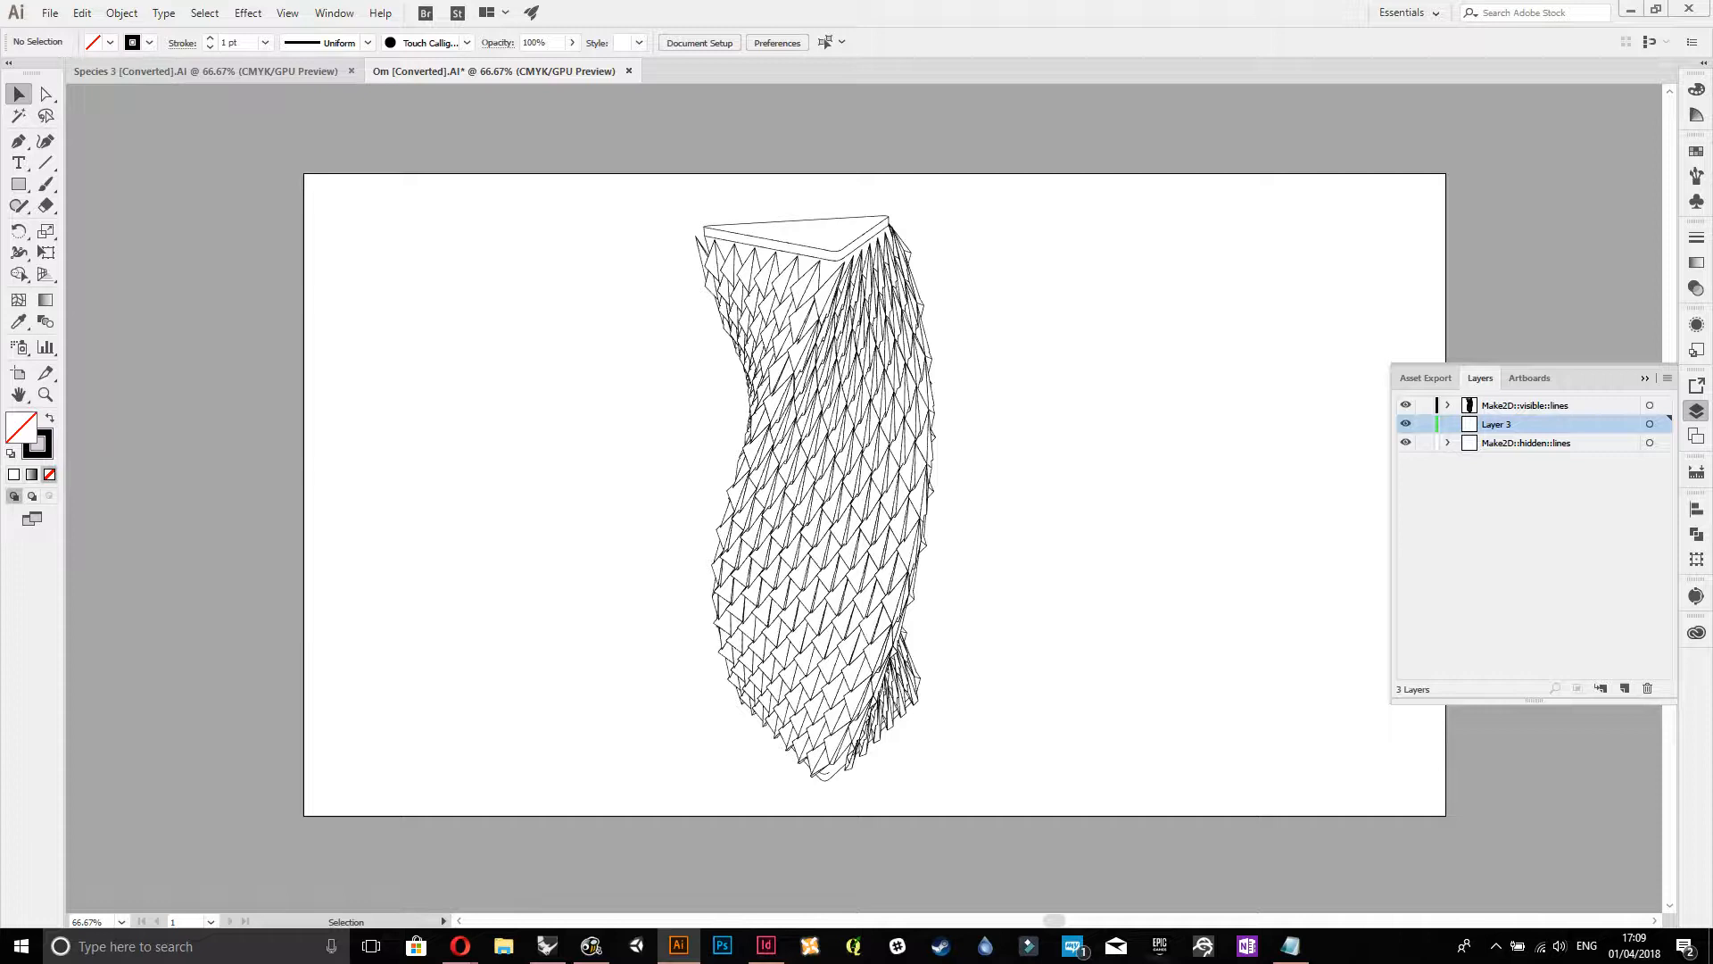
pyautogui.moveTo(1497, 424); pyautogui.dragTo(1498, 443)
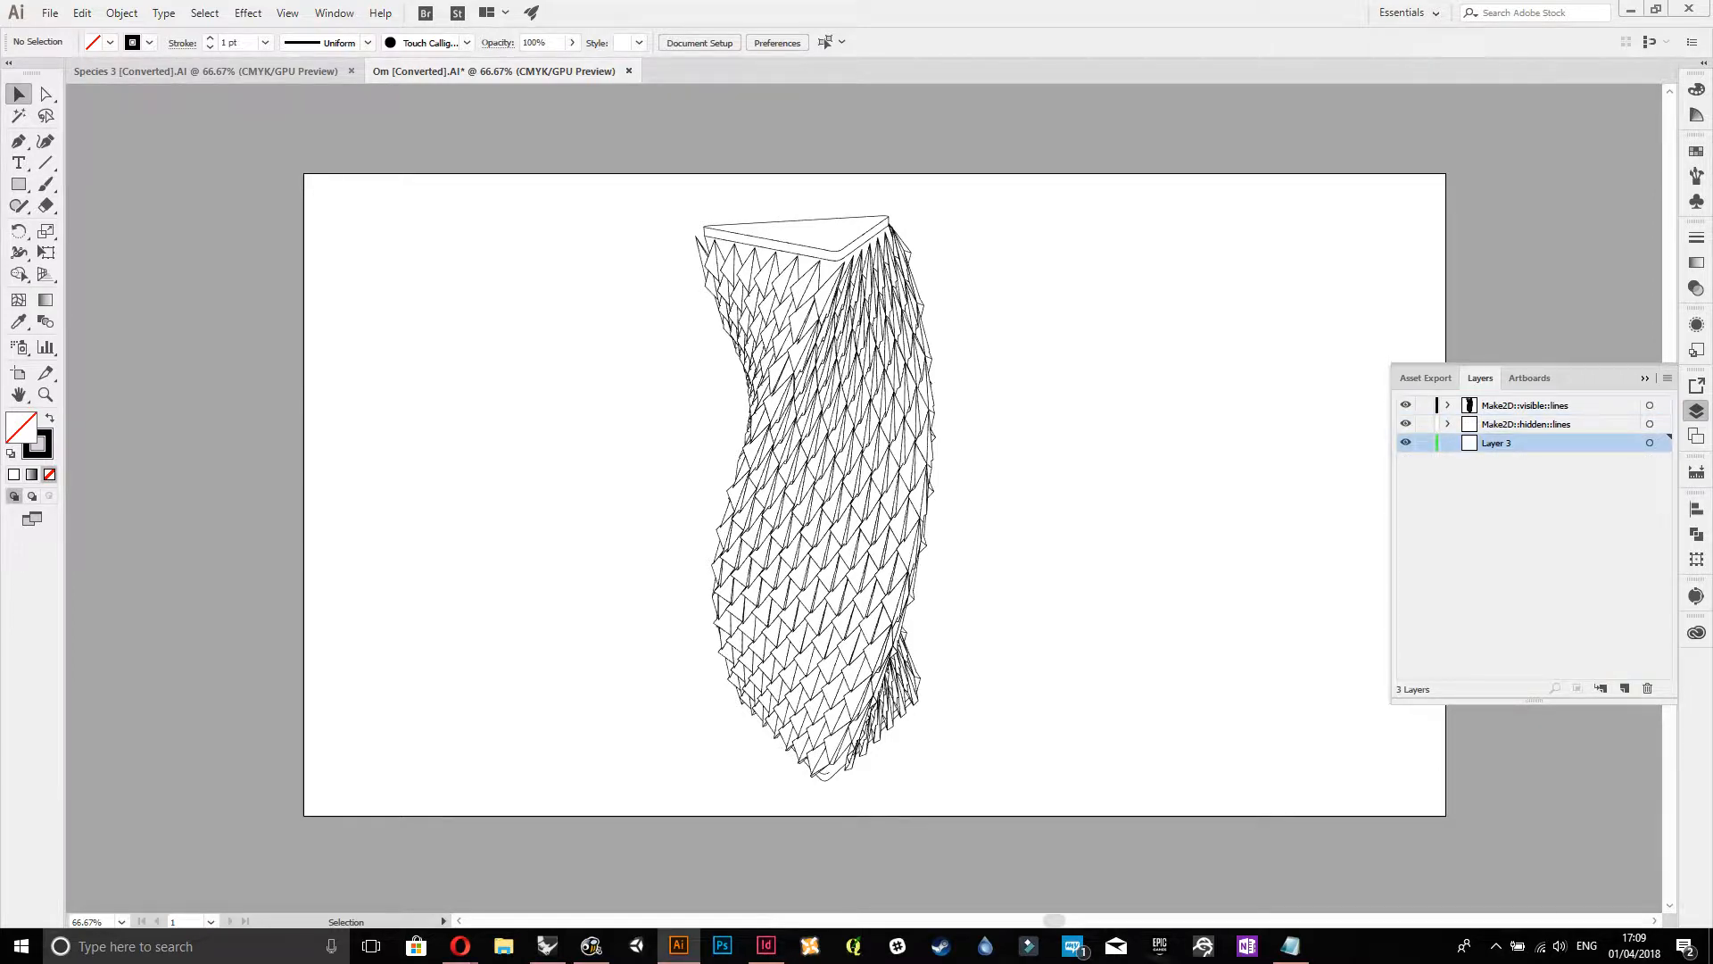
pyautogui.click(19, 183)
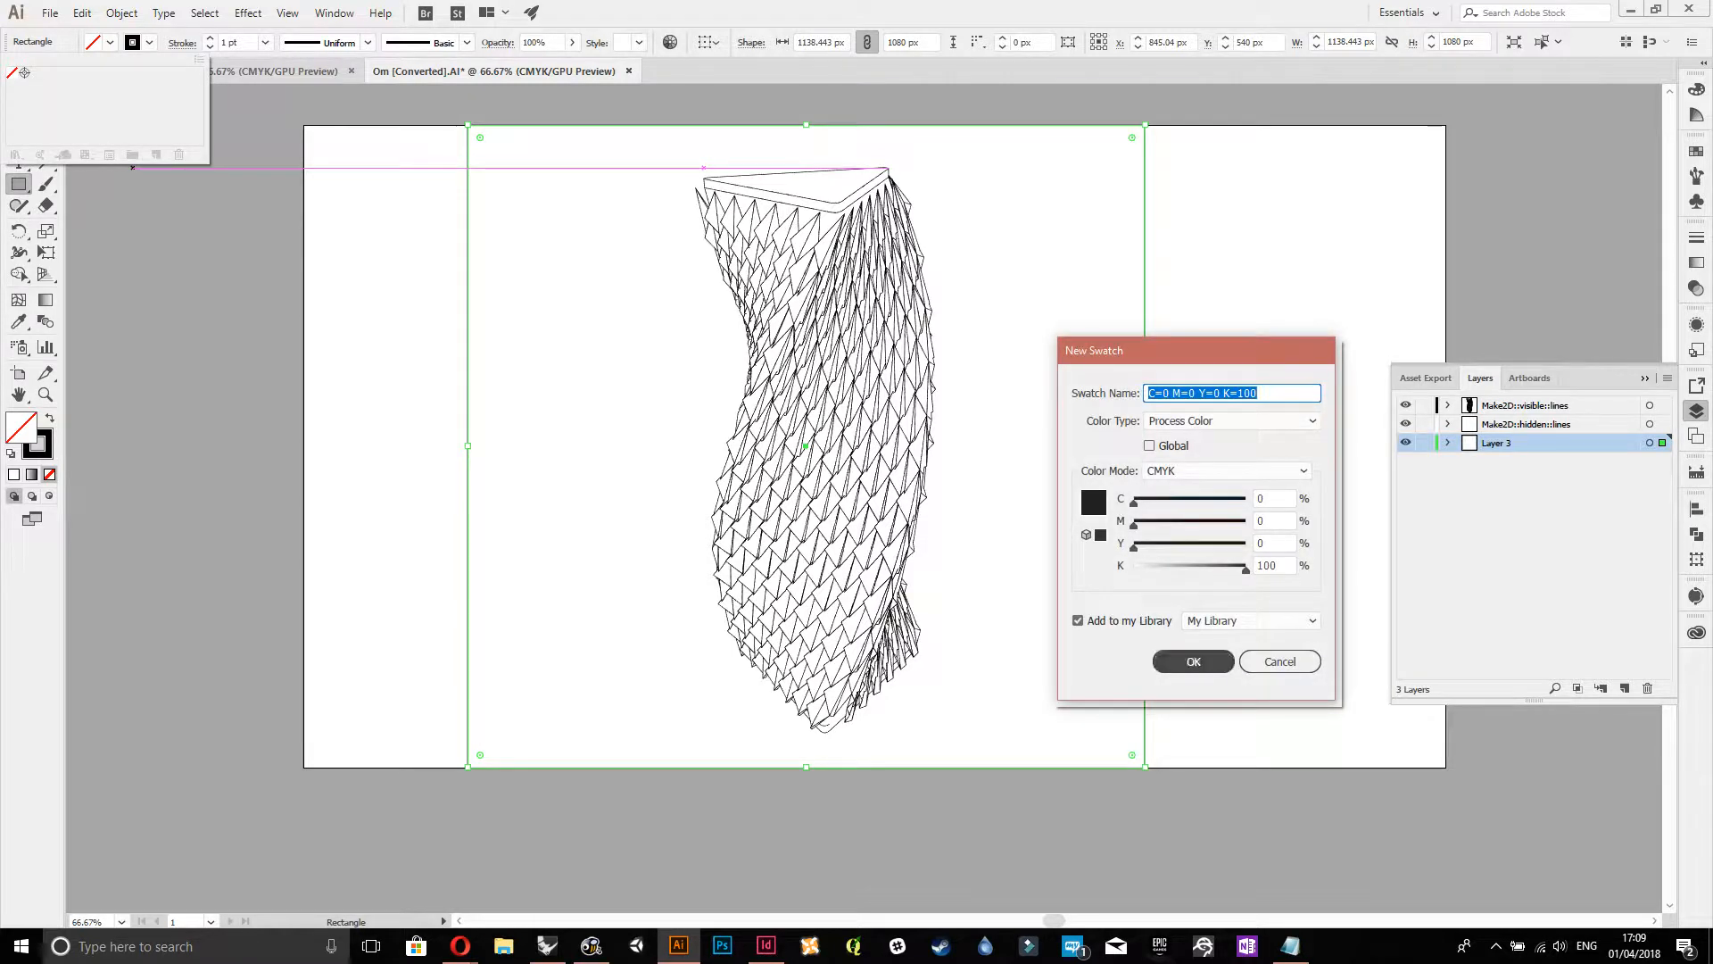
# - Cancel the New Swatch dialog
pyautogui.click(1193, 661)
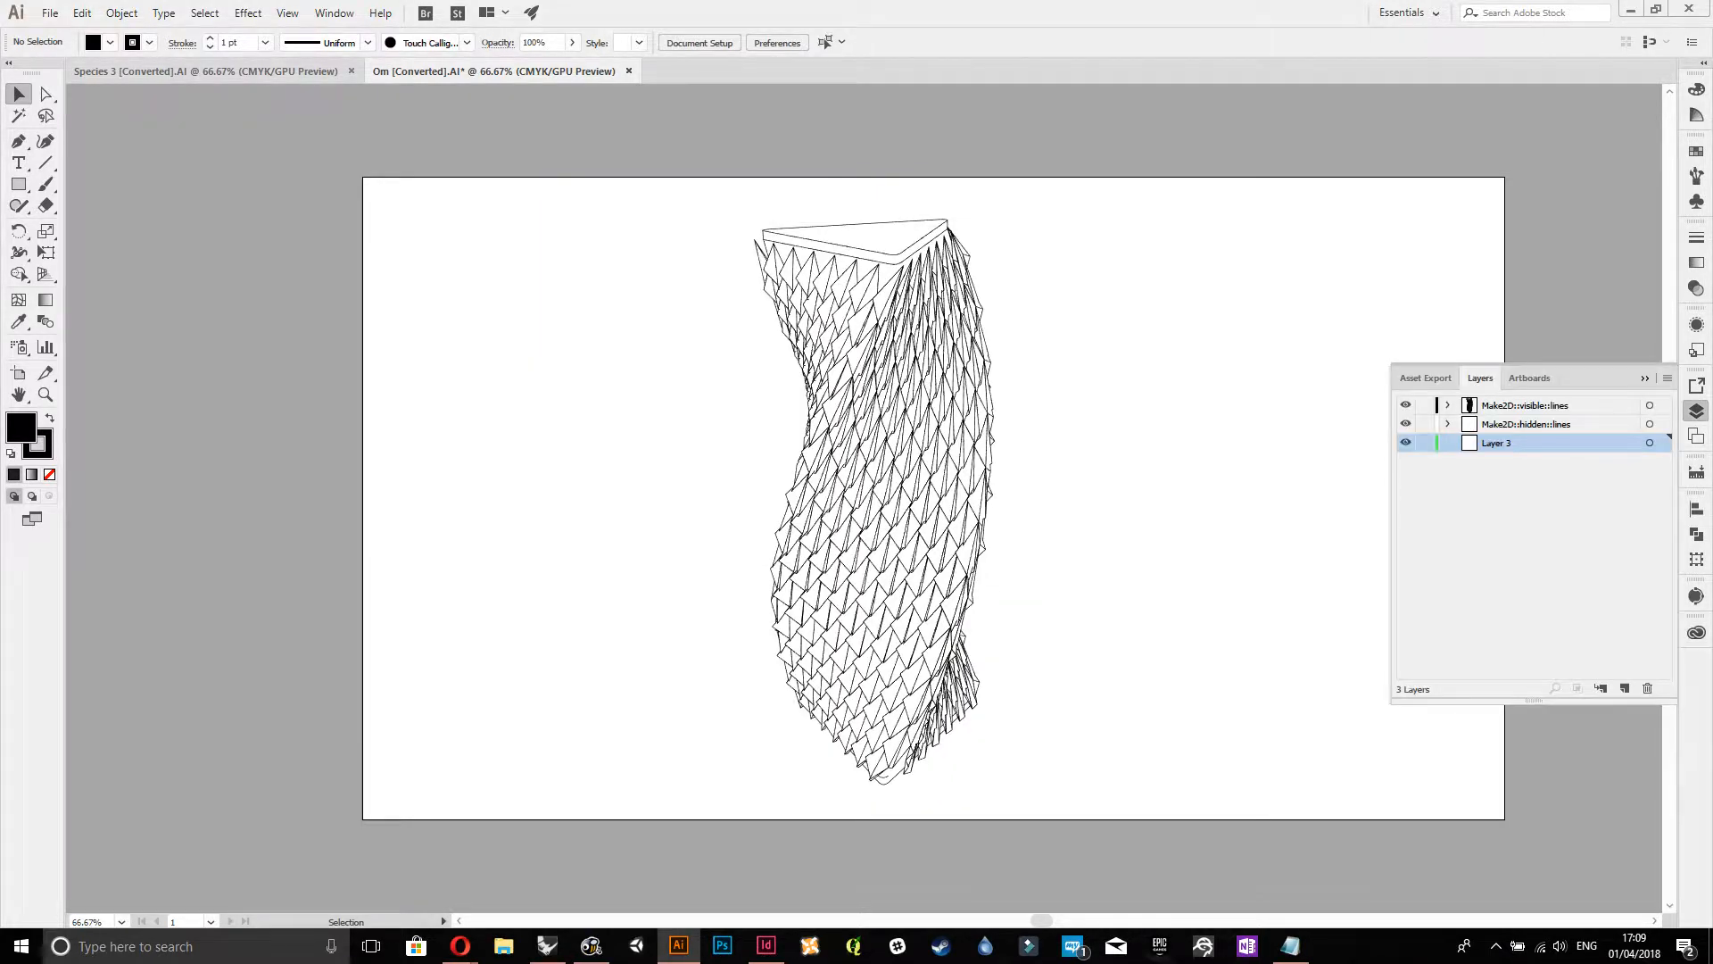
pyautogui.moveTo(1425, 405)
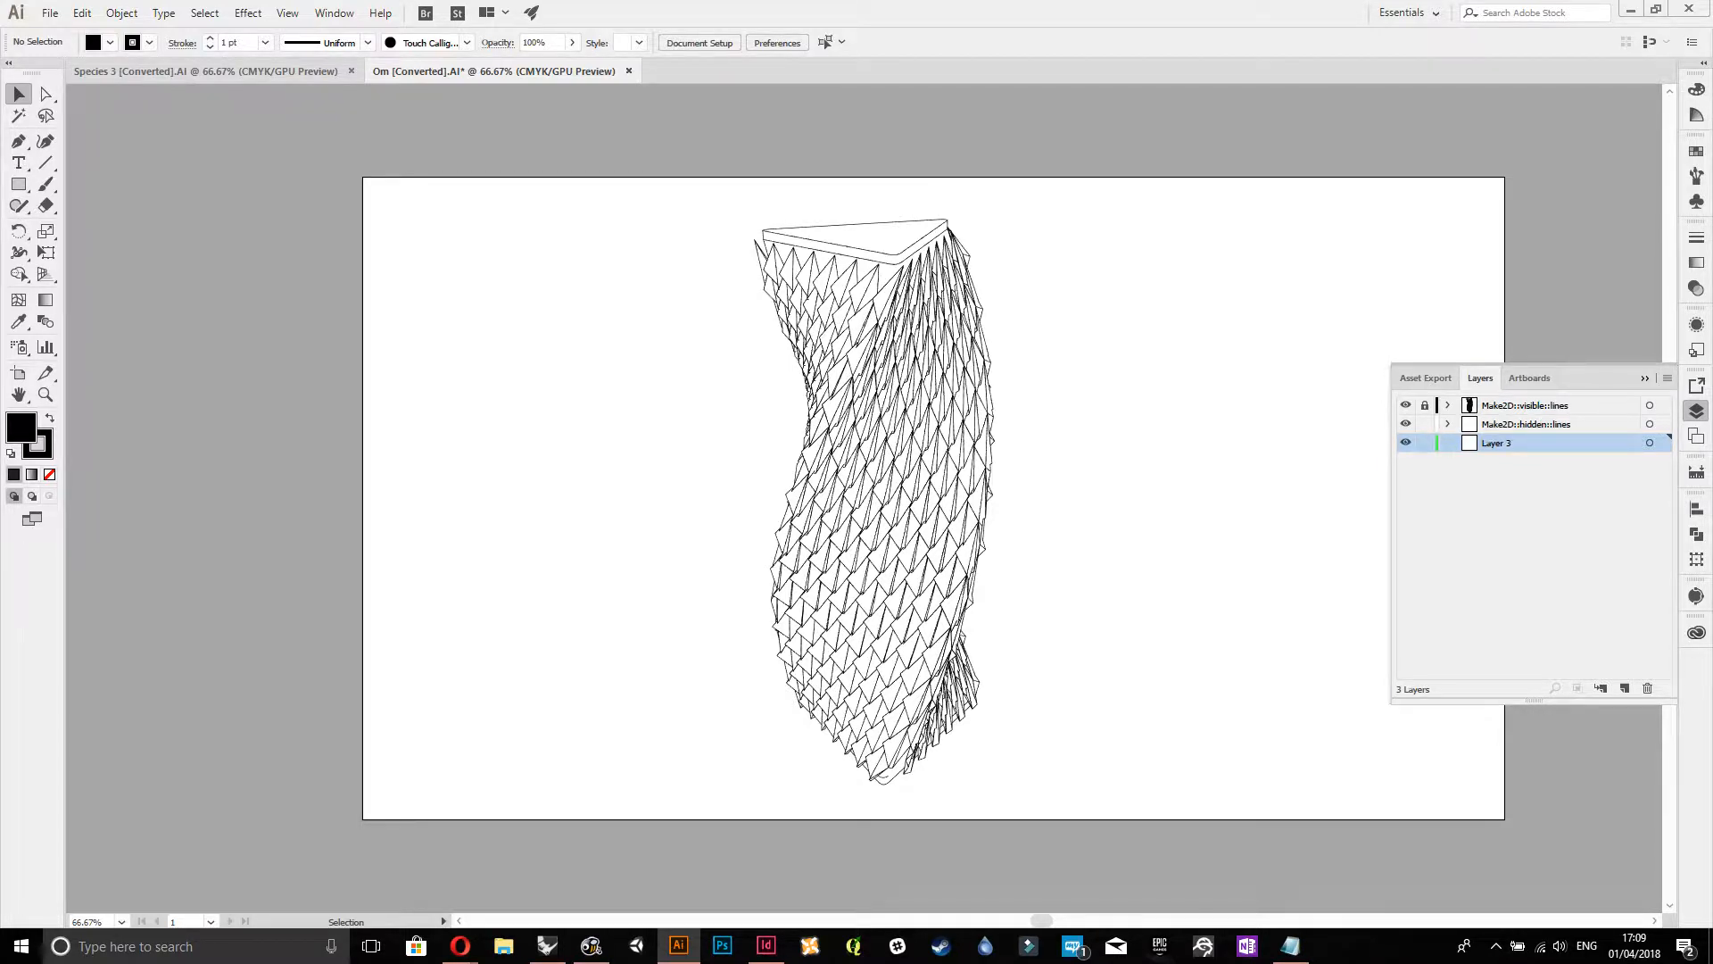
# - Target the Make2D::hidden::lines layer for restyling with a 0.5 pt stroke
pyautogui.click(1525, 423)
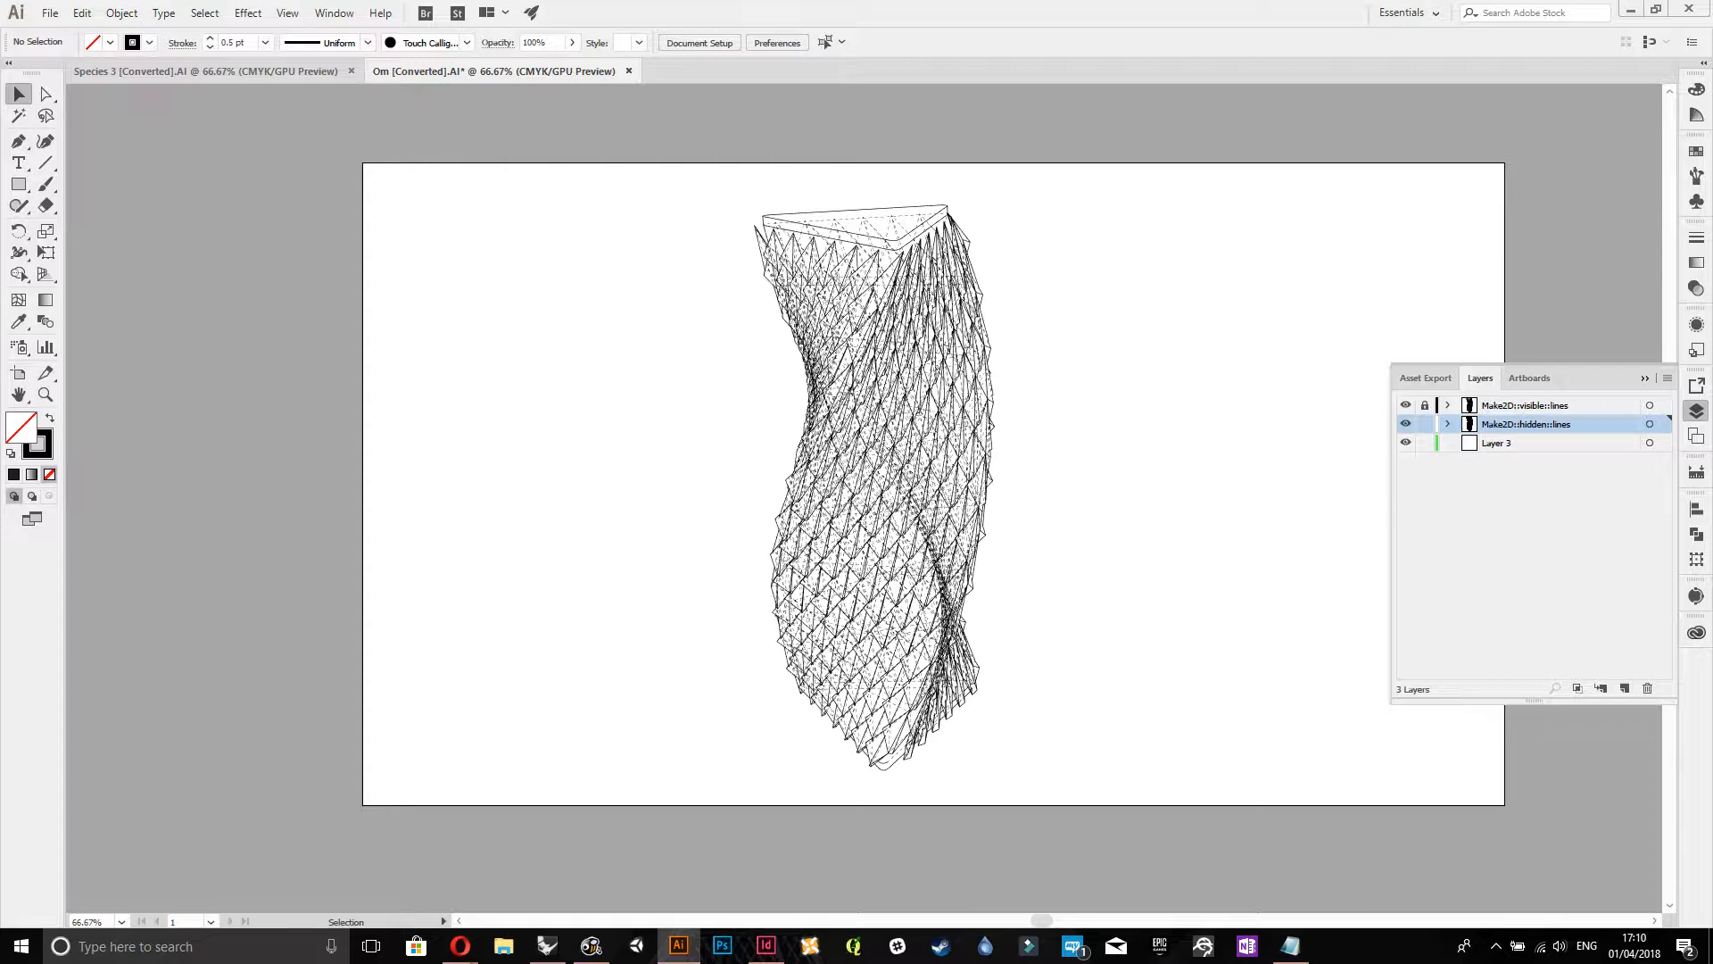
pyautogui.click(1425, 424)
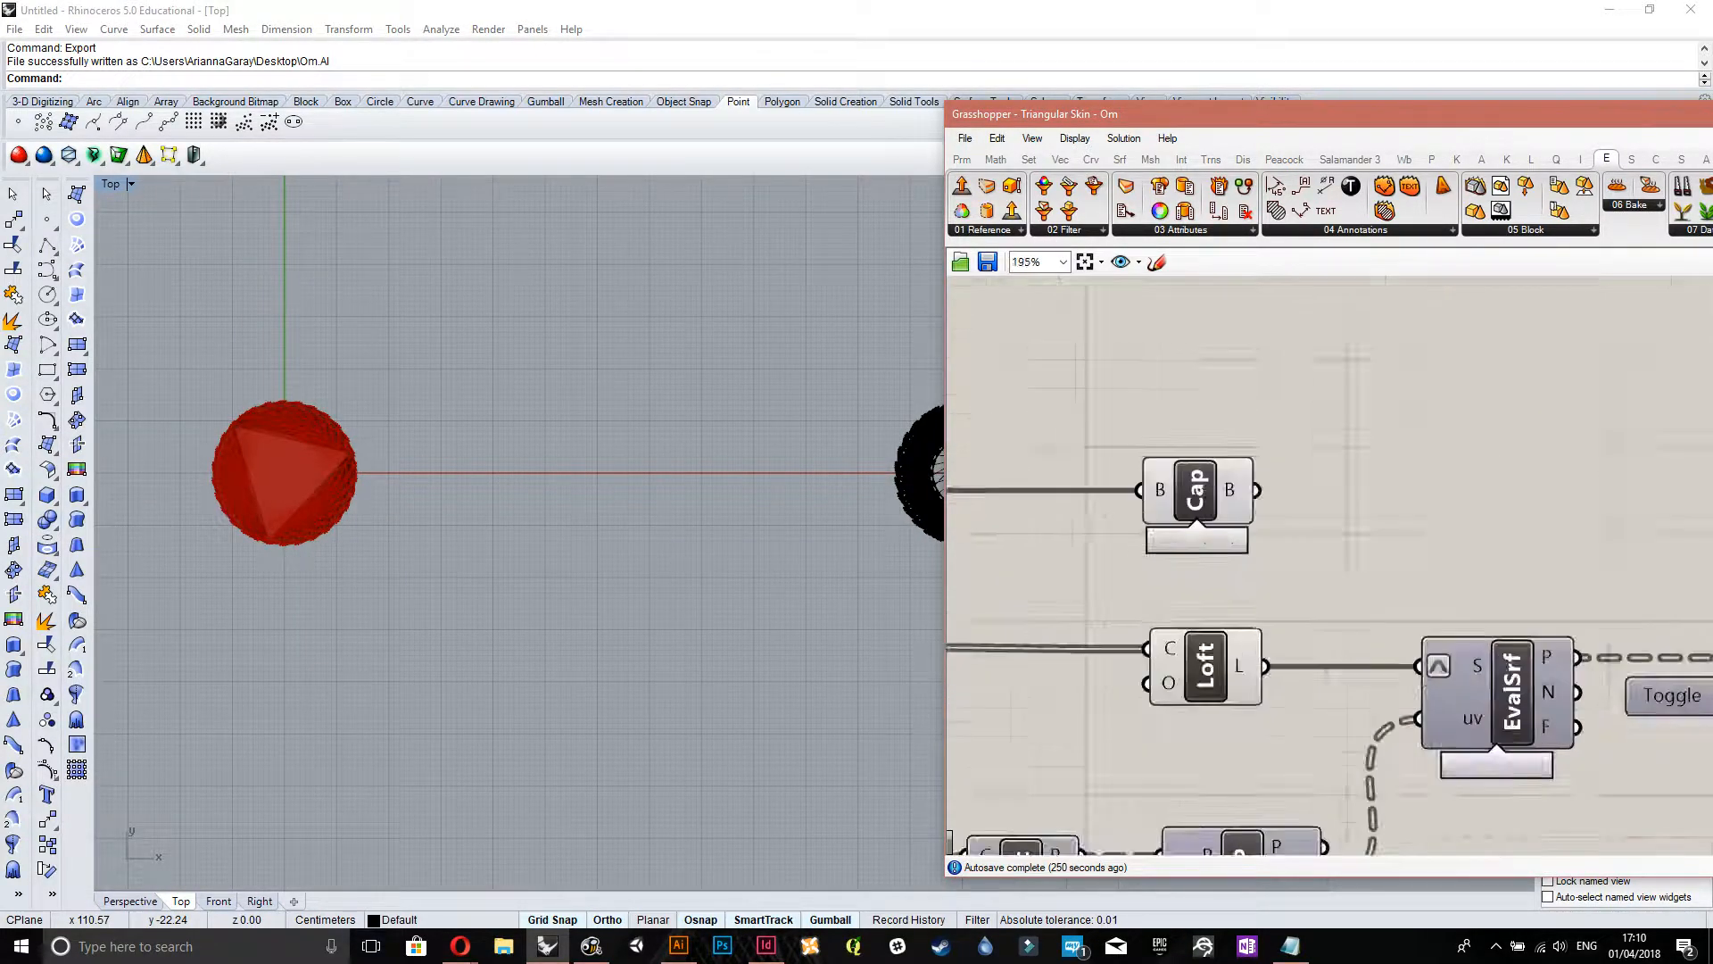
# - Return to Grasshopper's DeMesh/DeFace/Srf4Pt group beside the twisted surface
pyautogui.rightClick(1202, 666)
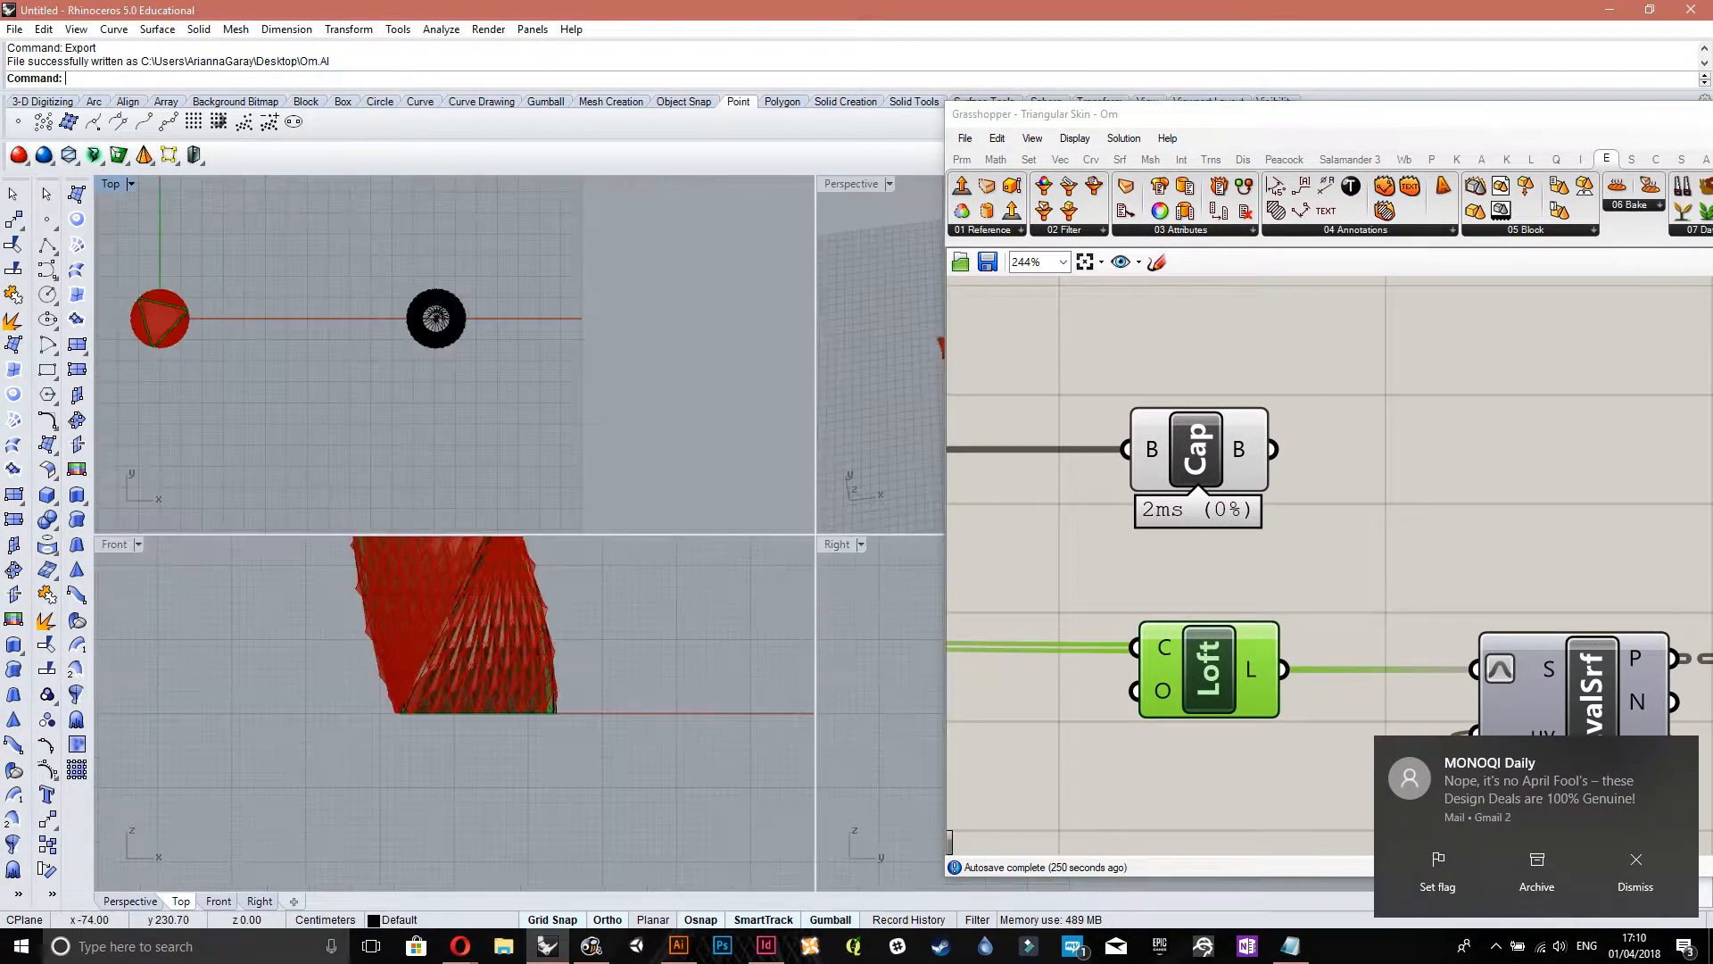
pyautogui.doubleClick(109, 184)
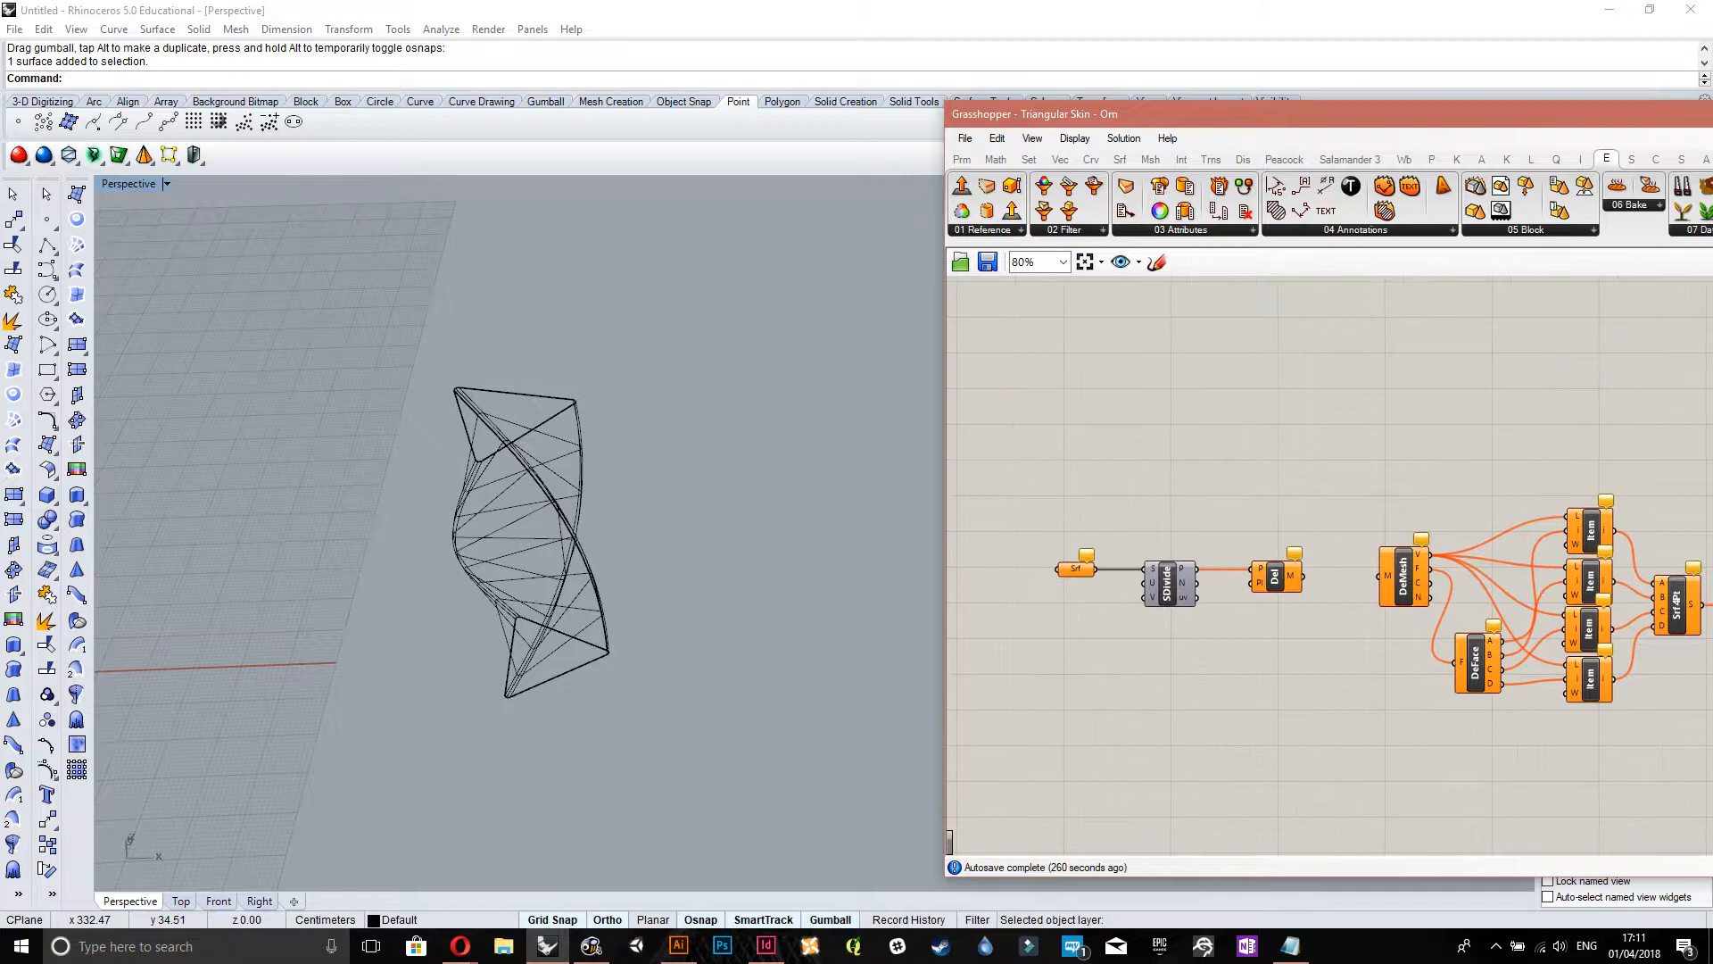
# - Reference the twisted surface into the Srf parameter with Set Multiple Surfaces
pyautogui.rightClick(1076, 568)
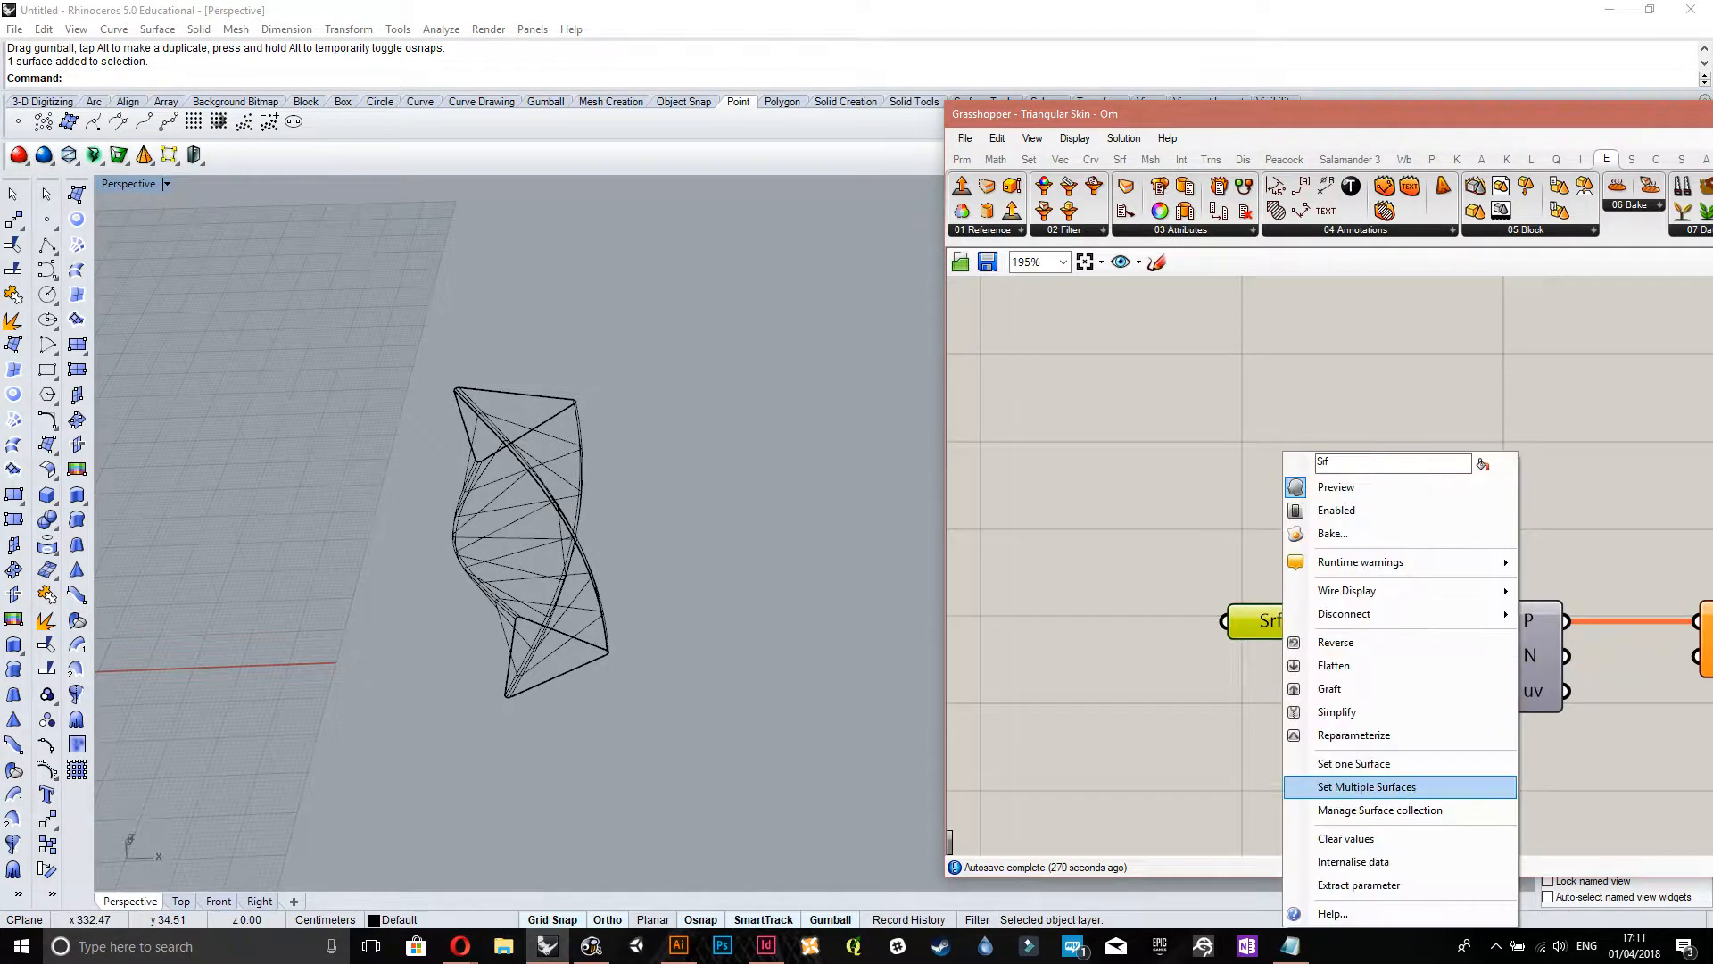
pyautogui.click(1366, 787)
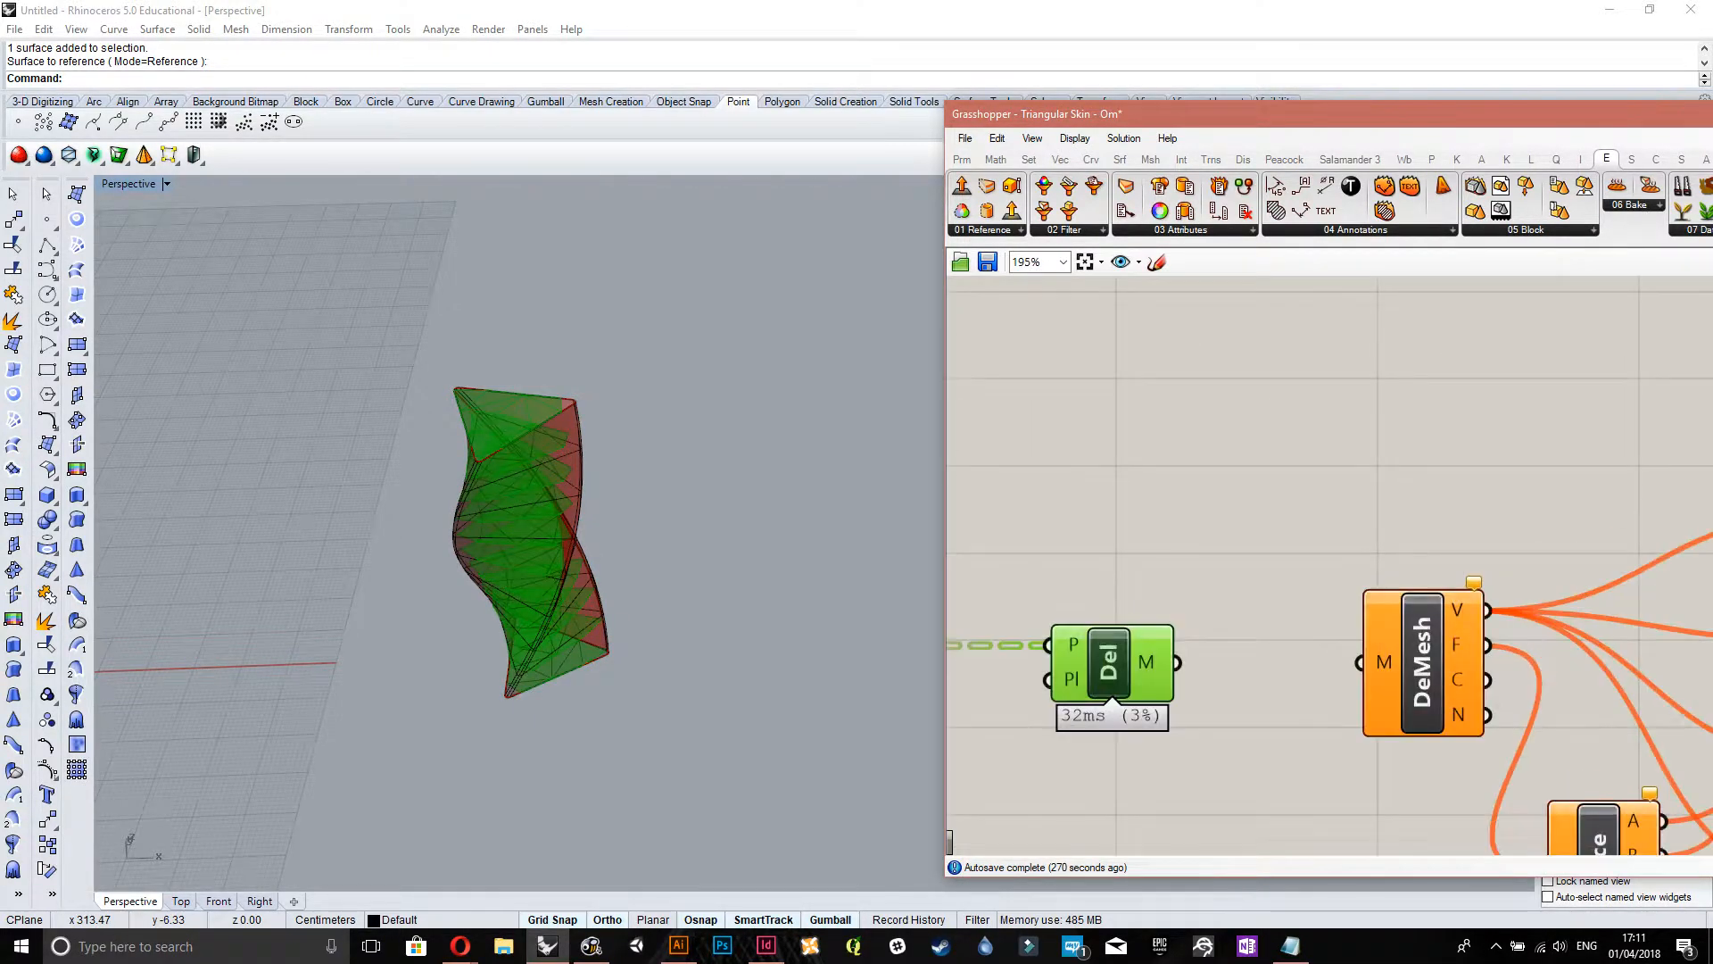
pyautogui.rightClick(1186, 661)
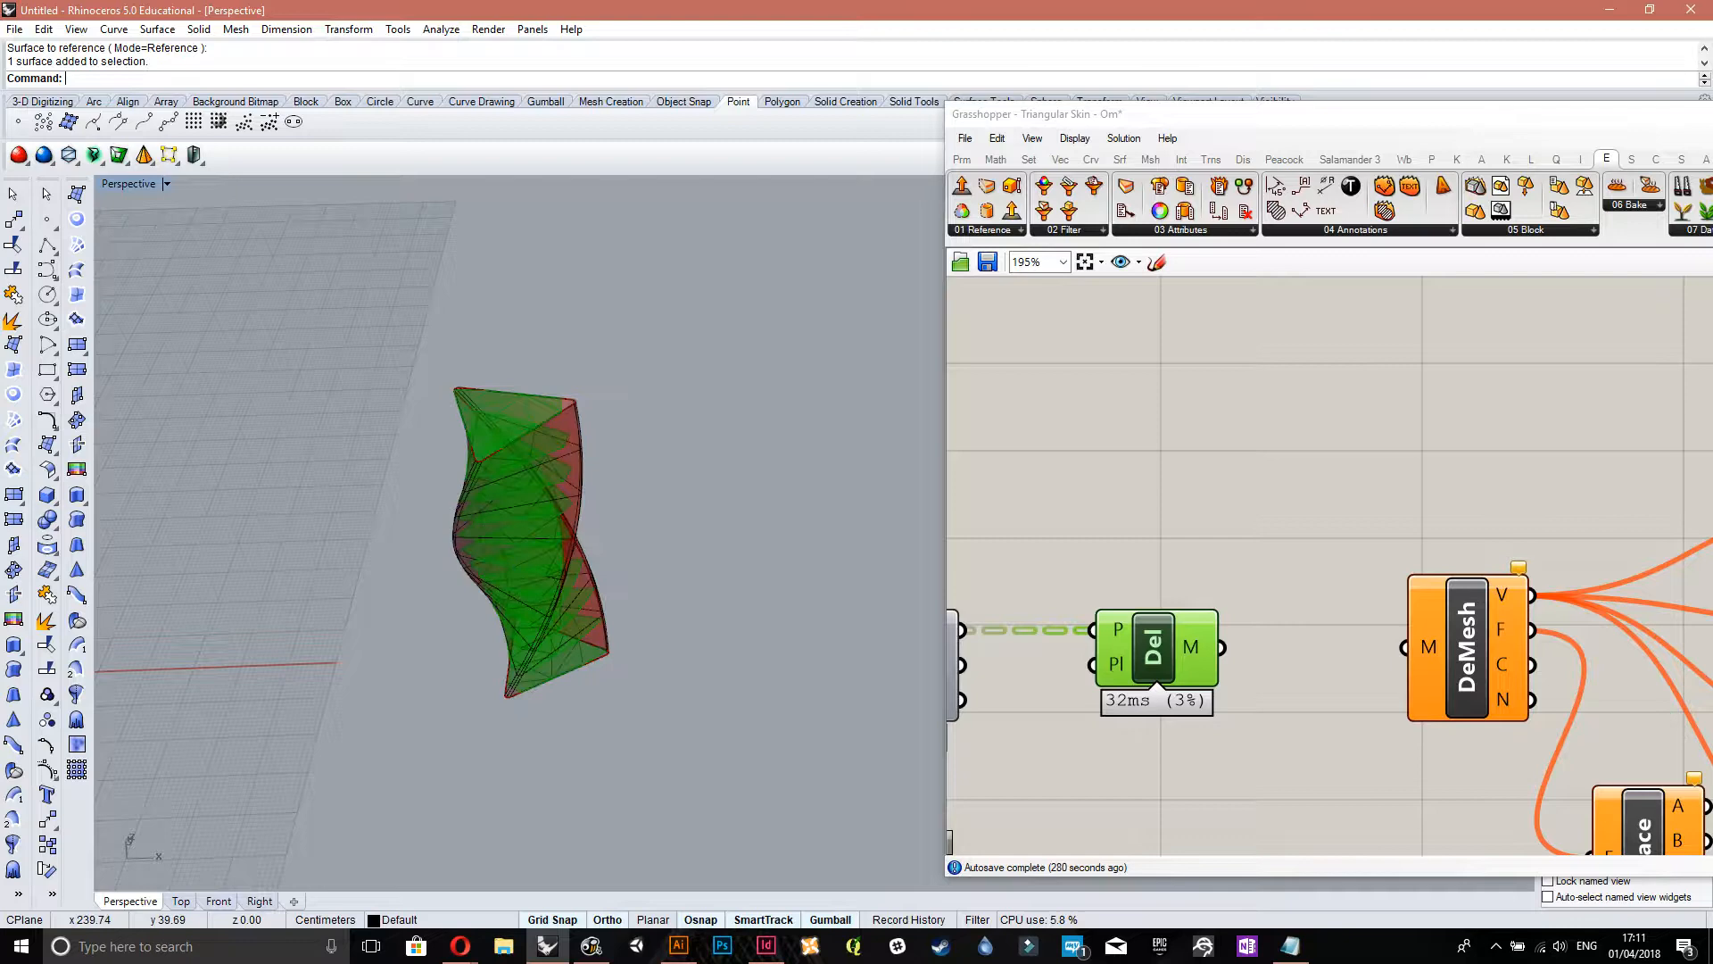
pyautogui.moveTo(525, 535); pyautogui.dragTo(808, 535)
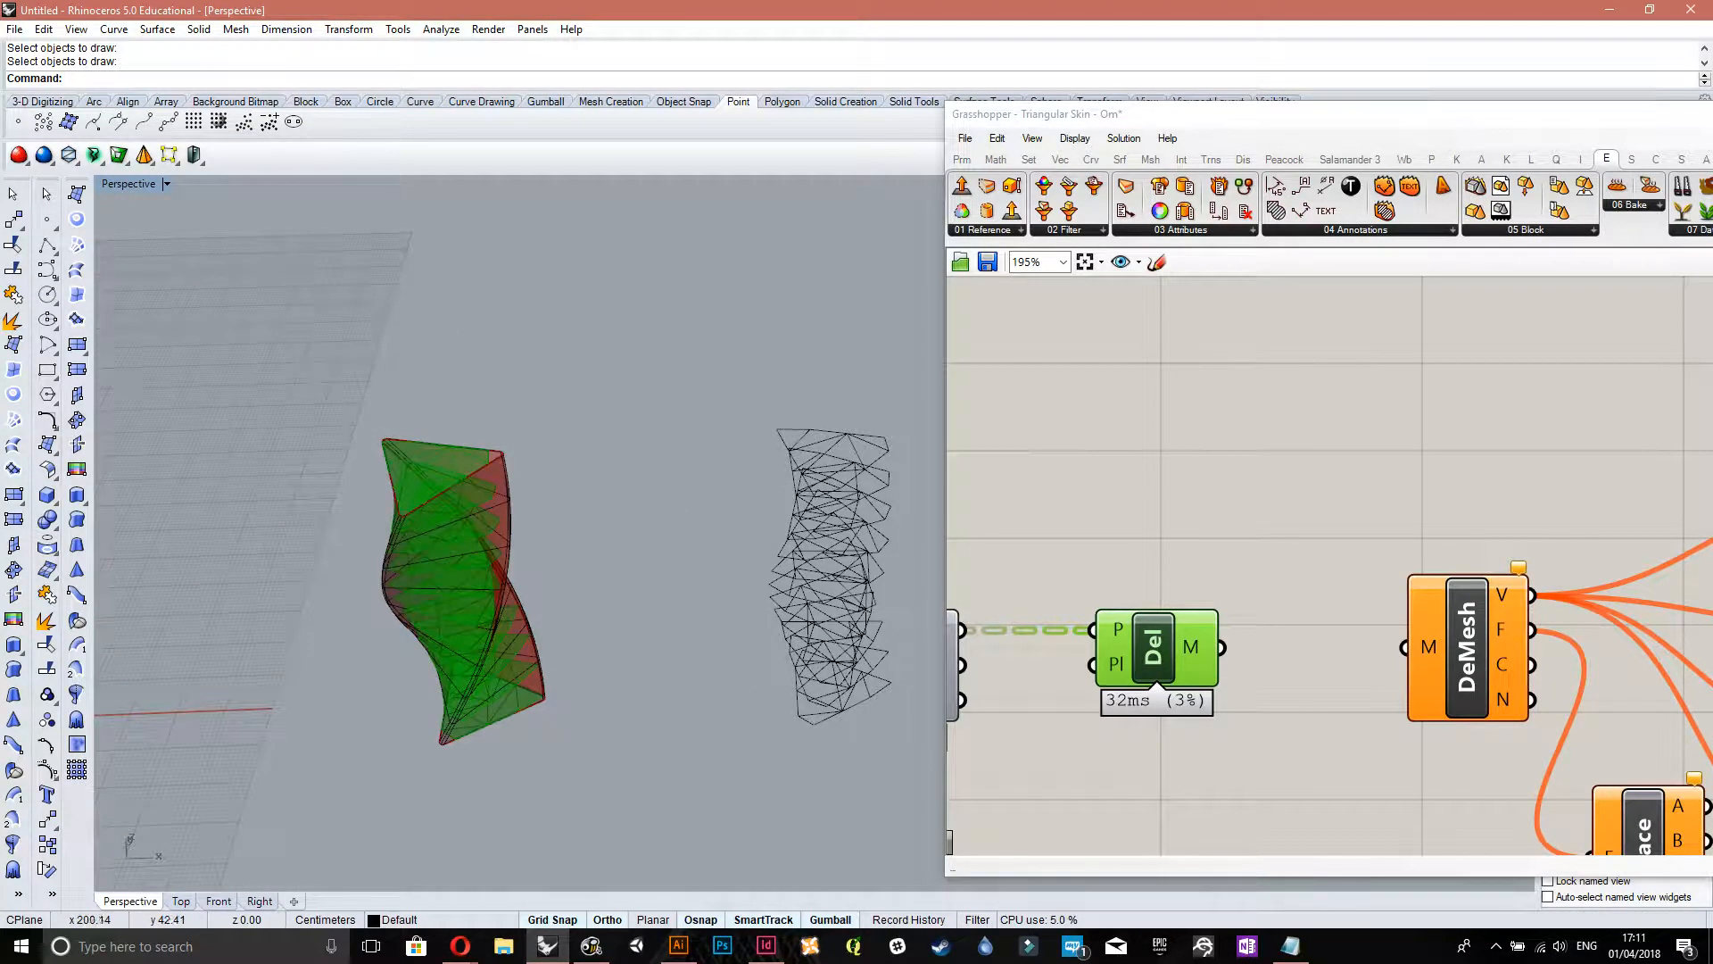
# - Zoom through the DeMesh, DeFace, List Item and Srf4Pt chain to the rebuilt-surfaces parameter
pyautogui.scroll(-3)
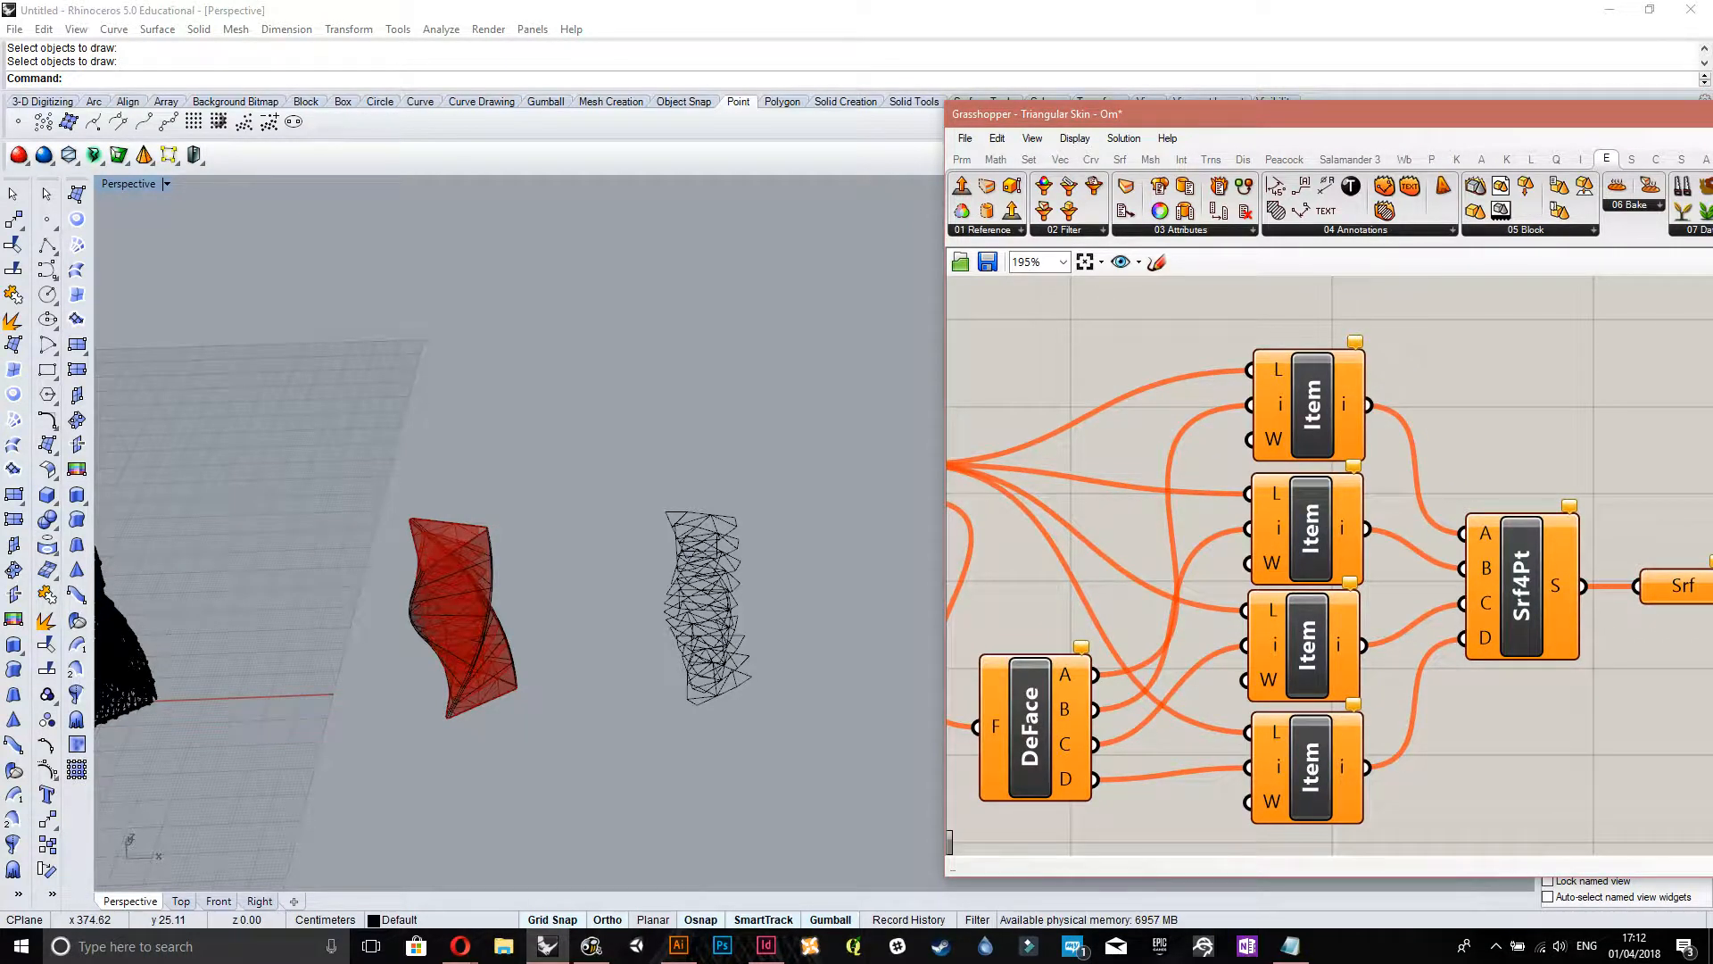
pyautogui.scroll(-3)
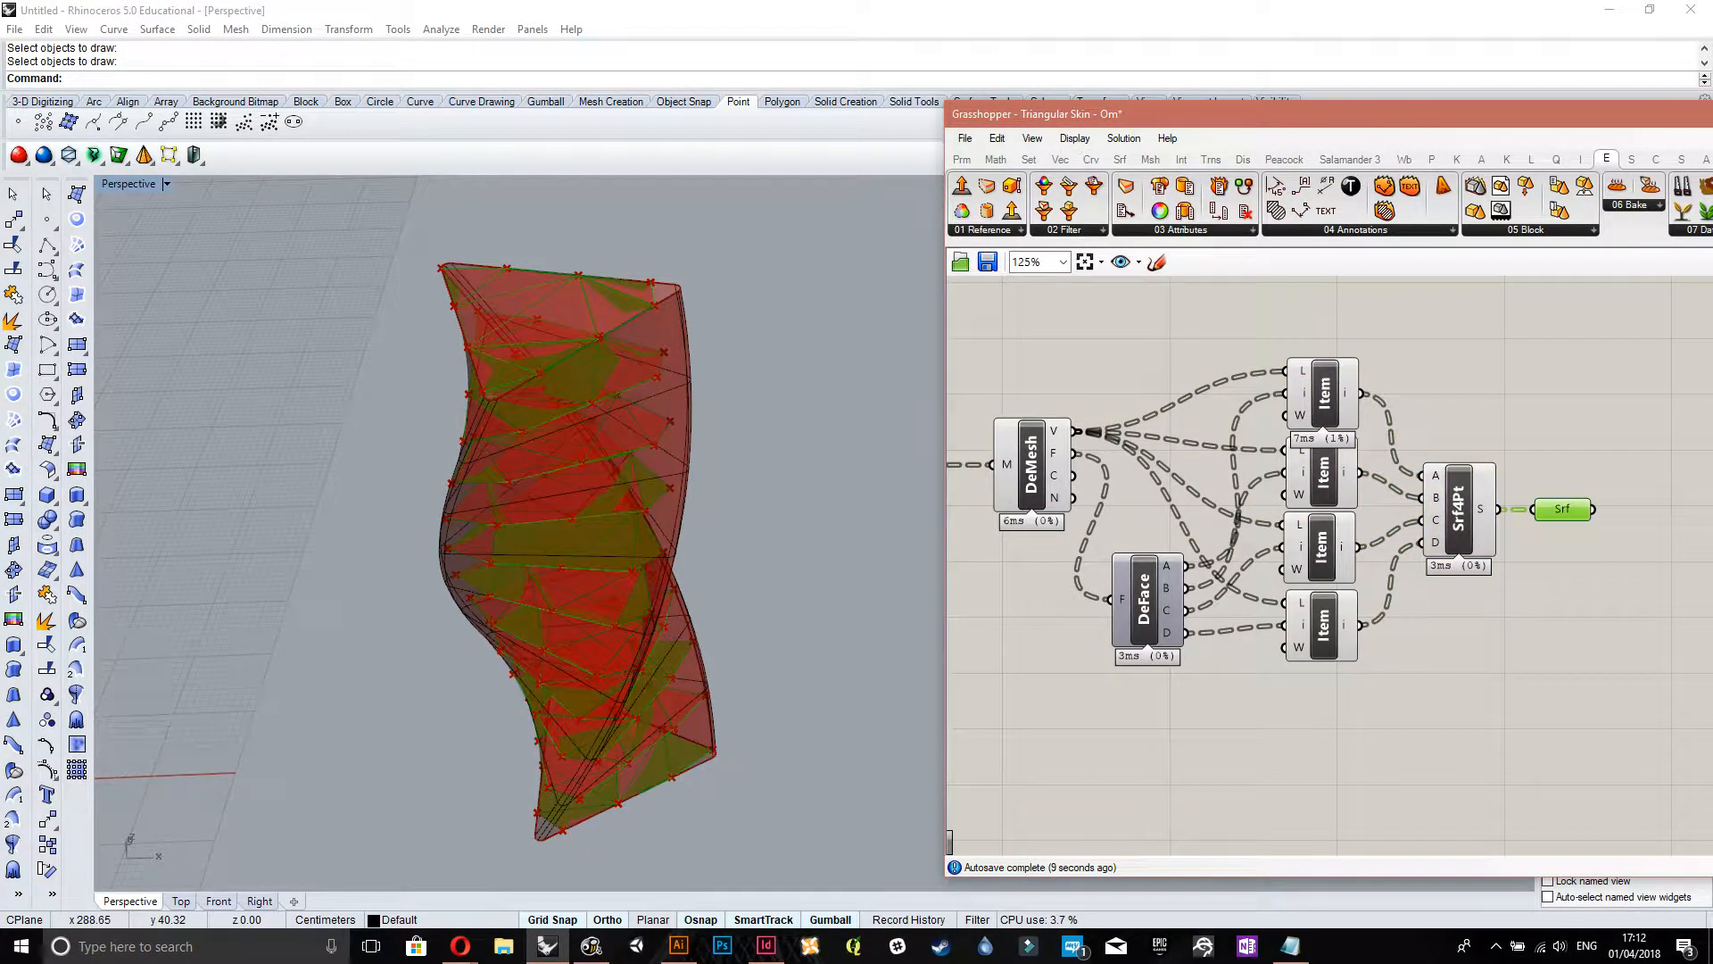
pyautogui.rightClick(1562, 508)
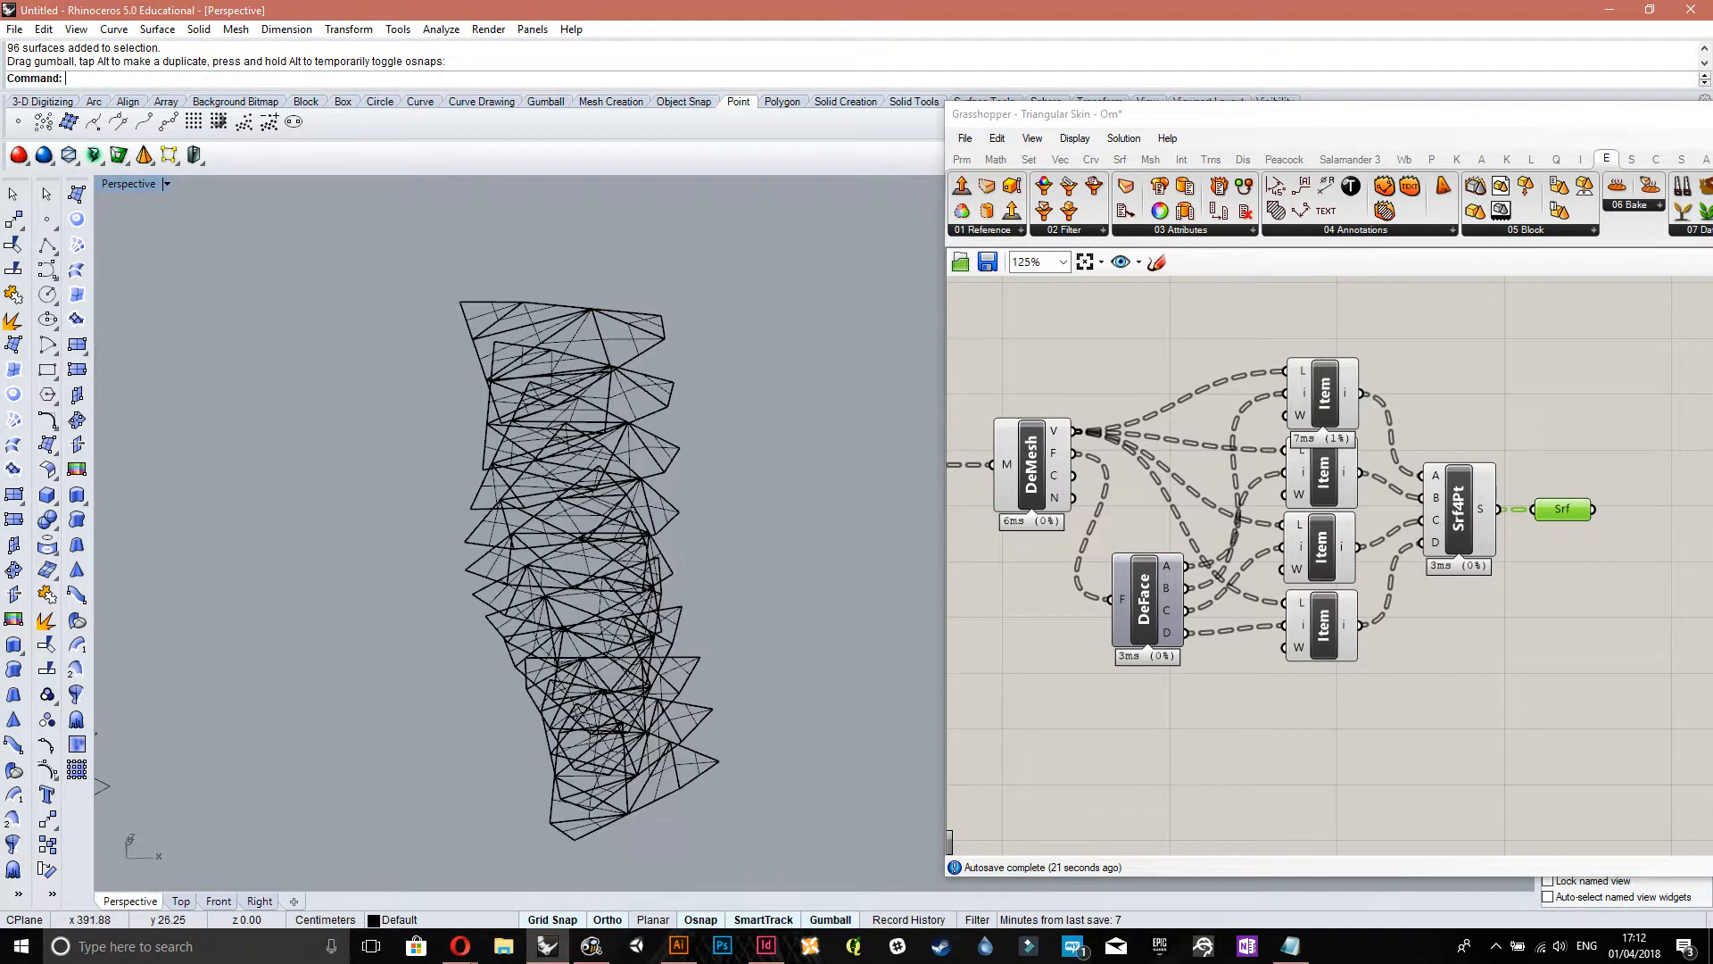
# - Run Make2D on the 96 baked panel surfaces from the current view
pyautogui.click(563, 546)
pyautogui.write('Make2D')
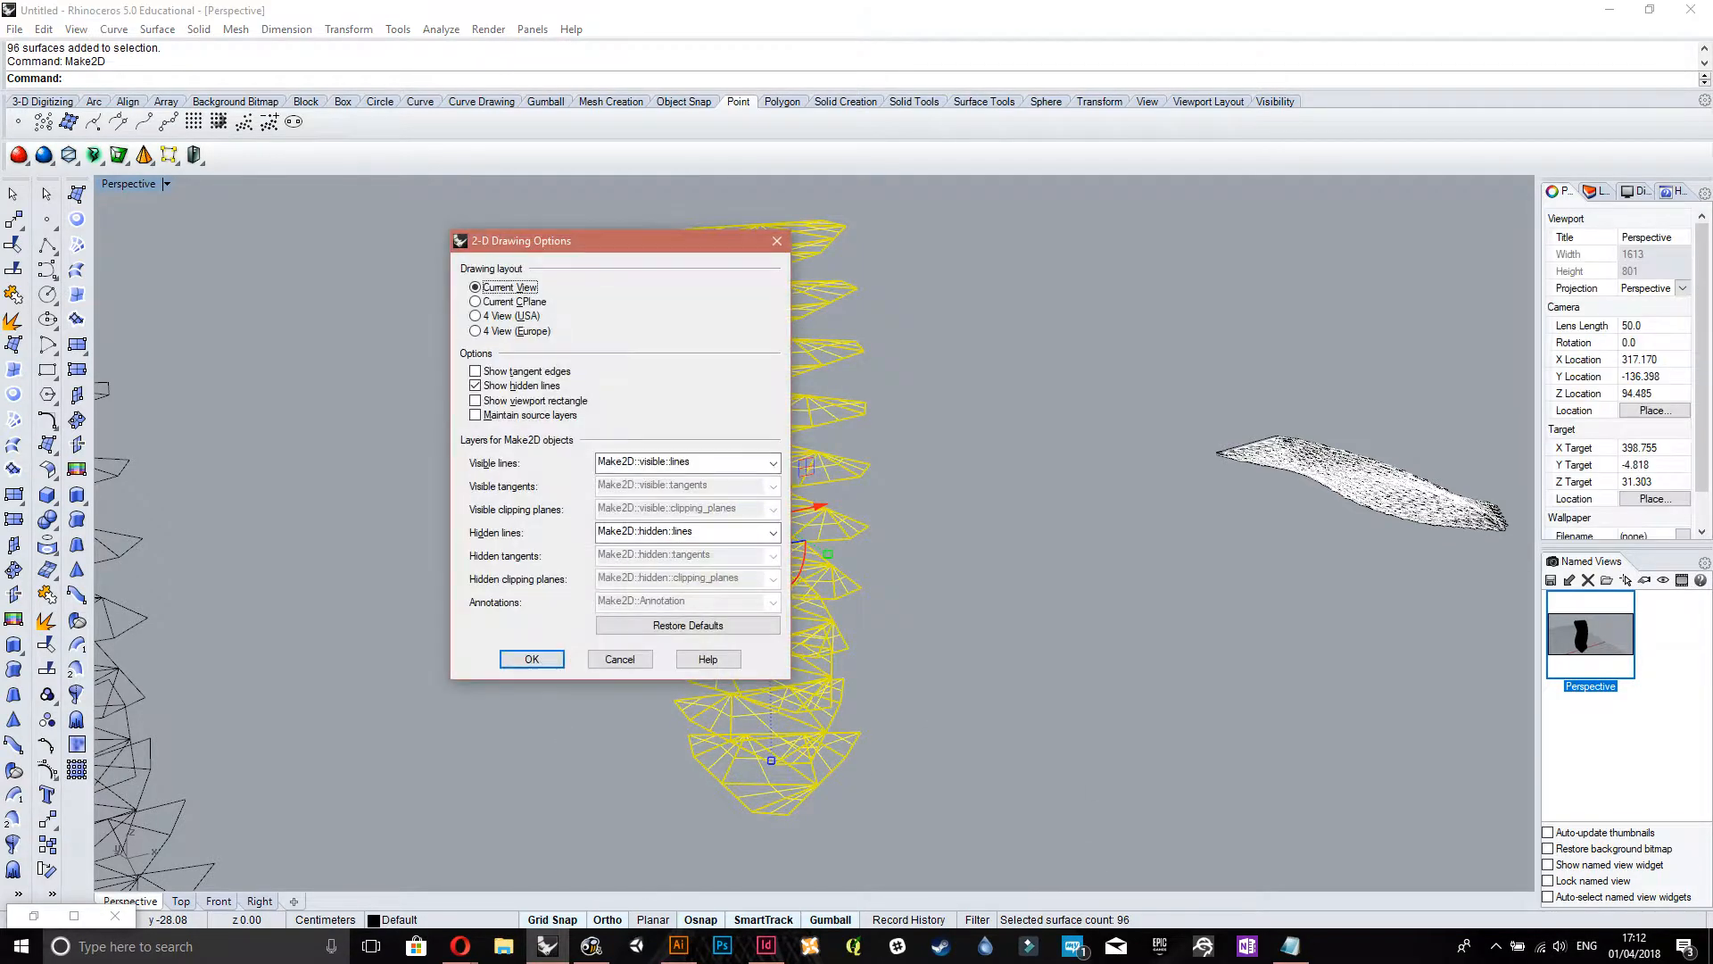
pyautogui.click(532, 658)
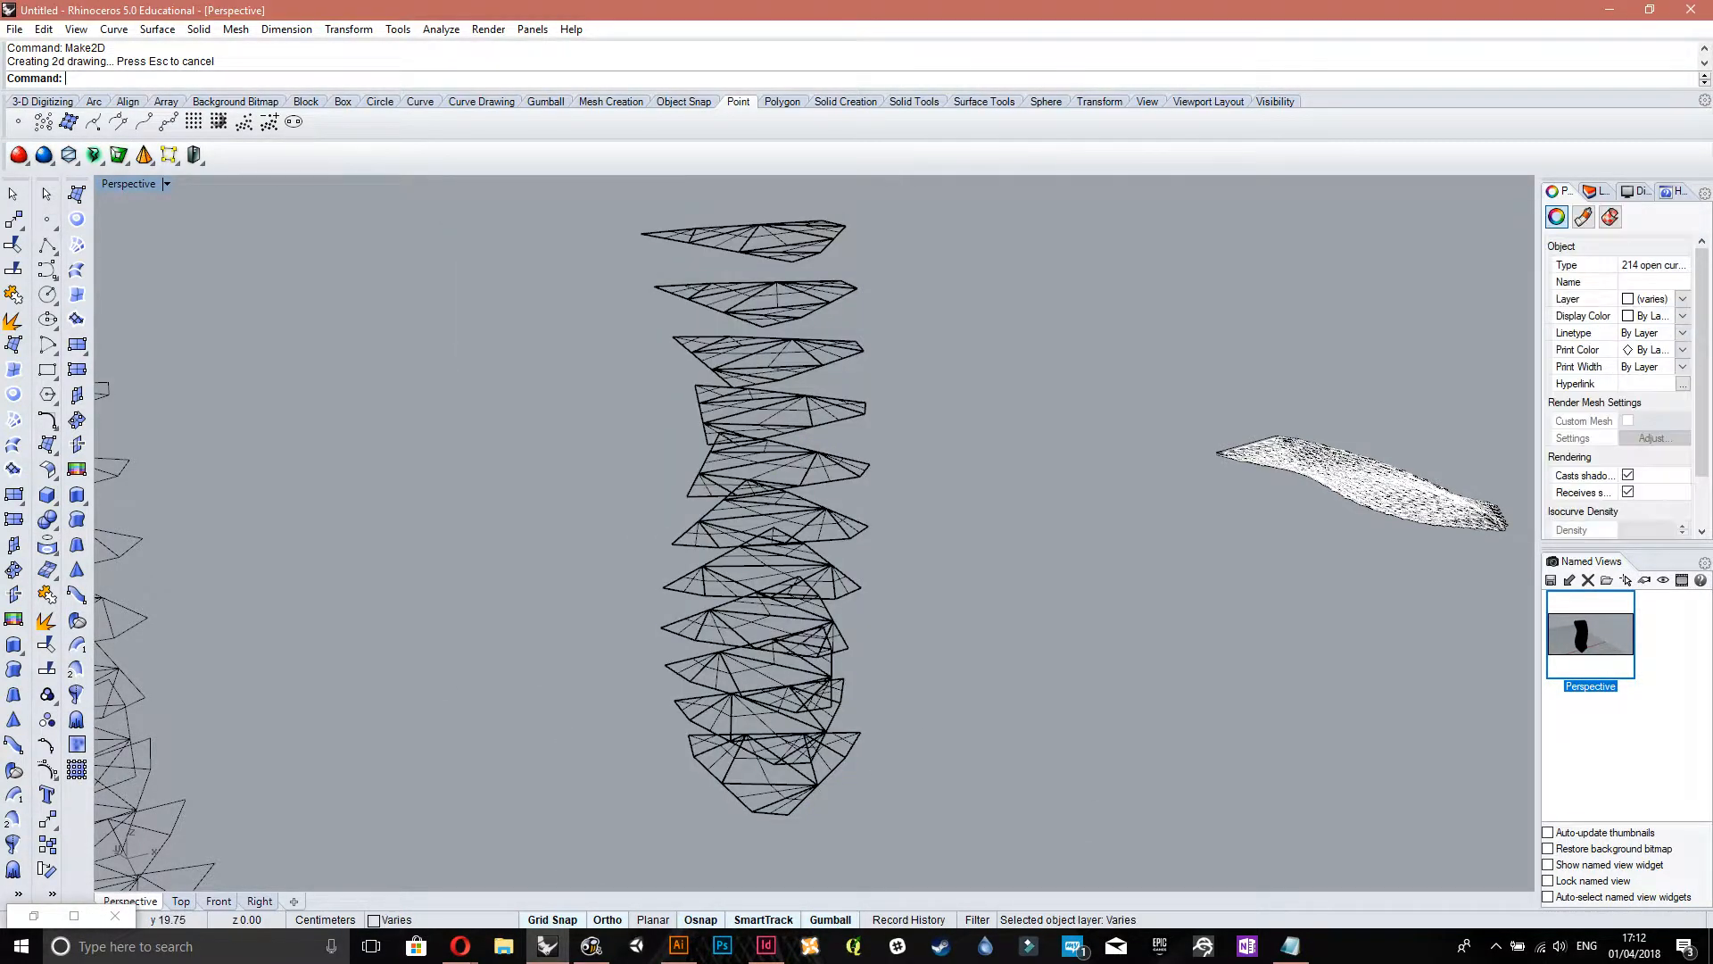